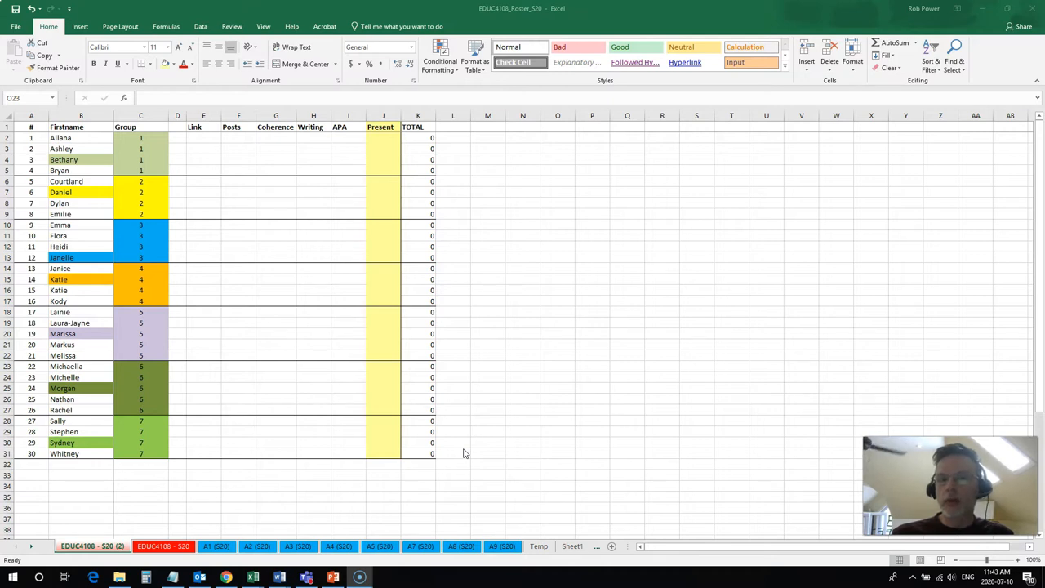
{"action": "mouse_move", "coordinate": [498, 477]}
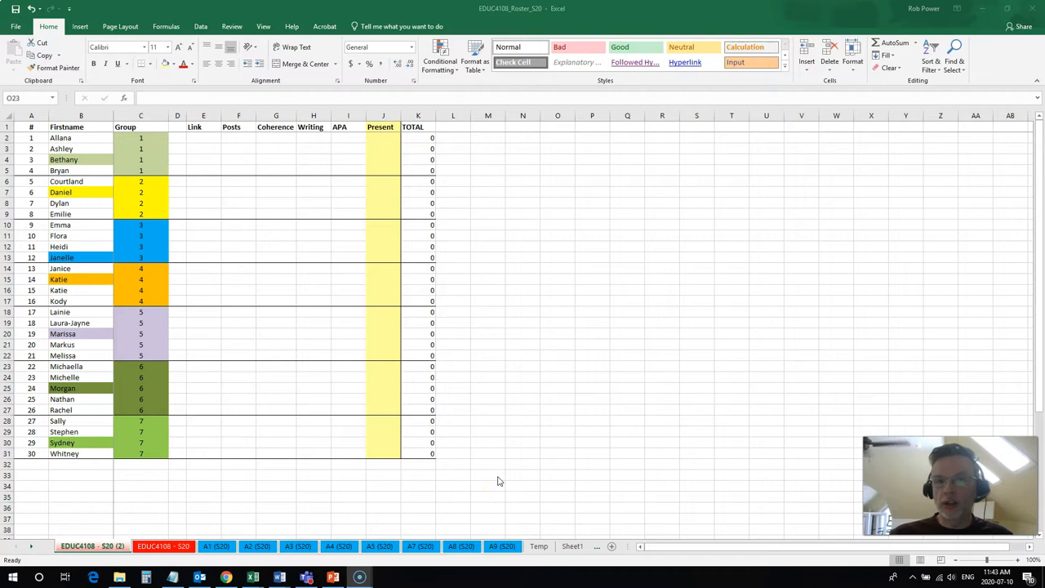
{"action": "mouse_move", "coordinate": [494, 476]}
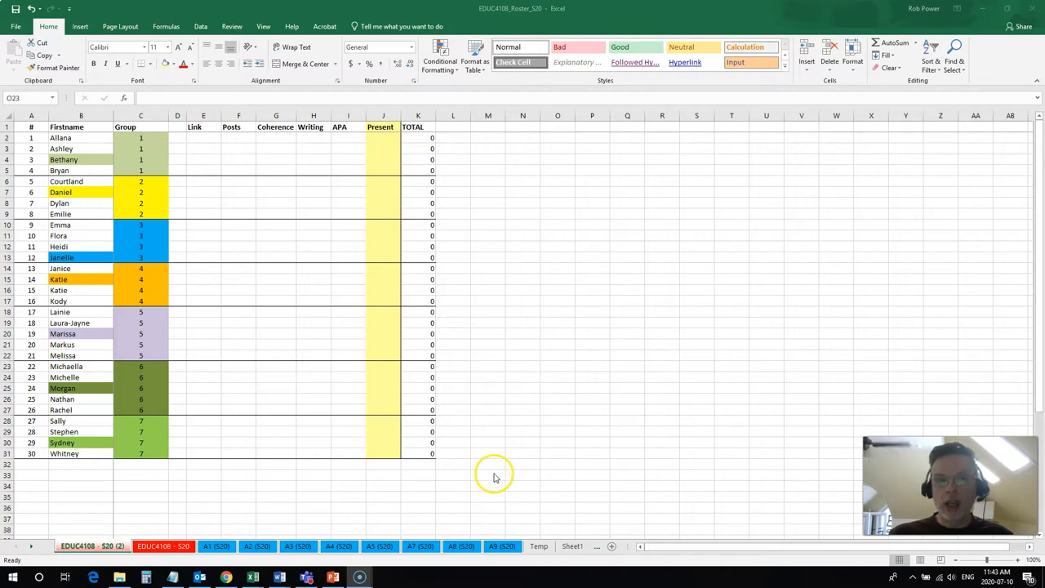
{"action": "mouse_move", "coordinate": [461, 474]}
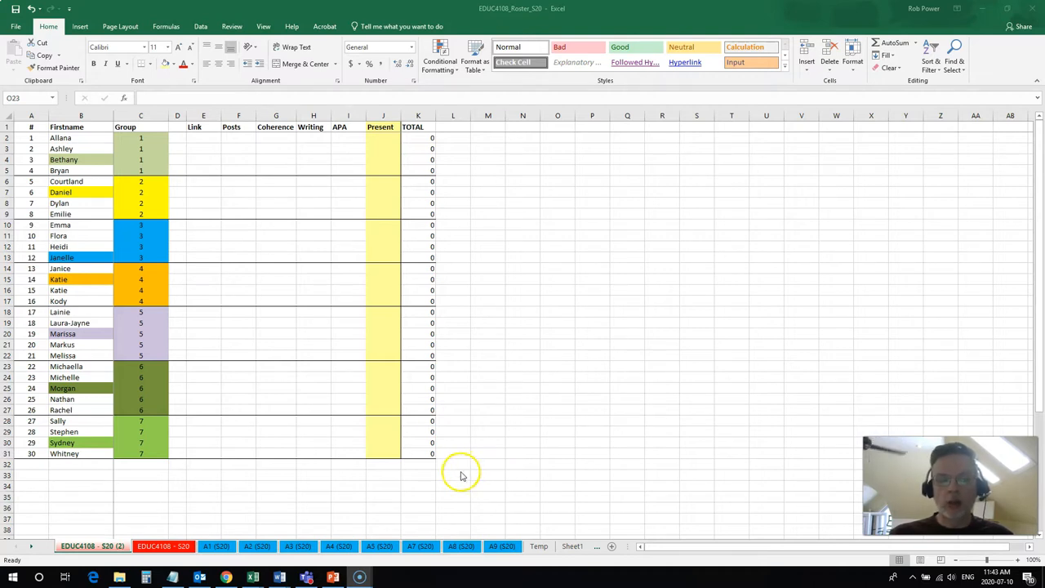
{"action": "mouse_move", "coordinate": [513, 447]}
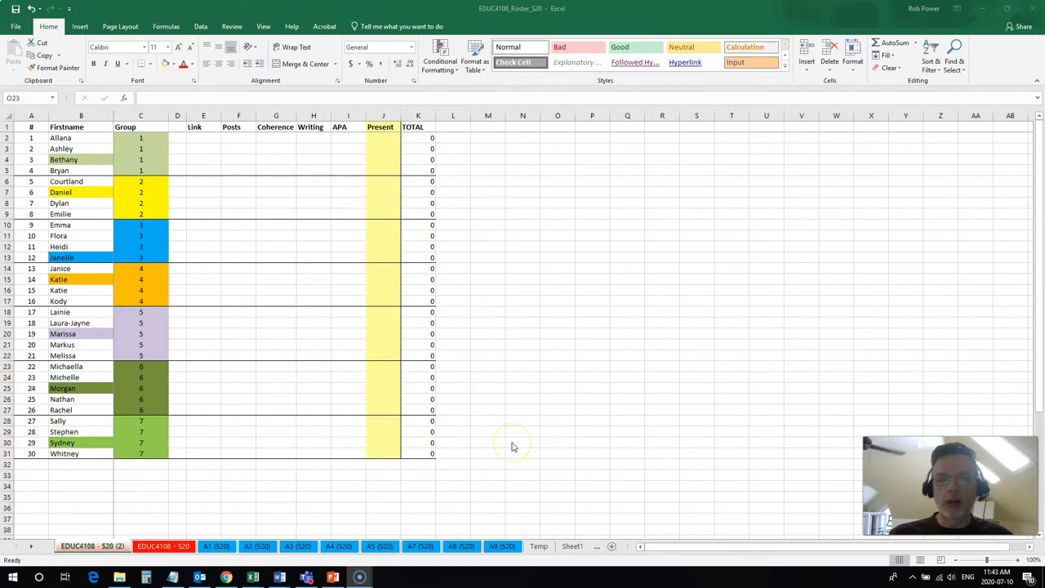
{"action": "mouse_move", "coordinate": [151, 280]}
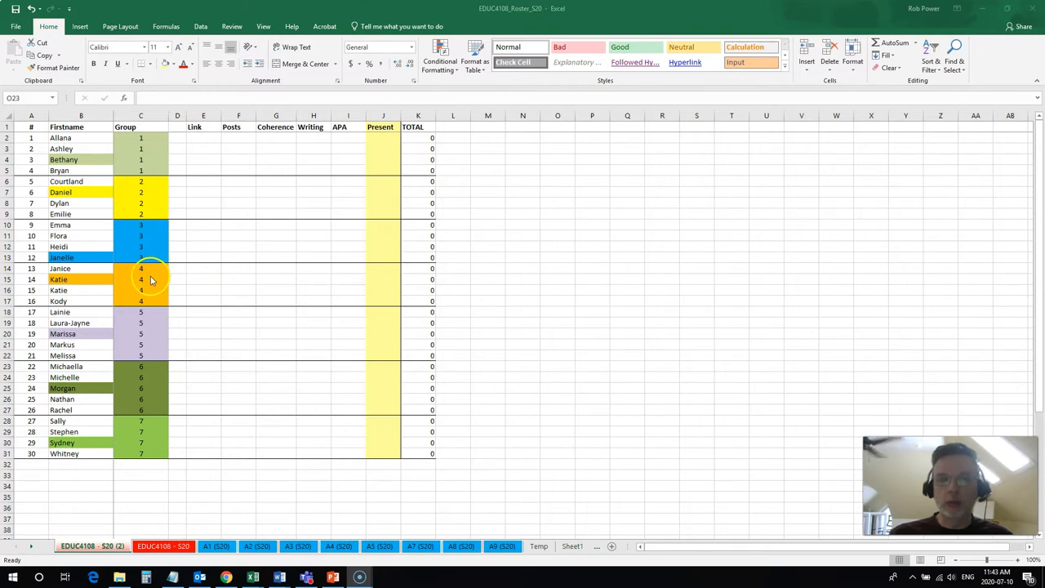
{"action": "mouse_move", "coordinate": [147, 290]}
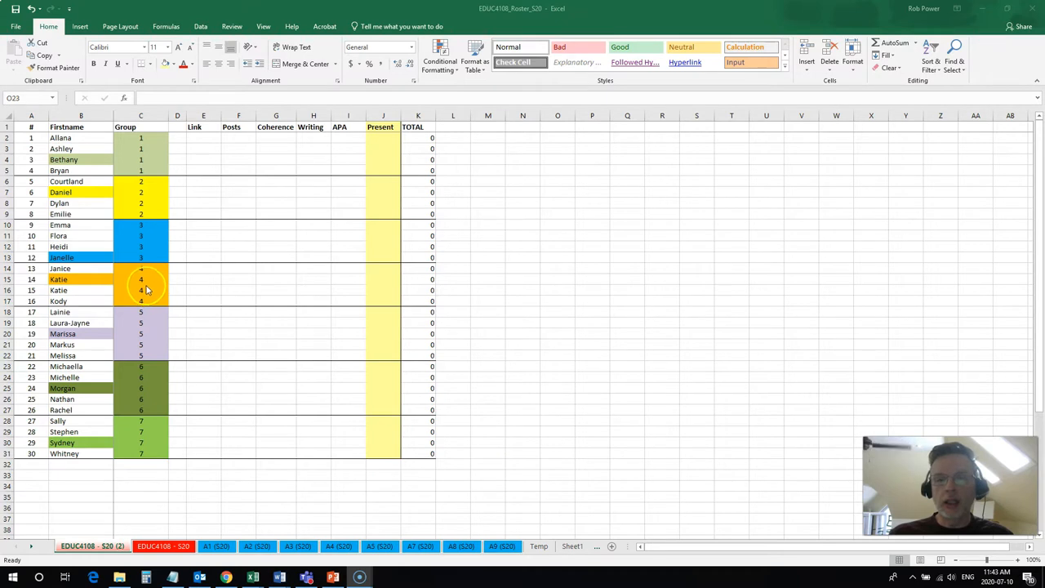
{"action": "mouse_move", "coordinate": [172, 186]}
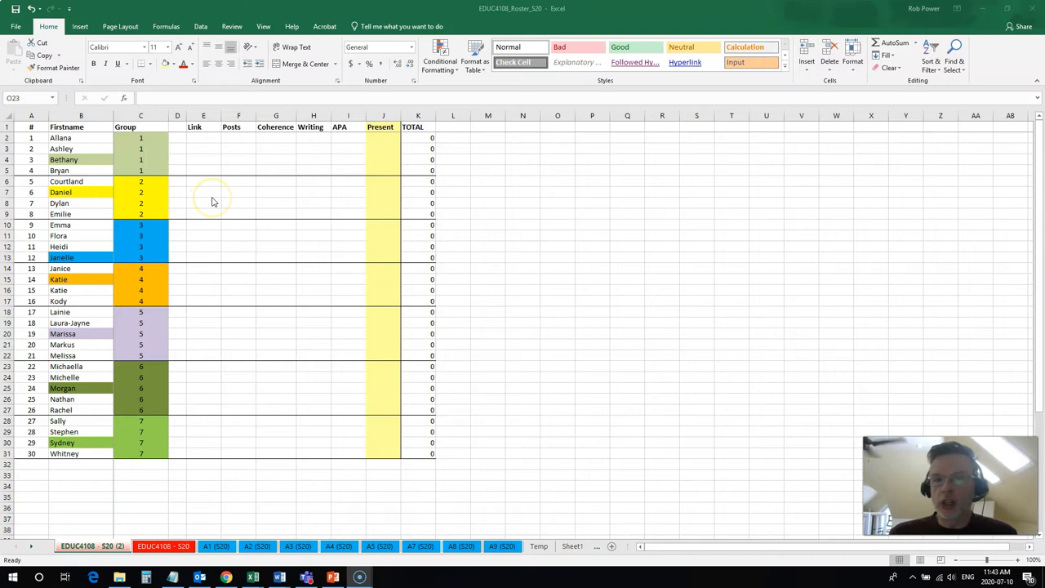
{"action": "mouse_move", "coordinate": [220, 233]}
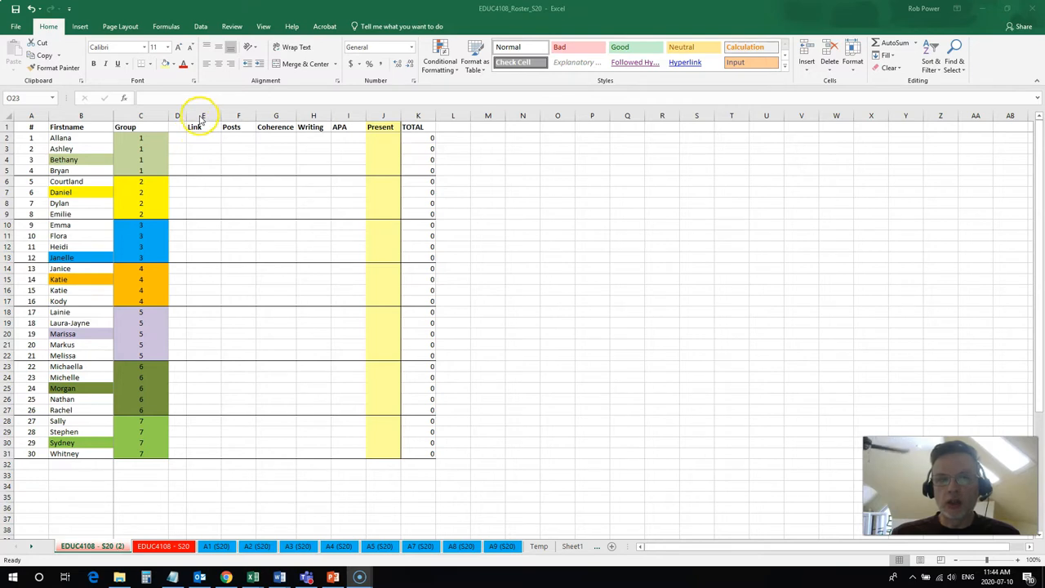
{"action": "mouse_move", "coordinate": [323, 145]}
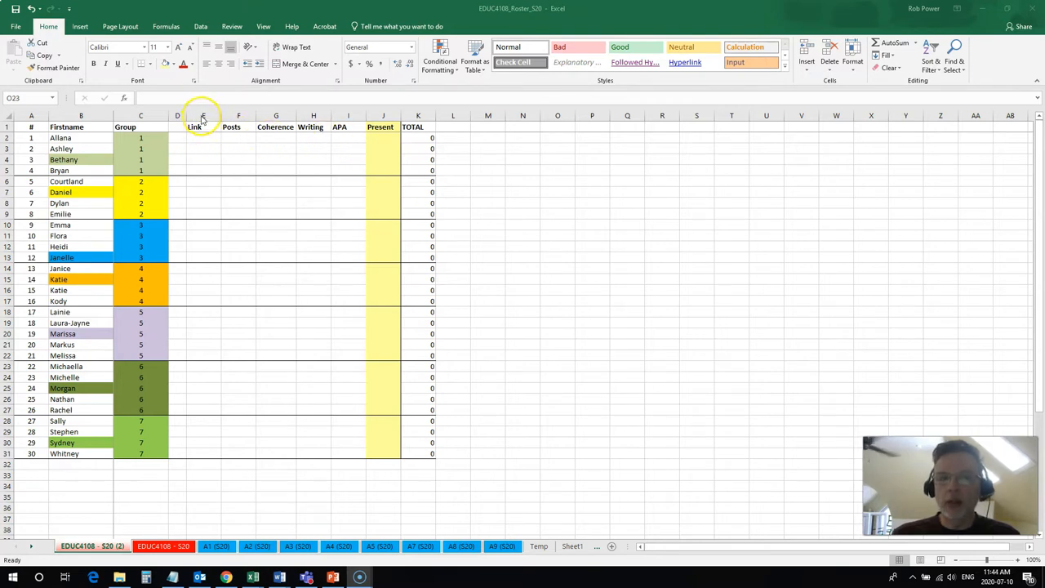
Step: Point out students' Present attendance cells, then bring up the peer evaluation form
{"action": "left_click", "coordinate": [557, 366]}
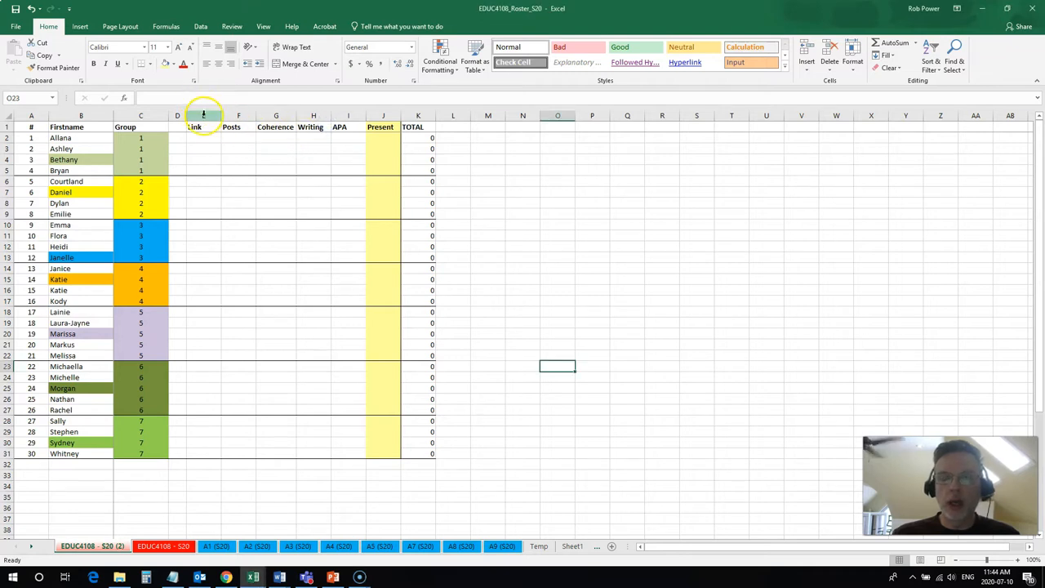
{"action": "left_click", "coordinate": [557, 181]}
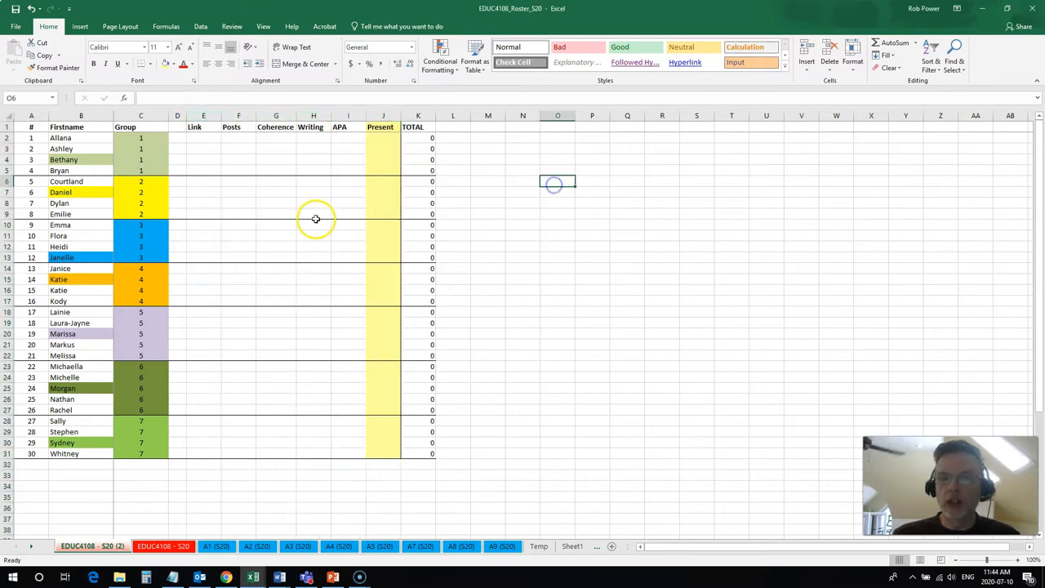
{"action": "mouse_move", "coordinate": [283, 266]}
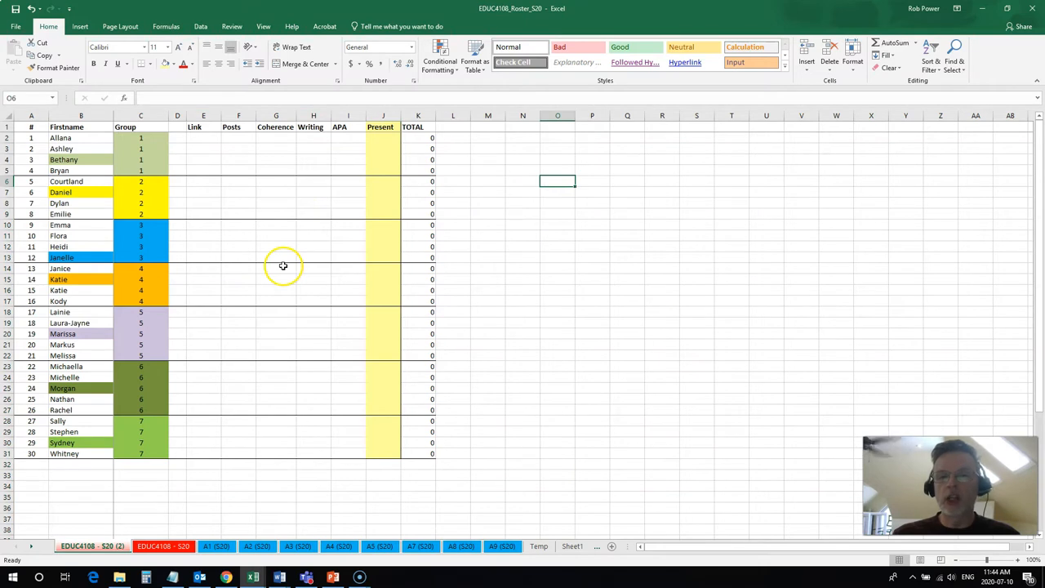
{"action": "mouse_move", "coordinate": [240, 254]}
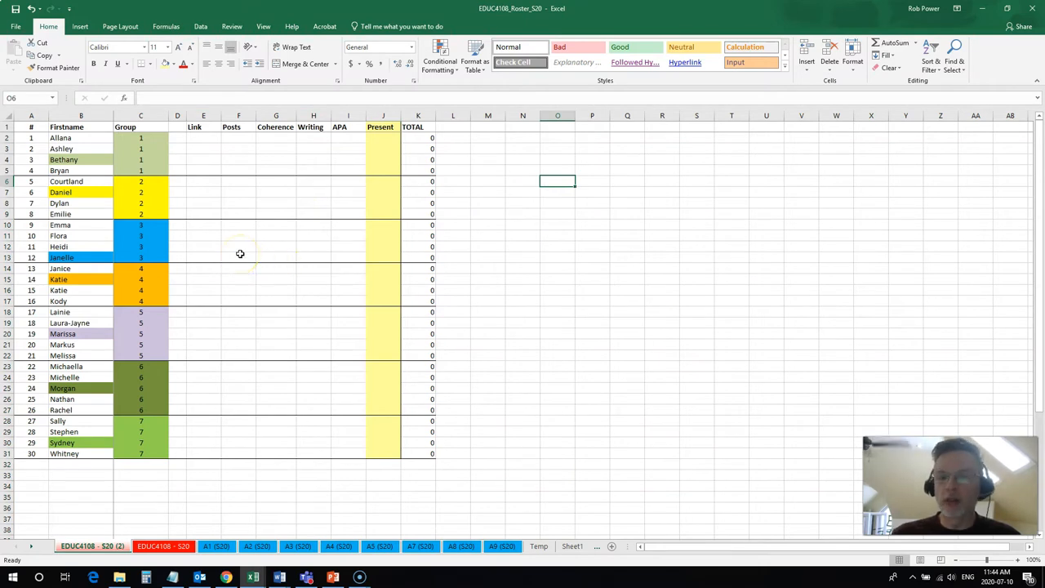
{"action": "mouse_move", "coordinate": [449, 239]}
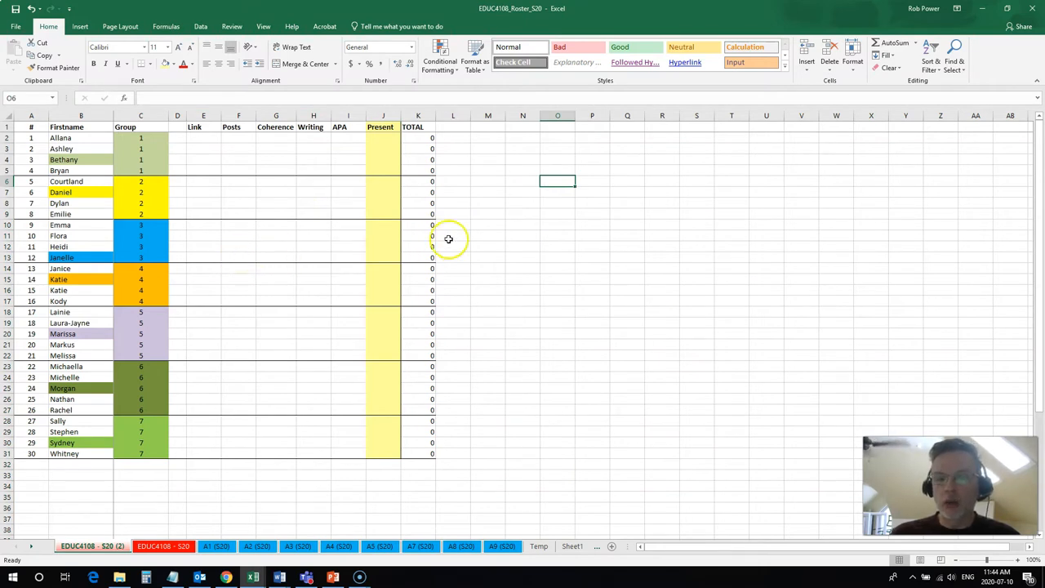
{"action": "mouse_move", "coordinate": [496, 229]}
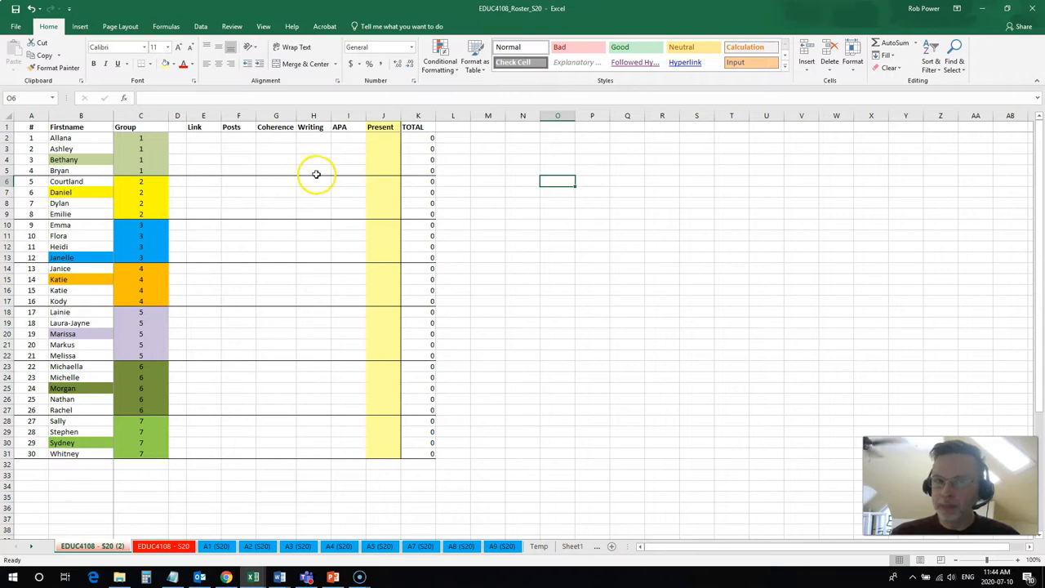
{"action": "mouse_move", "coordinate": [295, 177]}
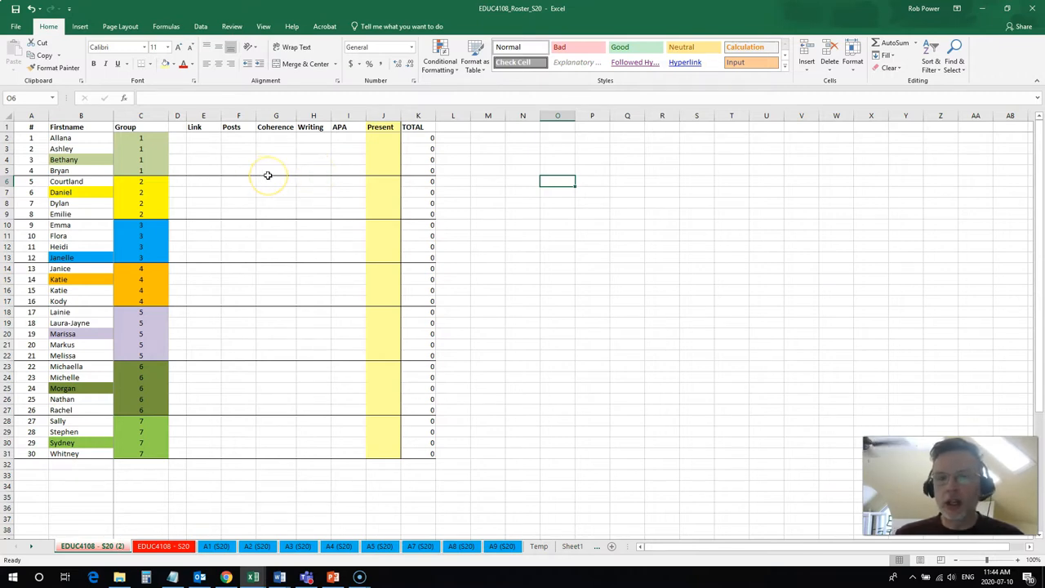
{"action": "left_click", "coordinate": [380, 137]}
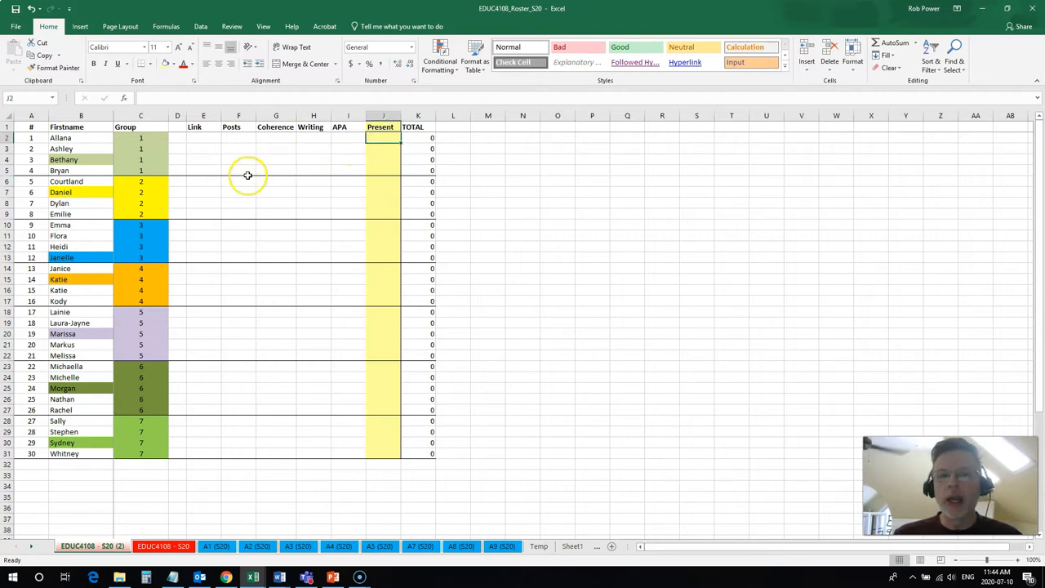
{"action": "mouse_move", "coordinate": [339, 252]}
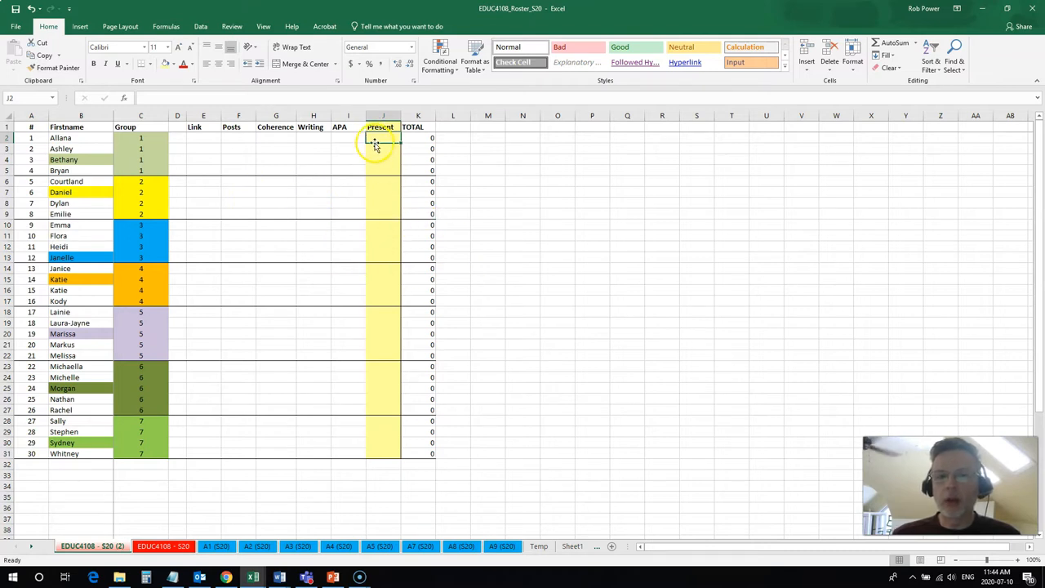
{"action": "left_click", "coordinate": [382, 170]}
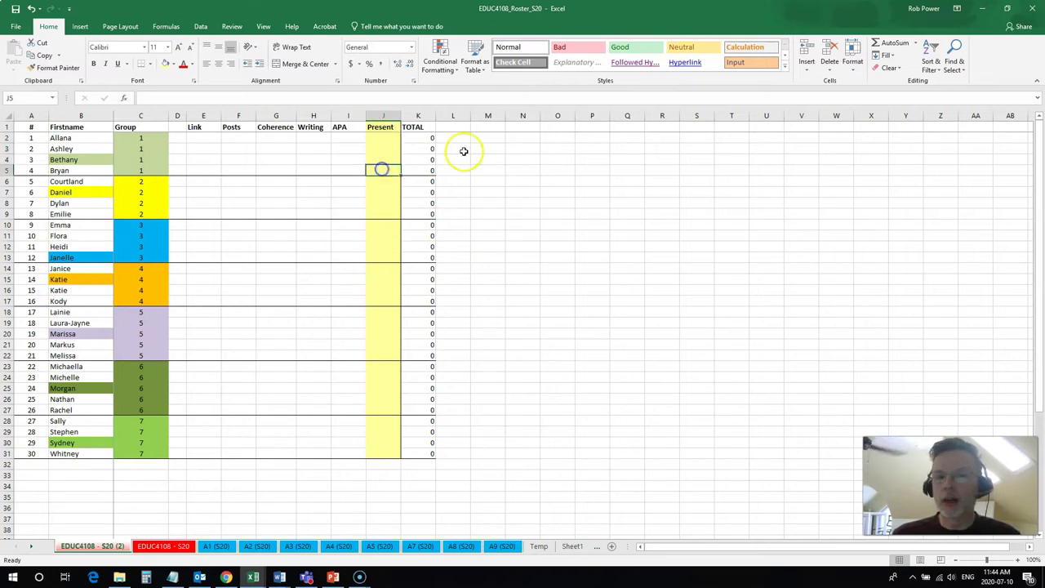
{"action": "mouse_move", "coordinate": [445, 237]}
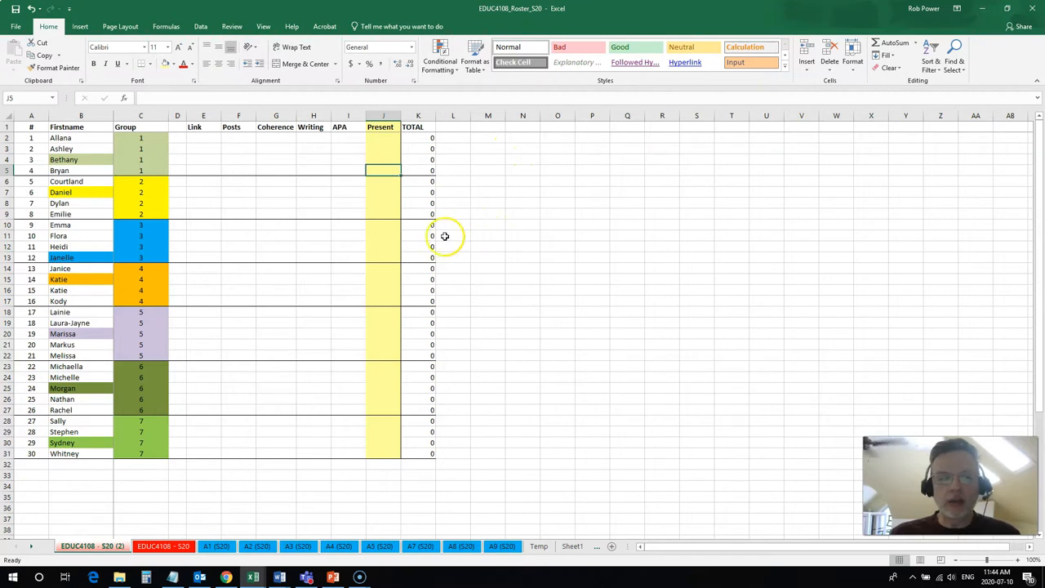
{"action": "mouse_move", "coordinate": [513, 263]}
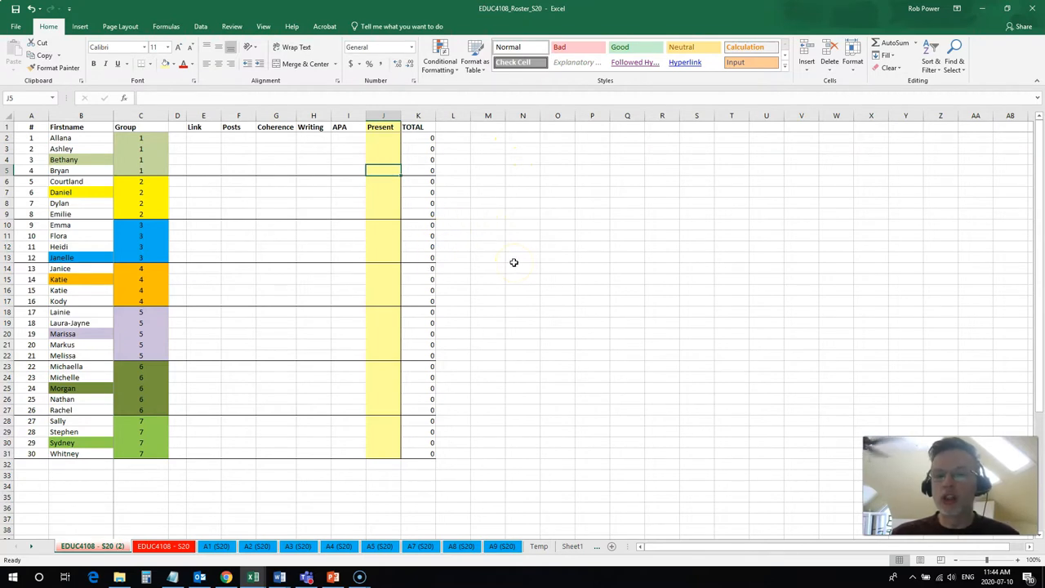
{"action": "mouse_move", "coordinate": [501, 205]}
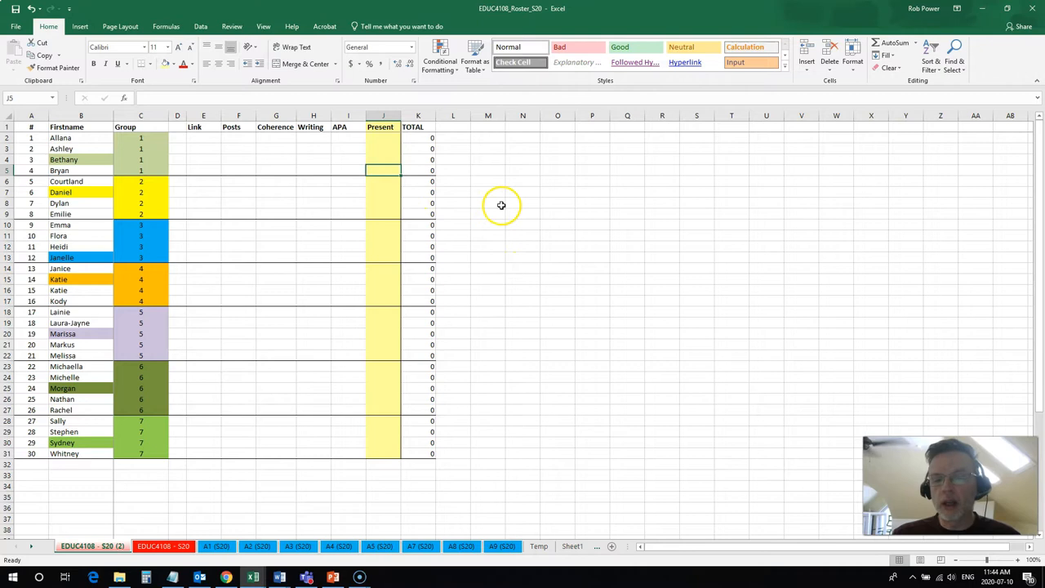
{"action": "mouse_move", "coordinate": [521, 234]}
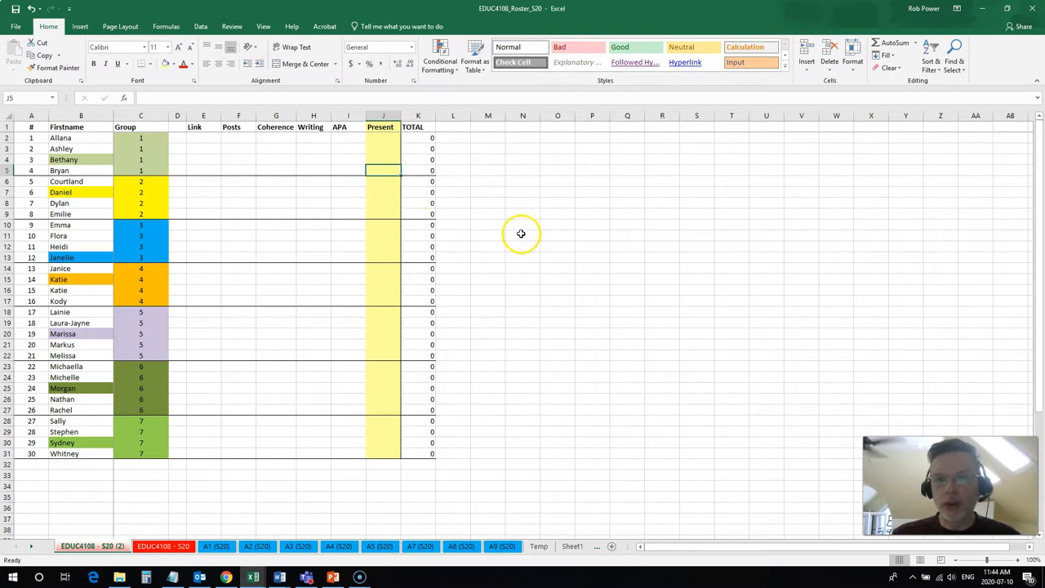
{"action": "mouse_move", "coordinate": [286, 214]}
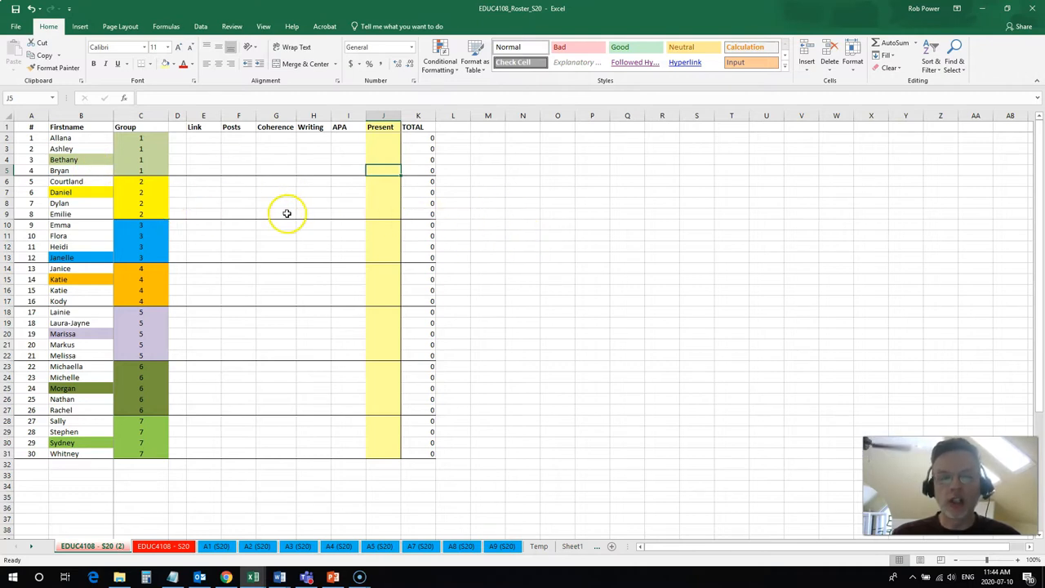
{"action": "mouse_move", "coordinate": [238, 255]}
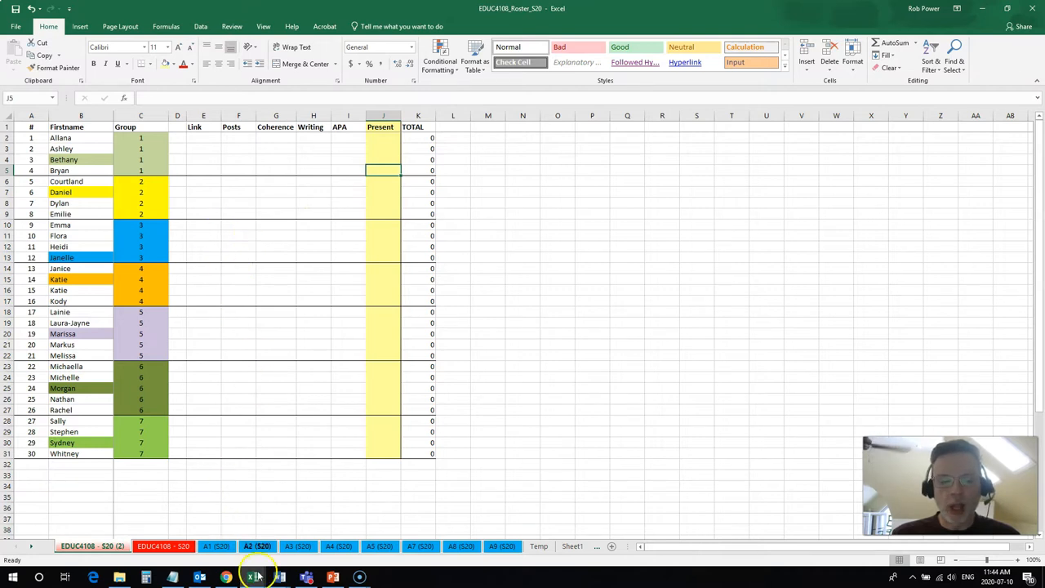
{"action": "left_click", "coordinate": [225, 577]}
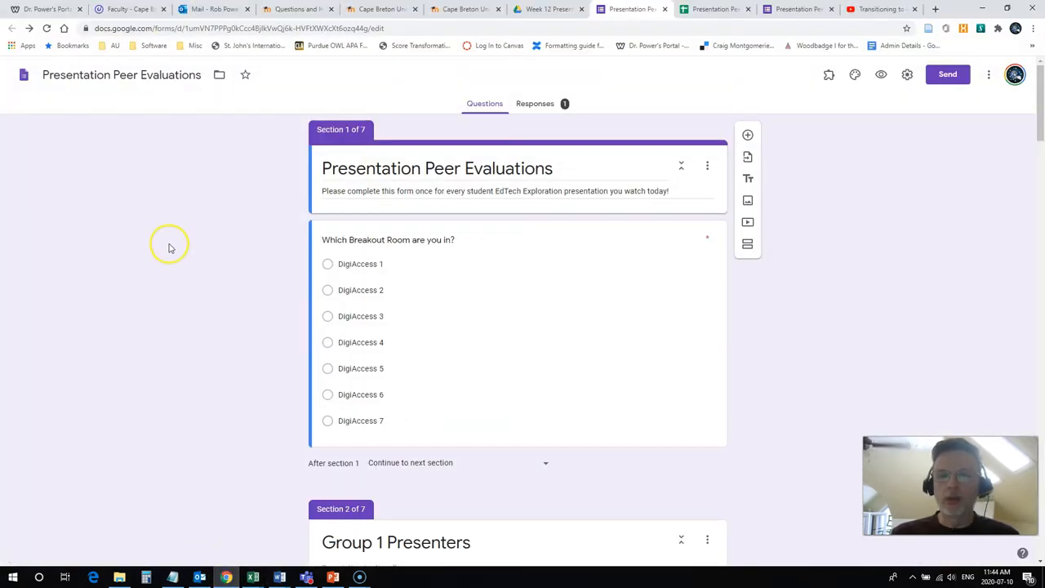
{"action": "mouse_move", "coordinate": [157, 225]}
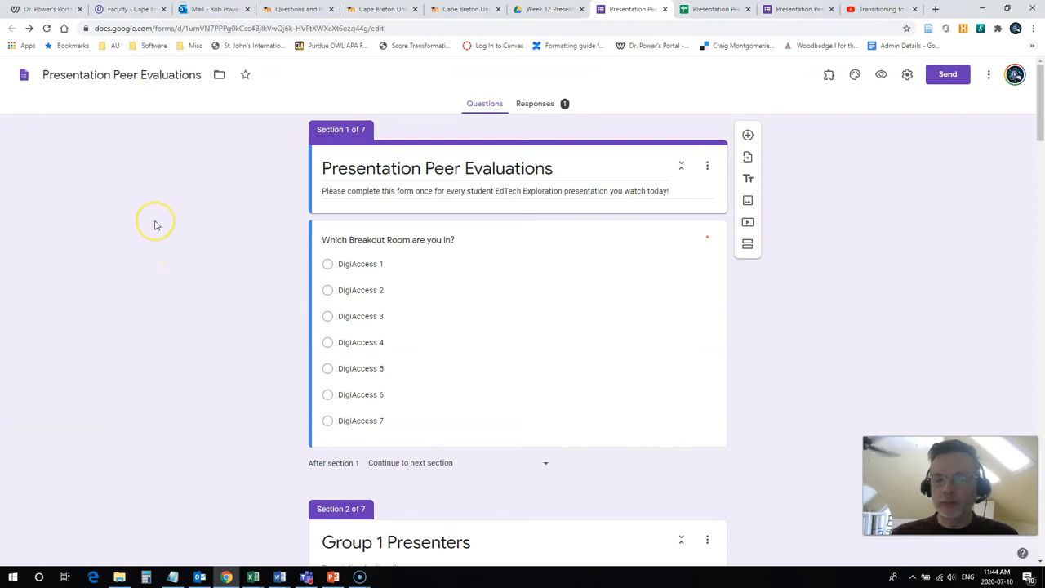
{"action": "mouse_move", "coordinate": [156, 223]}
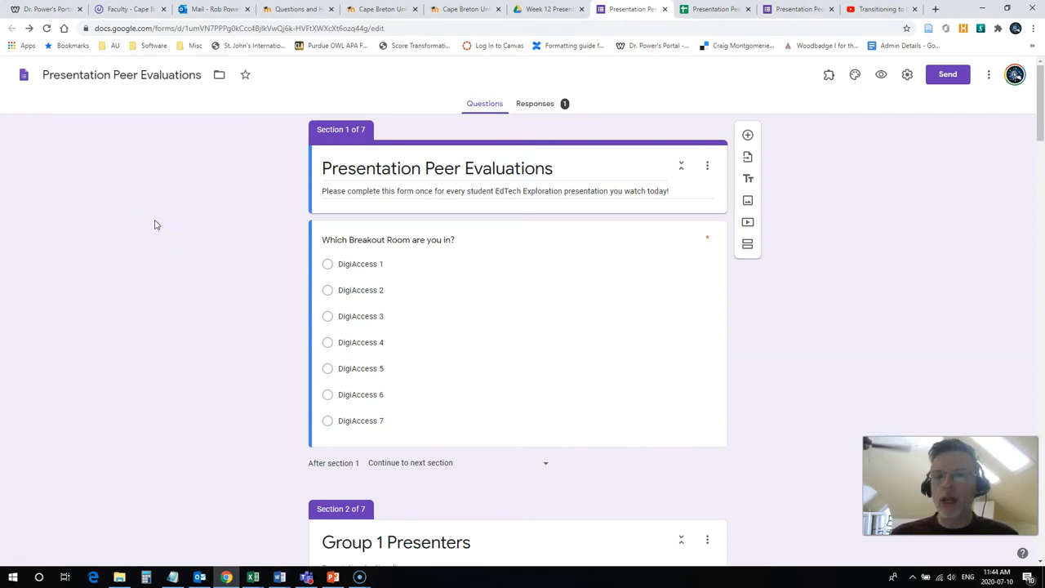
{"action": "mouse_move", "coordinate": [117, 194]}
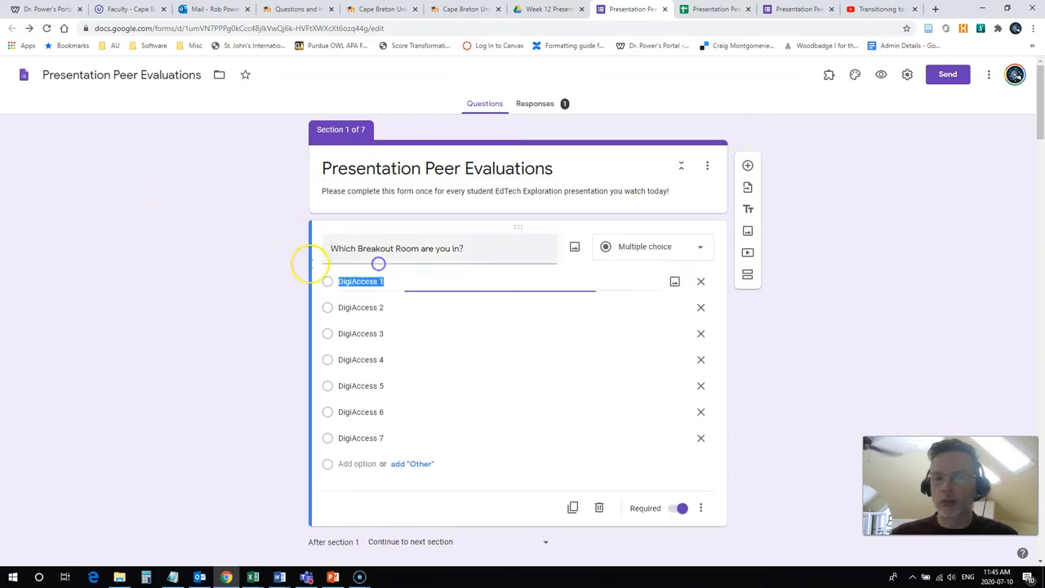
Step: Clear the criteria text selection and scroll to the final Group 6 Presenters section
{"action": "scroll", "scroll_direction": "down", "scroll_amount": 3}
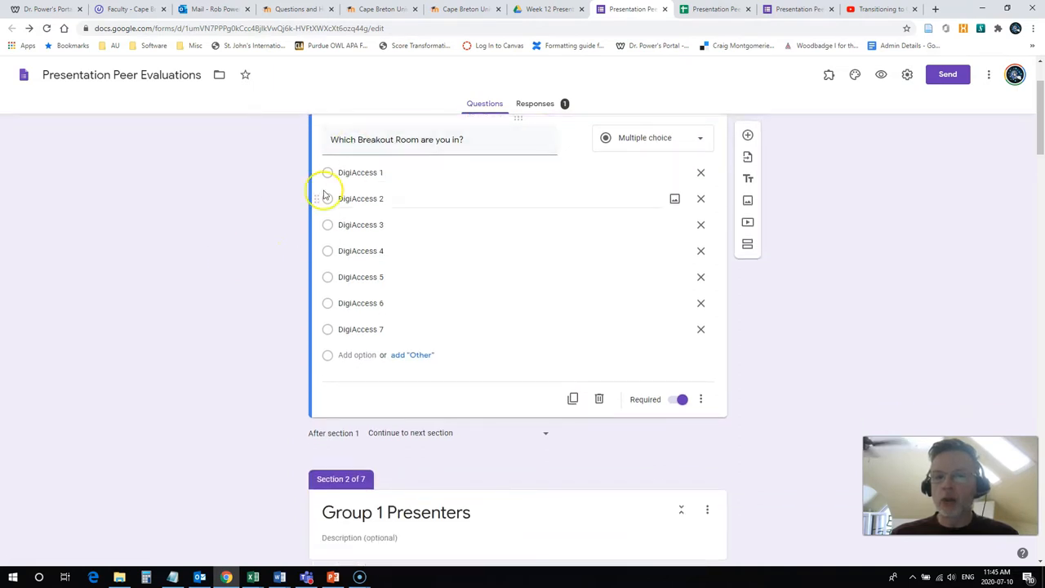
{"action": "mouse_move", "coordinate": [325, 172]}
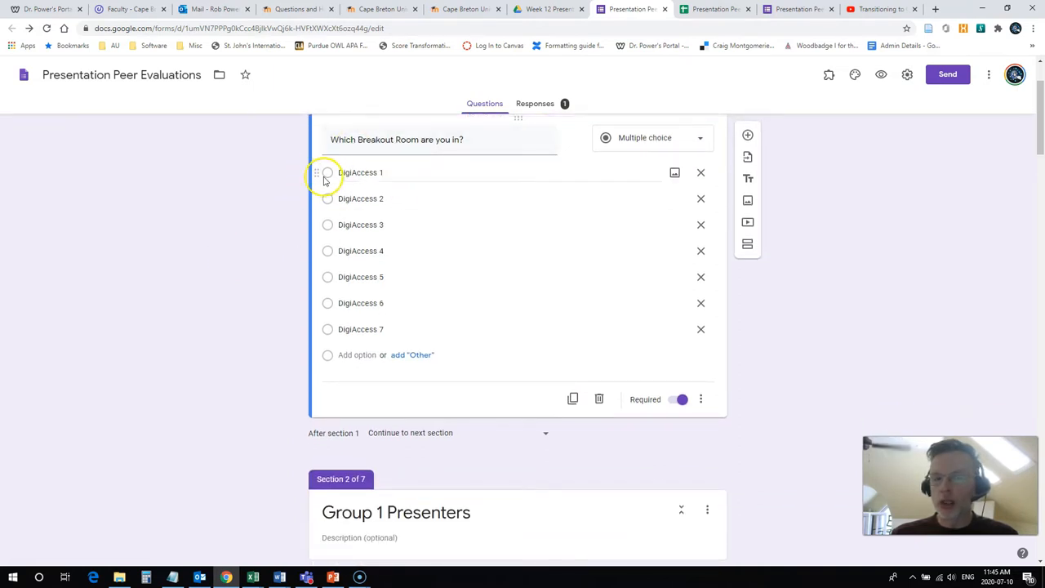
{"action": "scroll", "scroll_direction": "down", "scroll_amount": 3}
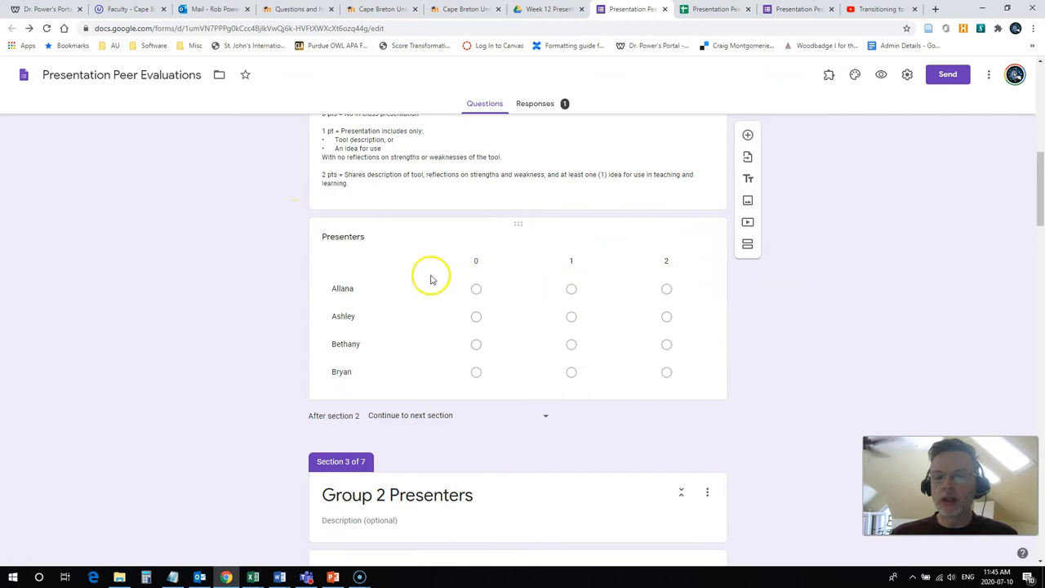
{"action": "mouse_move", "coordinate": [355, 308]}
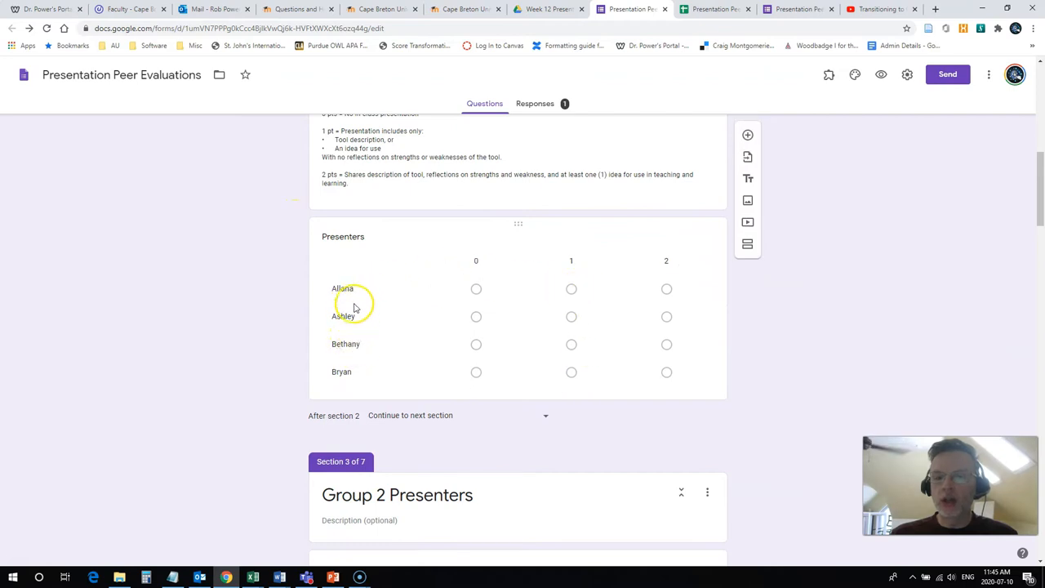
{"action": "mouse_move", "coordinate": [360, 344]}
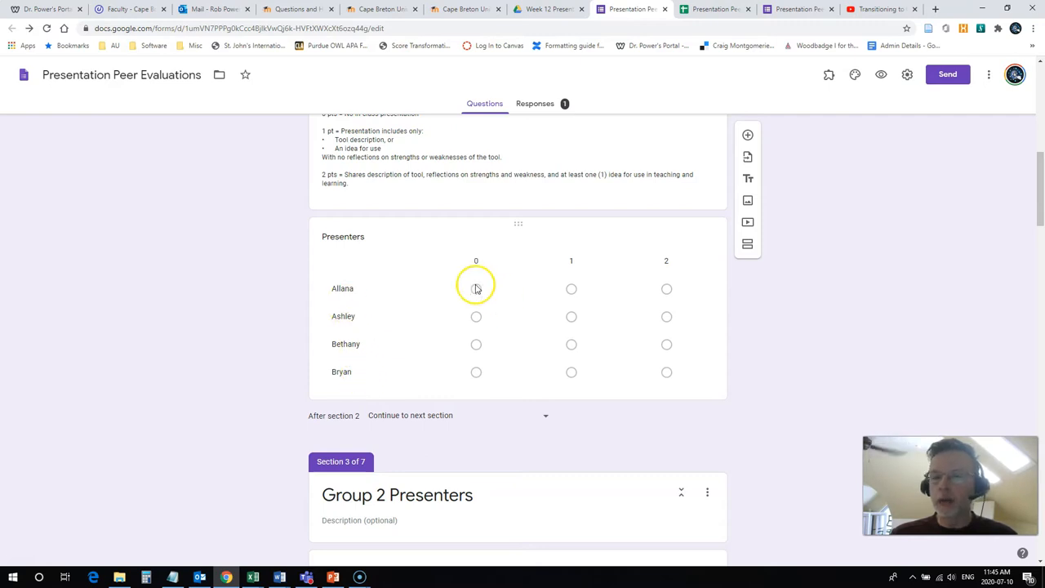
{"action": "mouse_move", "coordinate": [424, 307]}
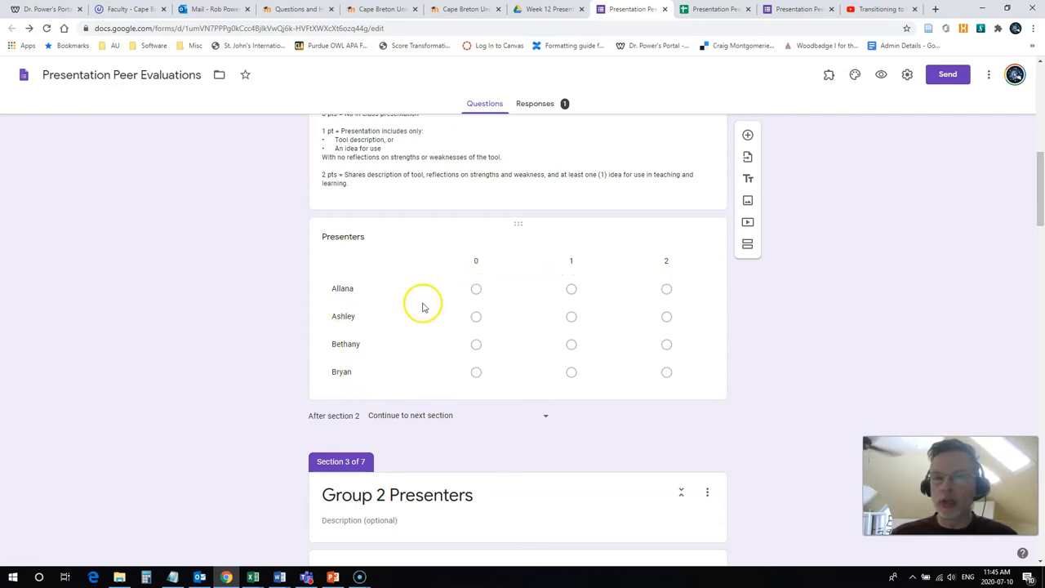
{"action": "scroll", "scroll_direction": "up", "scroll_amount": 3}
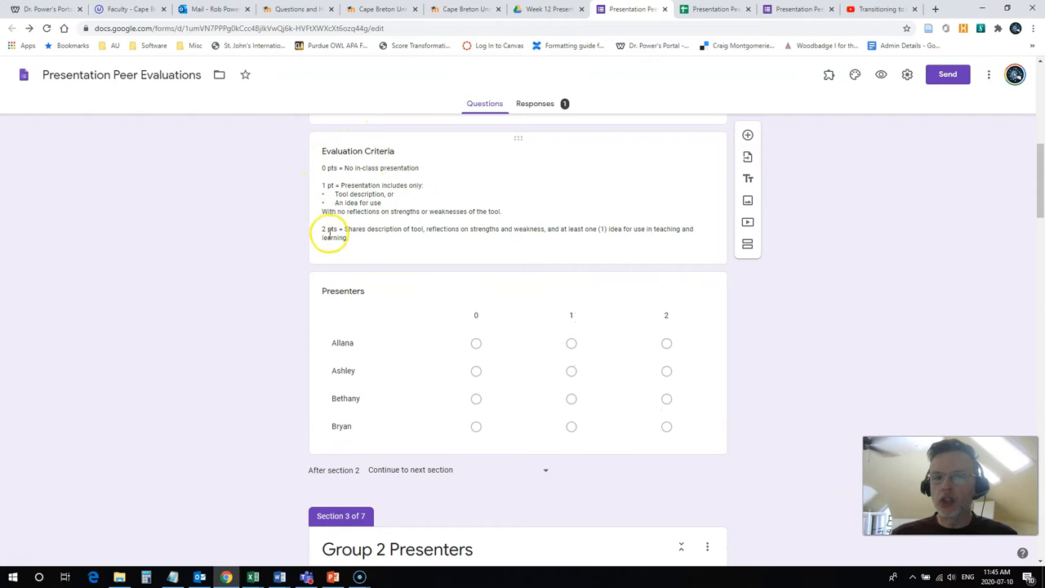
{"action": "mouse_move", "coordinate": [365, 170]}
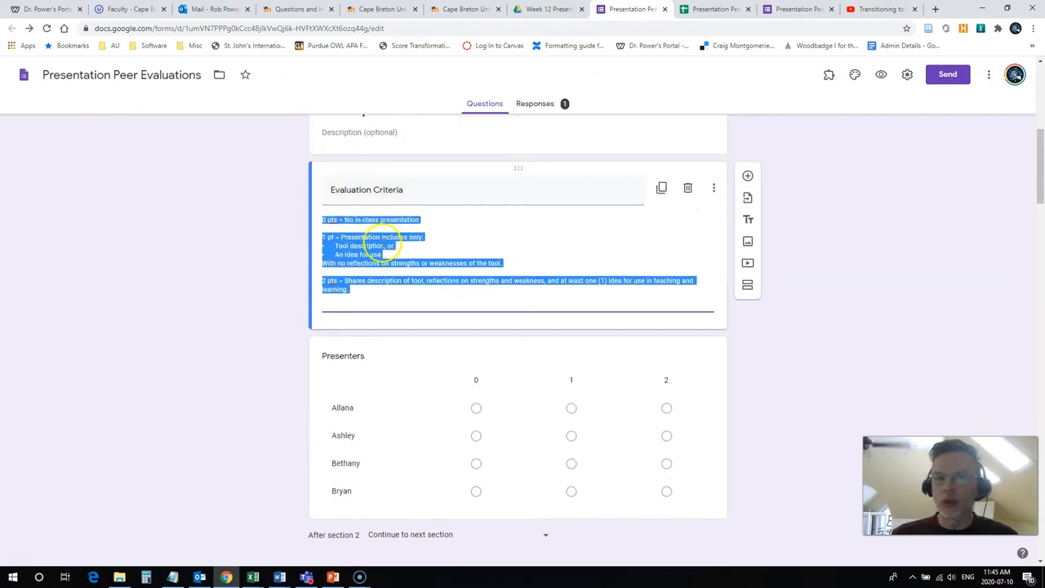
{"action": "left_click", "coordinate": [264, 358]}
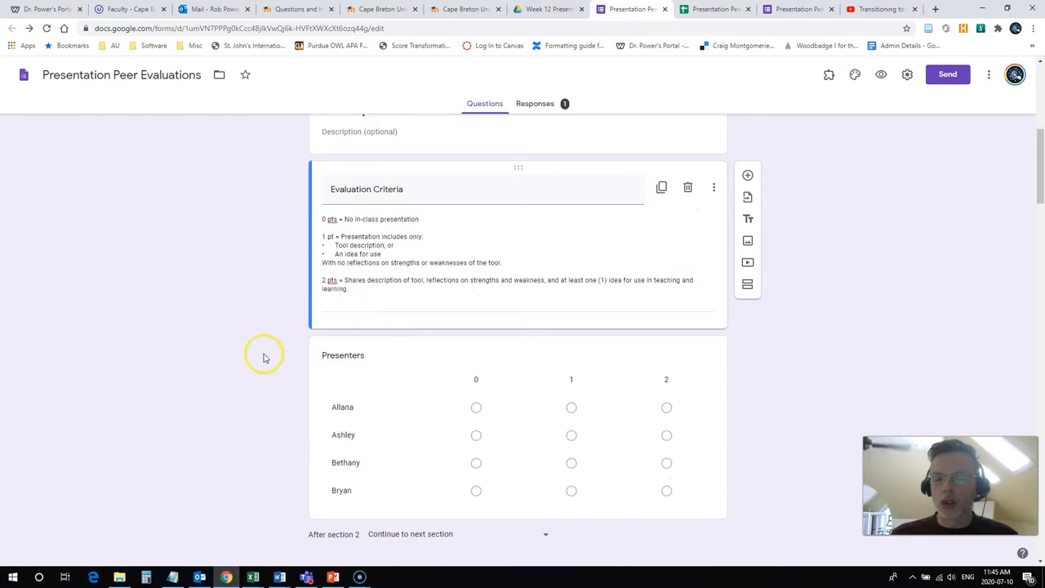
{"action": "scroll", "scroll_direction": "up", "scroll_amount": 3}
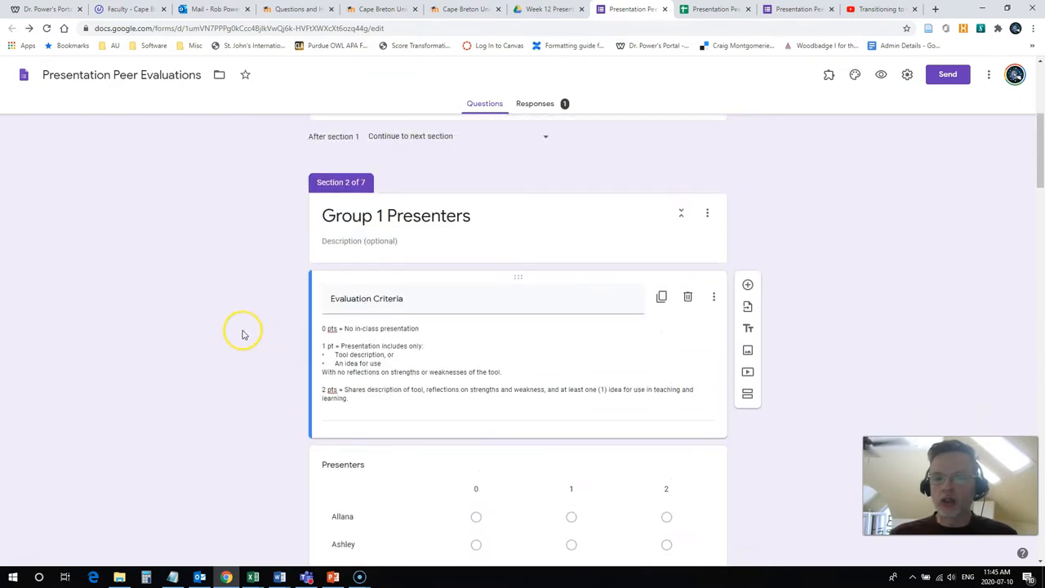
{"action": "scroll", "scroll_direction": "up", "scroll_amount": 3}
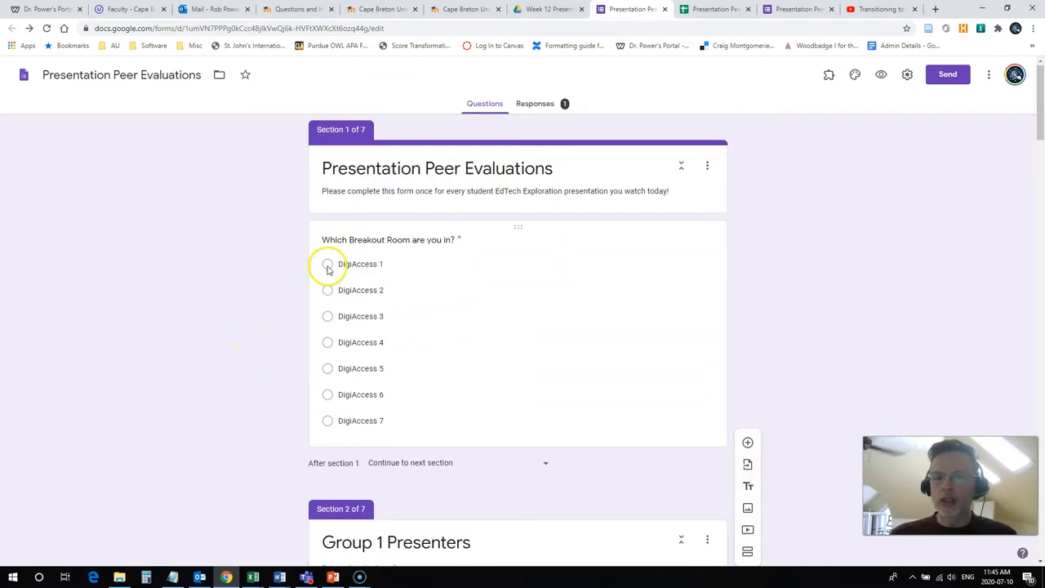
{"action": "scroll", "scroll_direction": "up", "scroll_amount": 3}
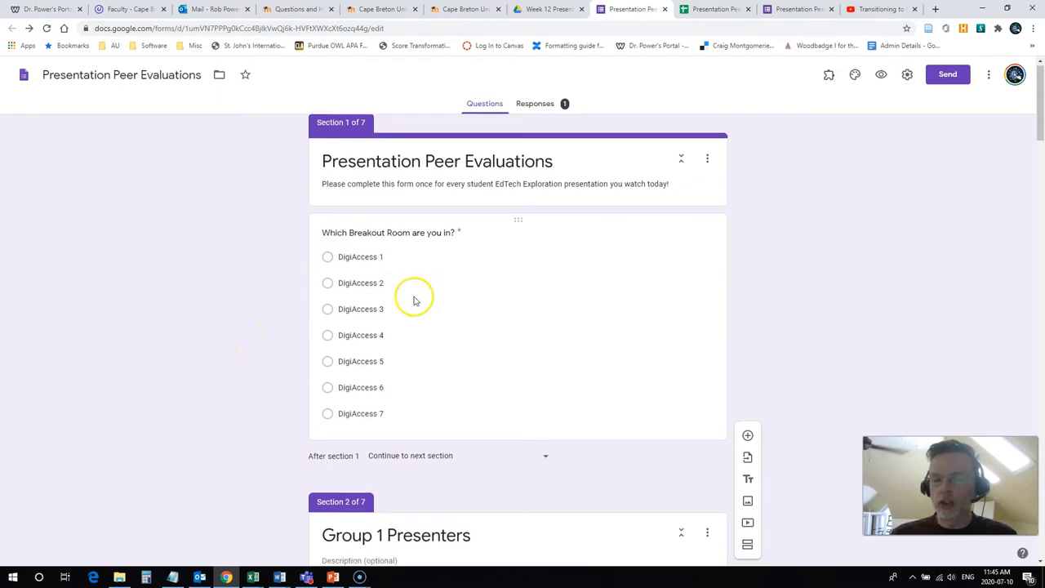
{"action": "scroll", "scroll_direction": "down", "scroll_amount": 3}
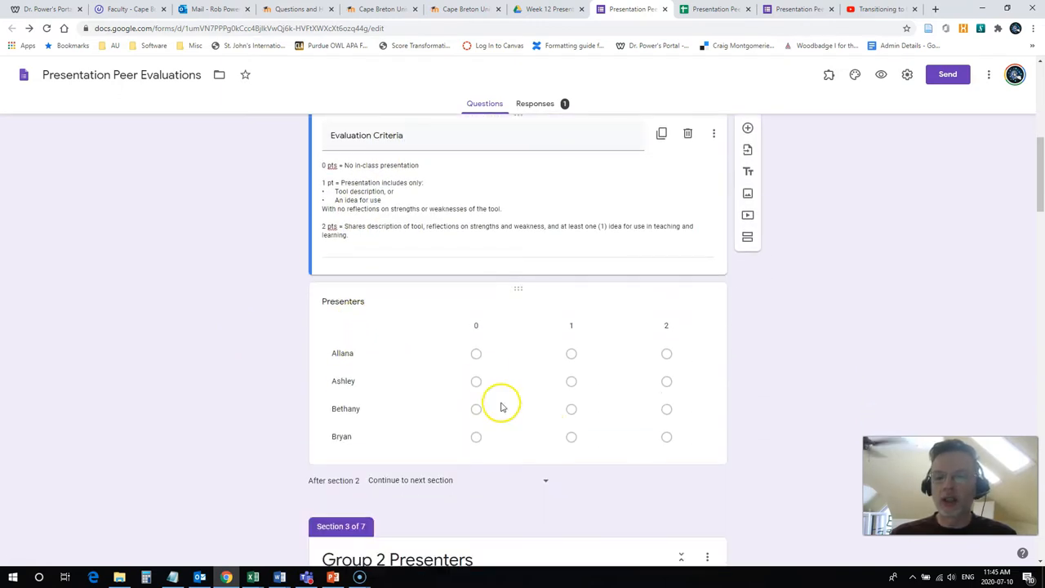
{"action": "mouse_move", "coordinate": [277, 433]}
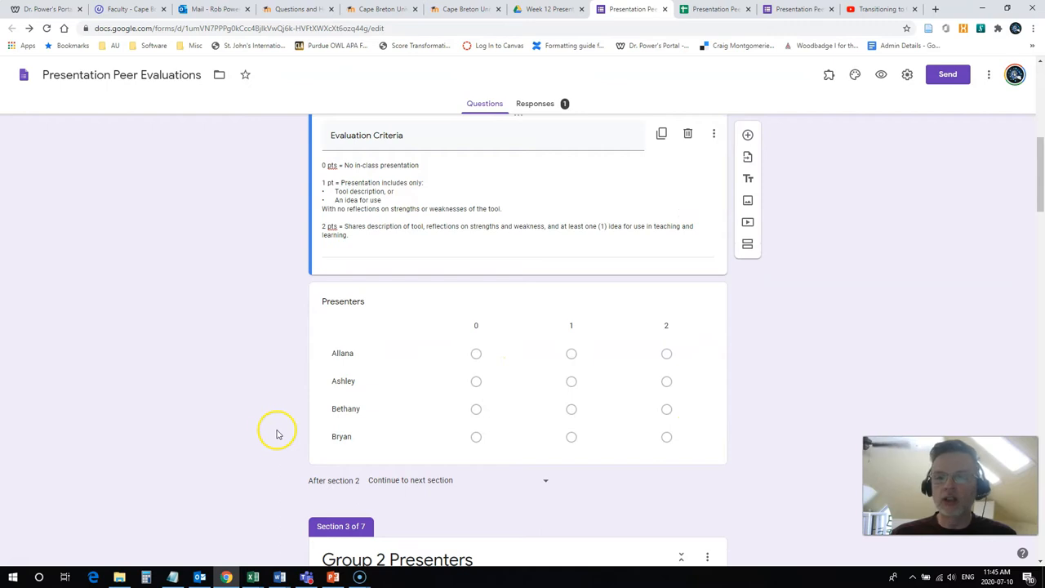
{"action": "scroll", "scroll_direction": "down", "scroll_amount": 3}
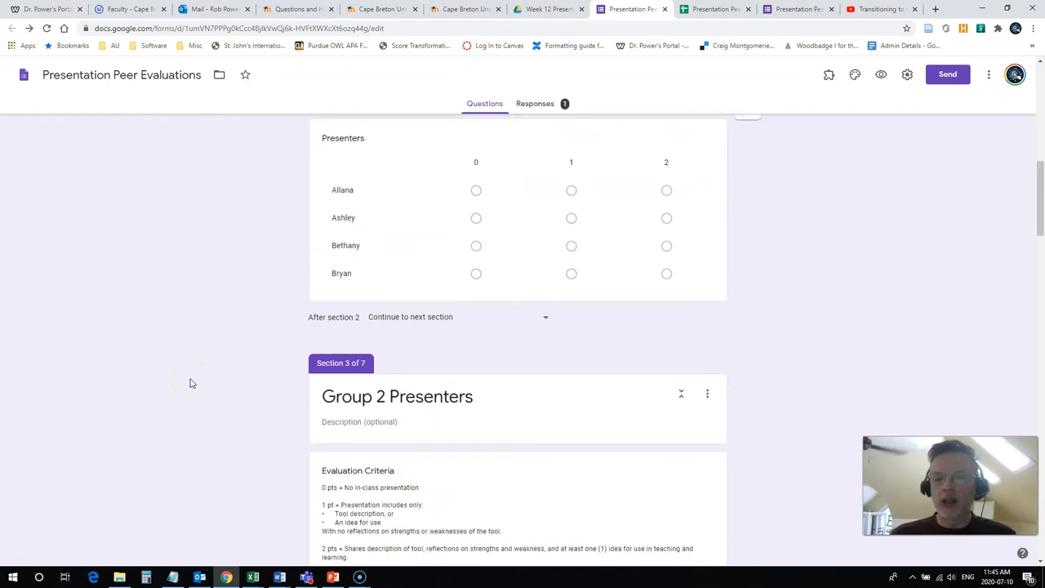
{"action": "scroll", "scroll_direction": "up", "scroll_amount": 3}
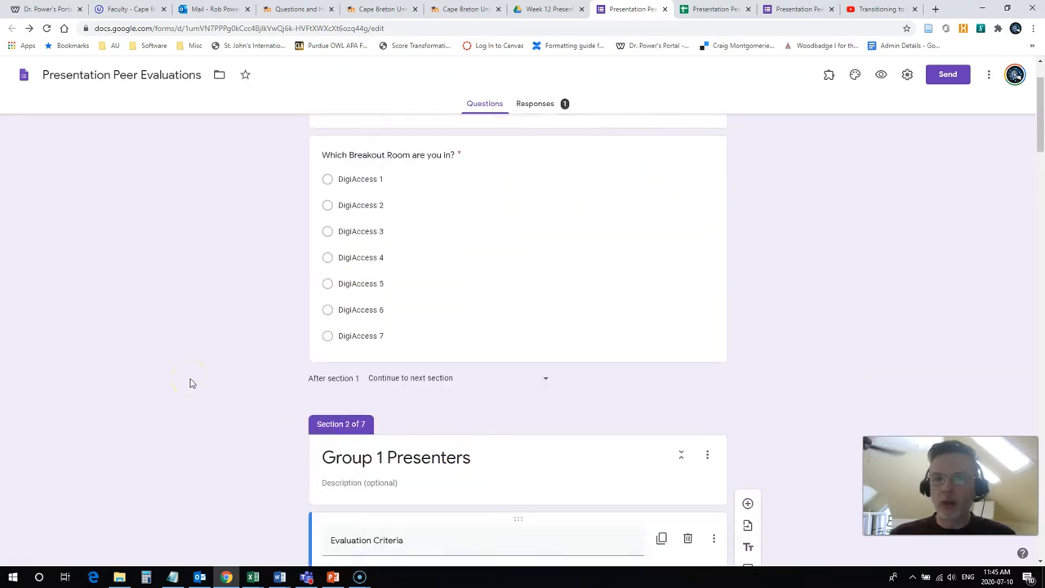
{"action": "scroll", "scroll_direction": "down", "scroll_amount": 3}
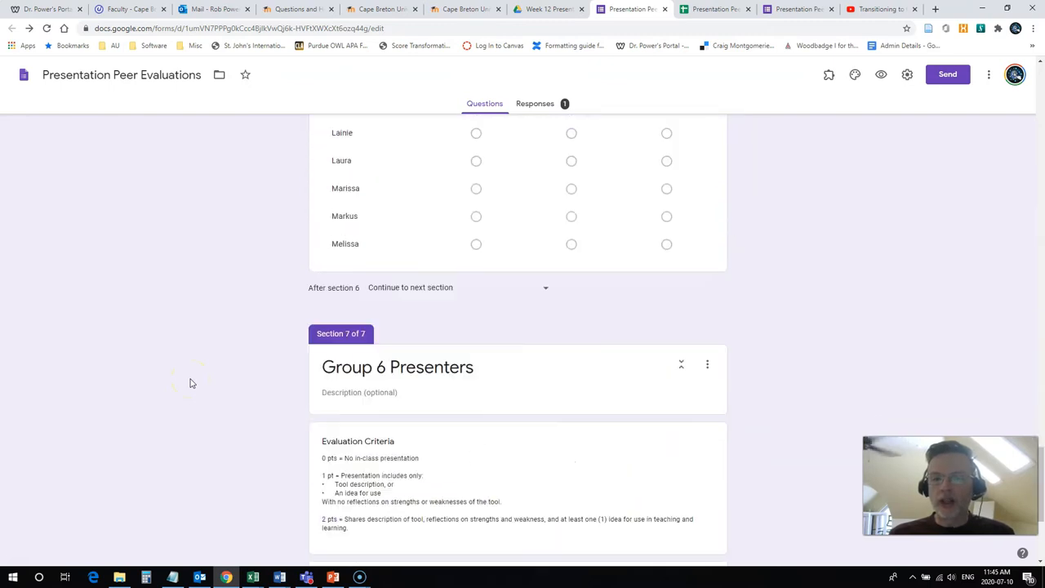
{"action": "scroll", "scroll_direction": "down", "scroll_amount": 3}
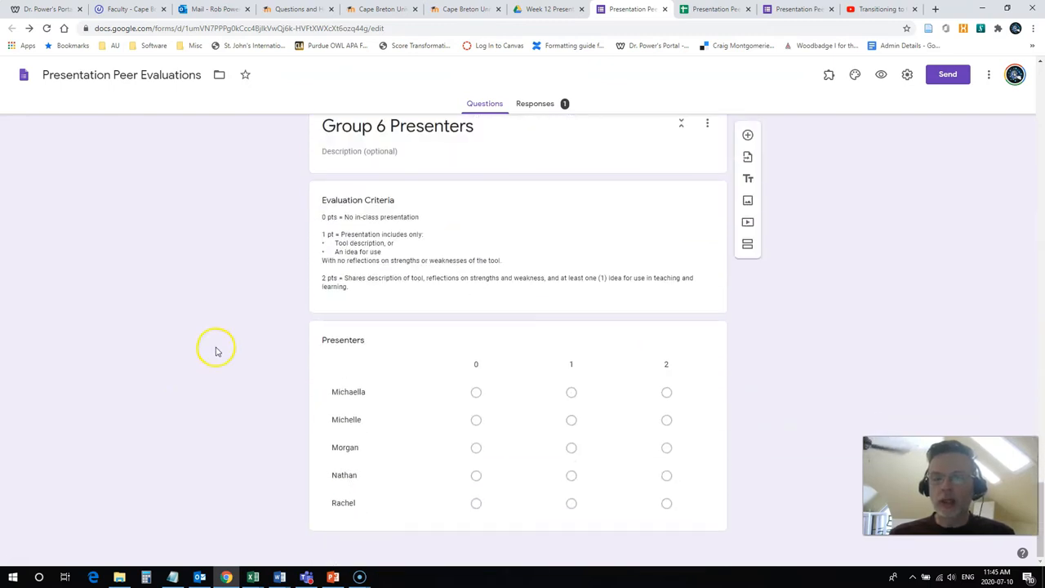
{"action": "mouse_move", "coordinate": [150, 355]}
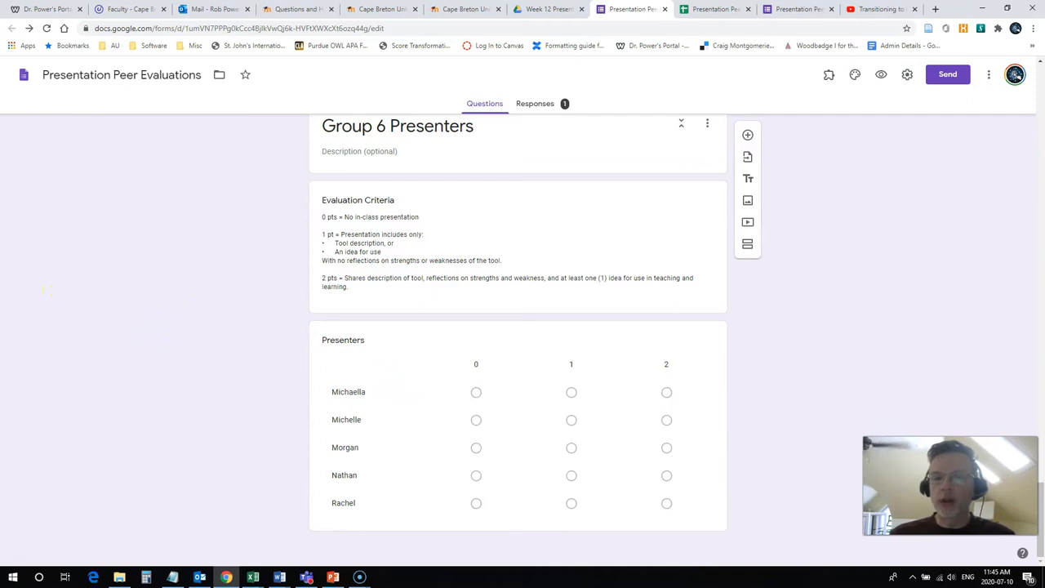
{"action": "mouse_move", "coordinate": [103, 340]}
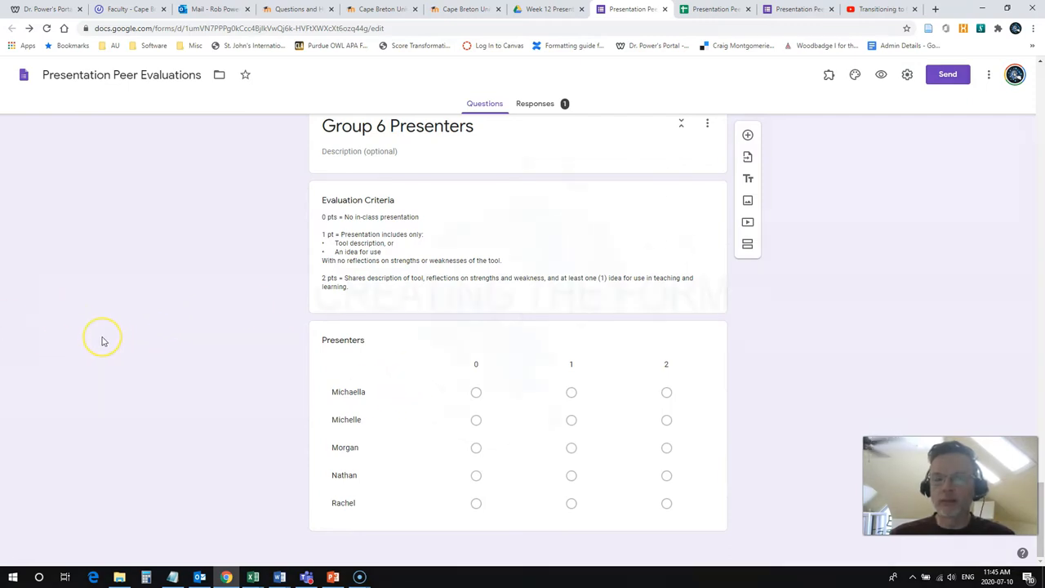
{"action": "mouse_move", "coordinate": [696, 454]}
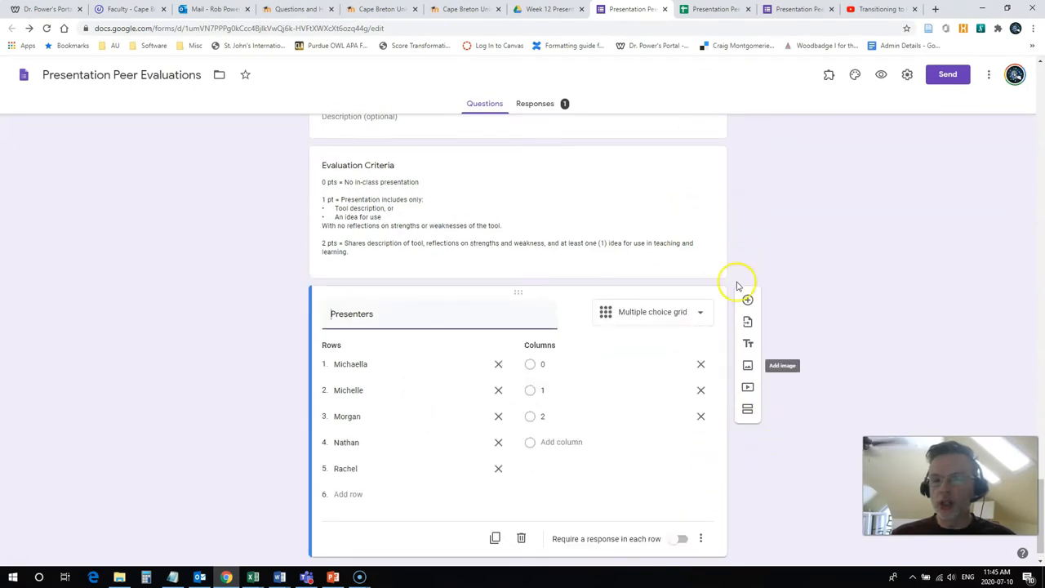
{"action": "mouse_move", "coordinate": [747, 409]}
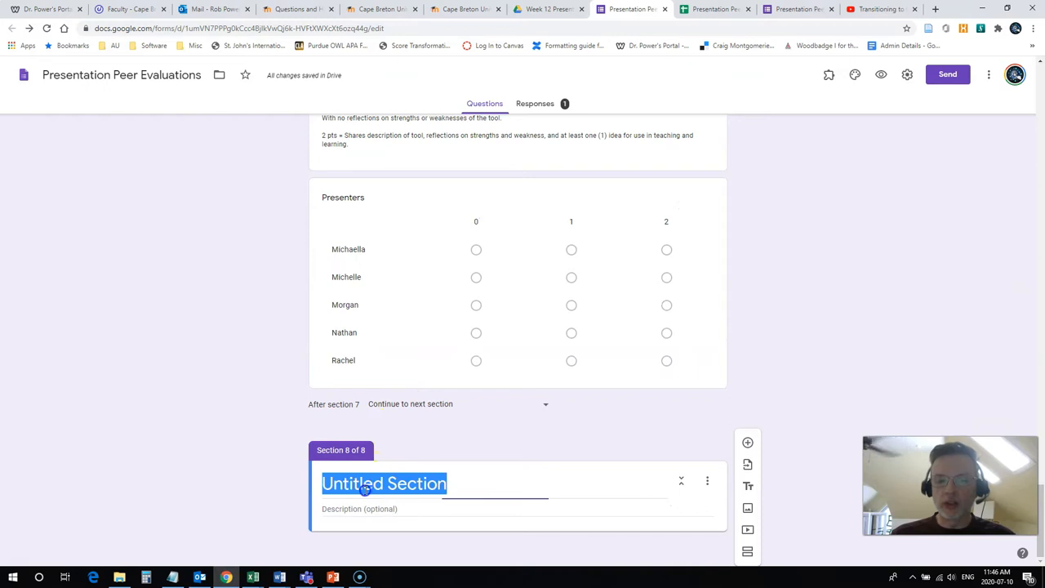
Step: Title the new section 'Group 7 Presenters'
{"action": "type", "text": "G"}
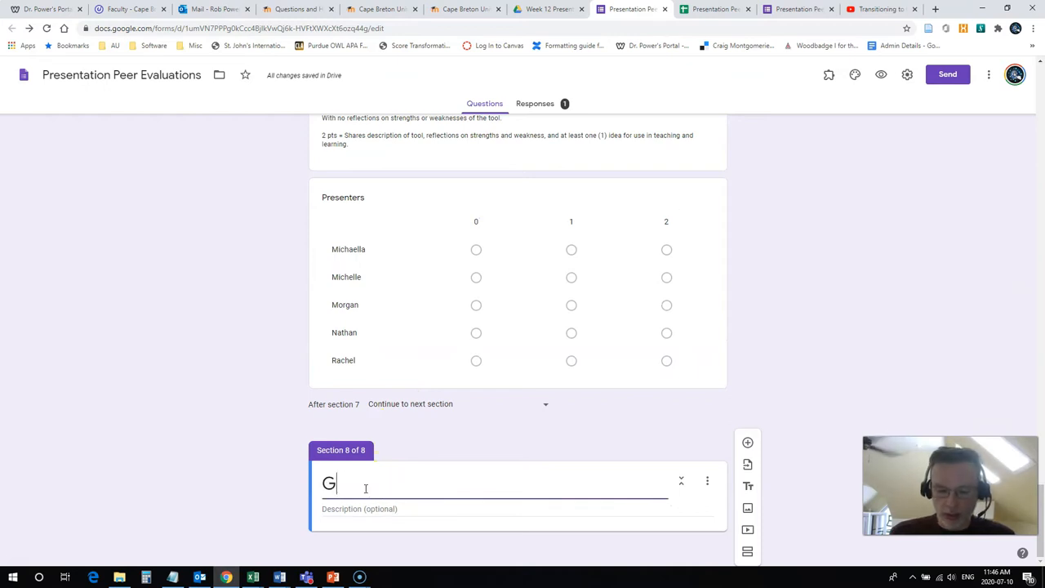
{"action": "type", "text": "roup 7 Pr"}
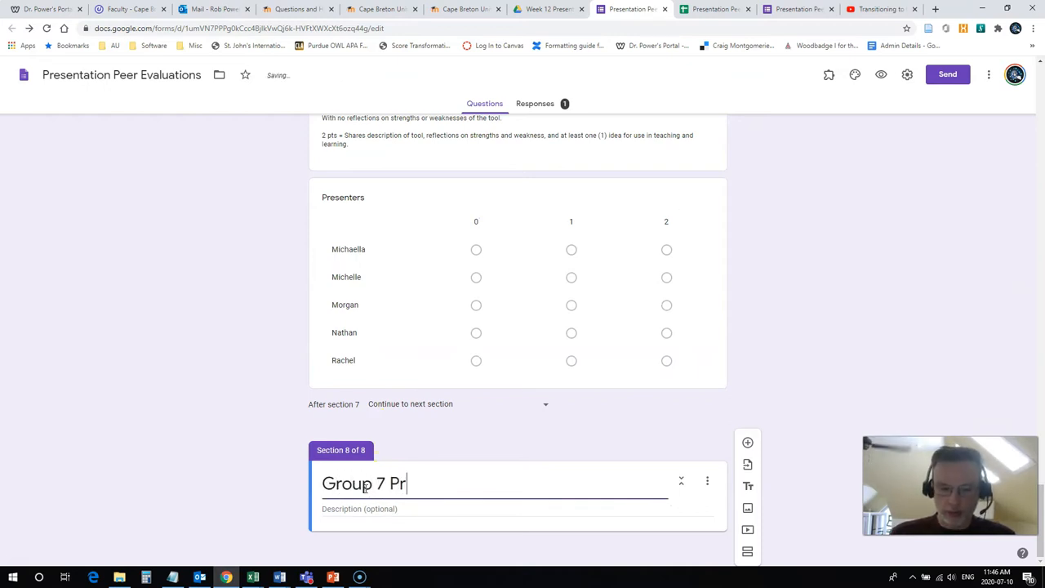
{"action": "type", "text": "es"}
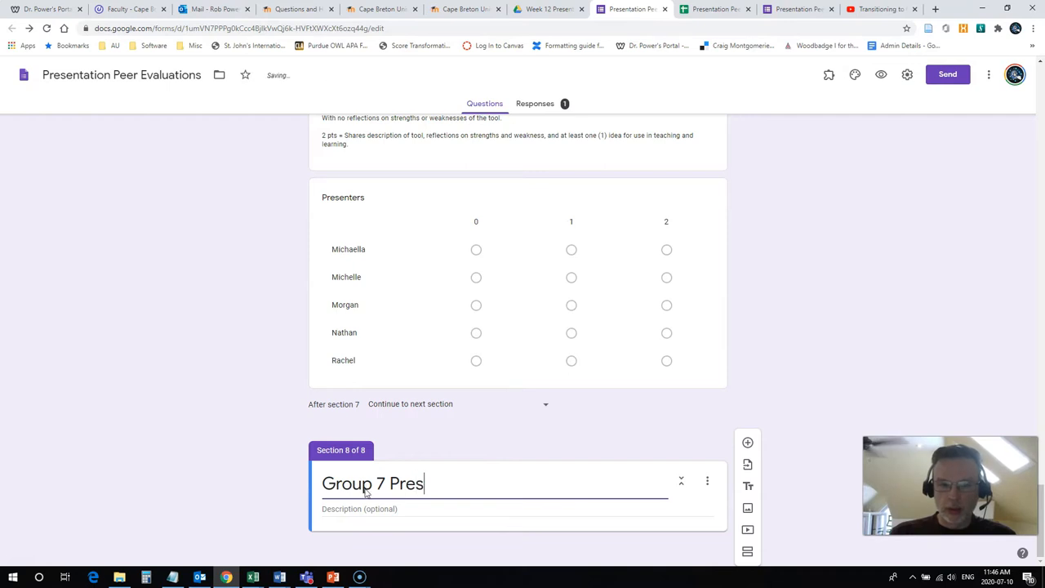
{"action": "type", "text": "enters"}
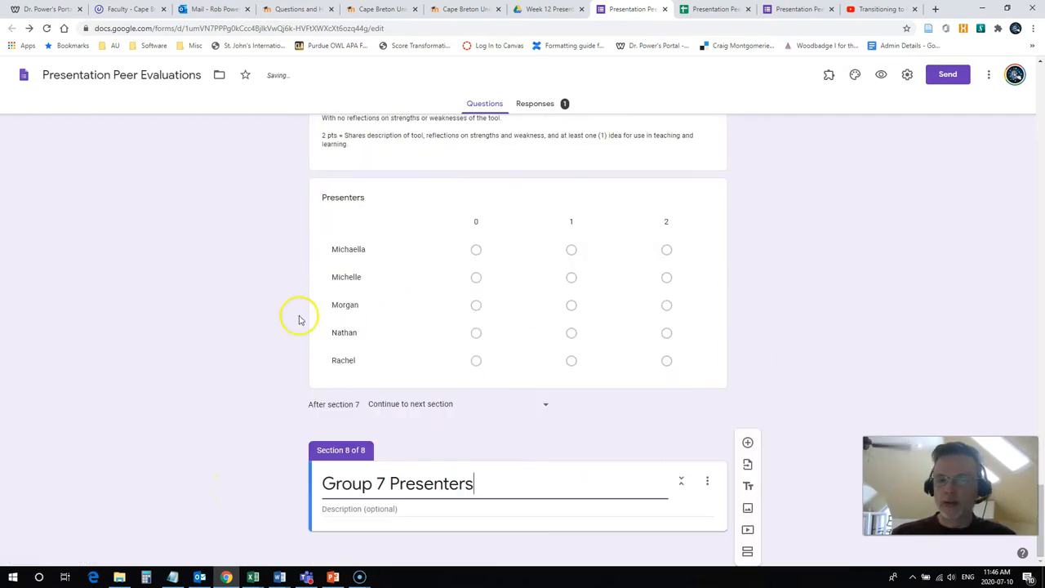
Step: Copy Group 6's Evaluation Criteria block into section 8
{"action": "scroll", "scroll_direction": "up", "scroll_amount": 3}
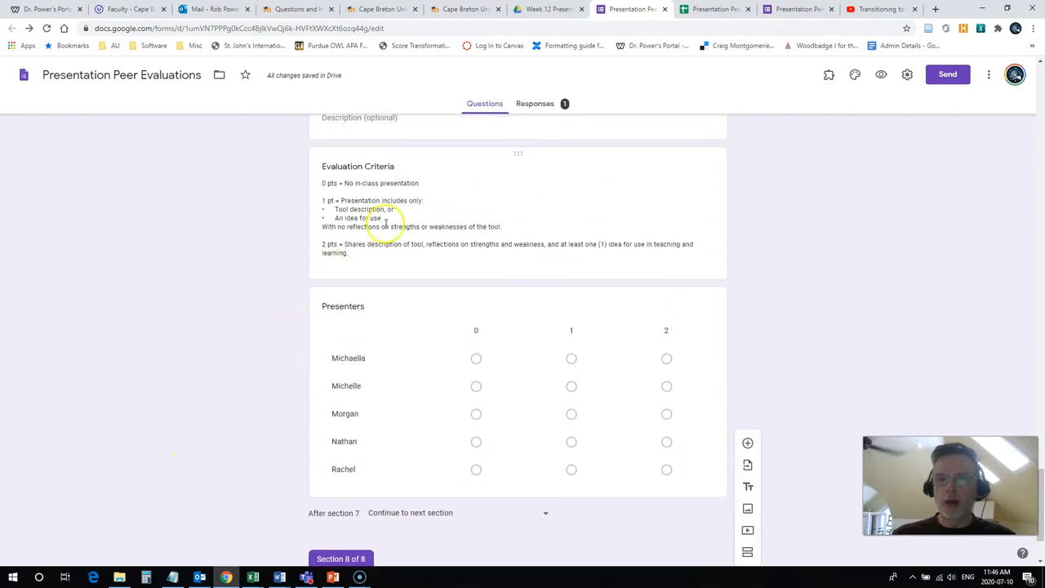
{"action": "left_click", "coordinate": [436, 222]}
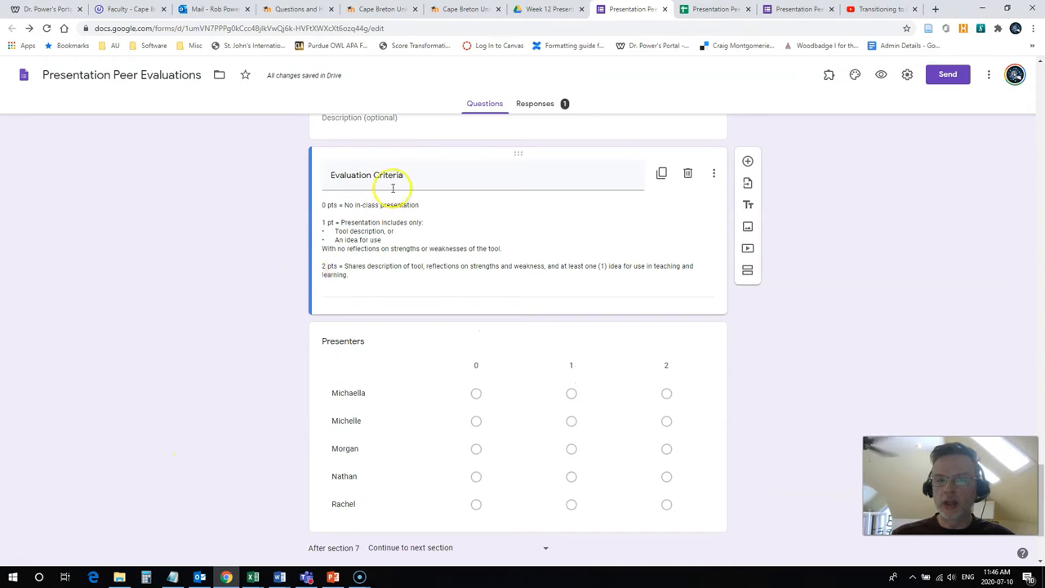
{"action": "scroll", "scroll_direction": "down", "scroll_amount": 3}
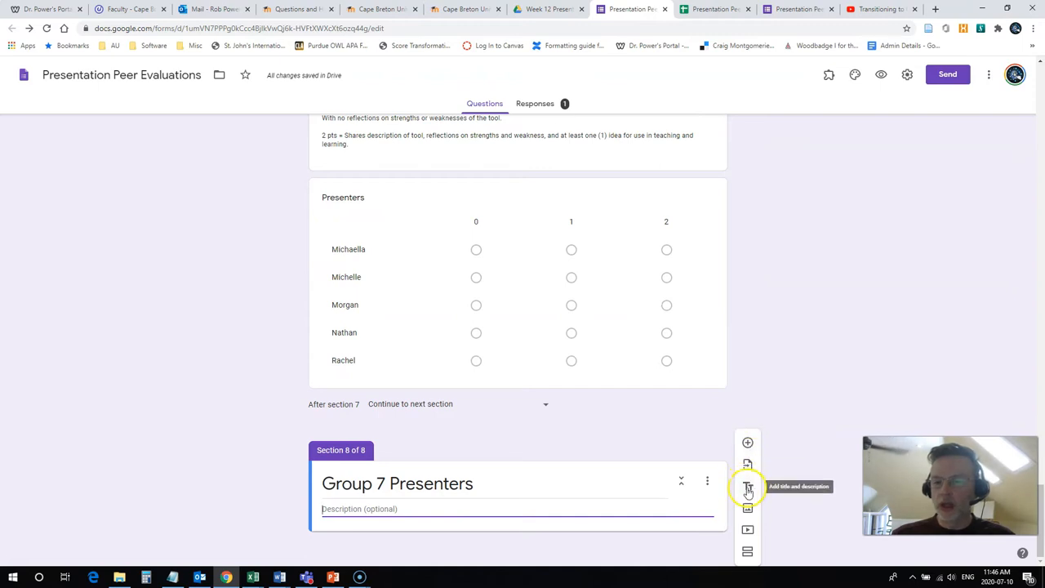
{"action": "scroll", "scroll_direction": "up", "scroll_amount": 3}
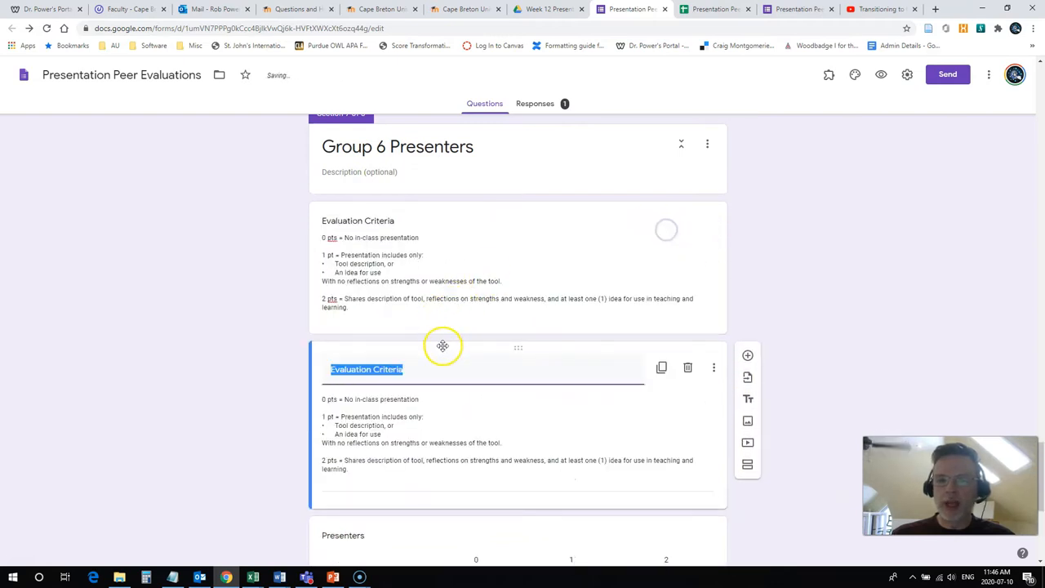
{"action": "scroll", "scroll_direction": "down", "scroll_amount": 3}
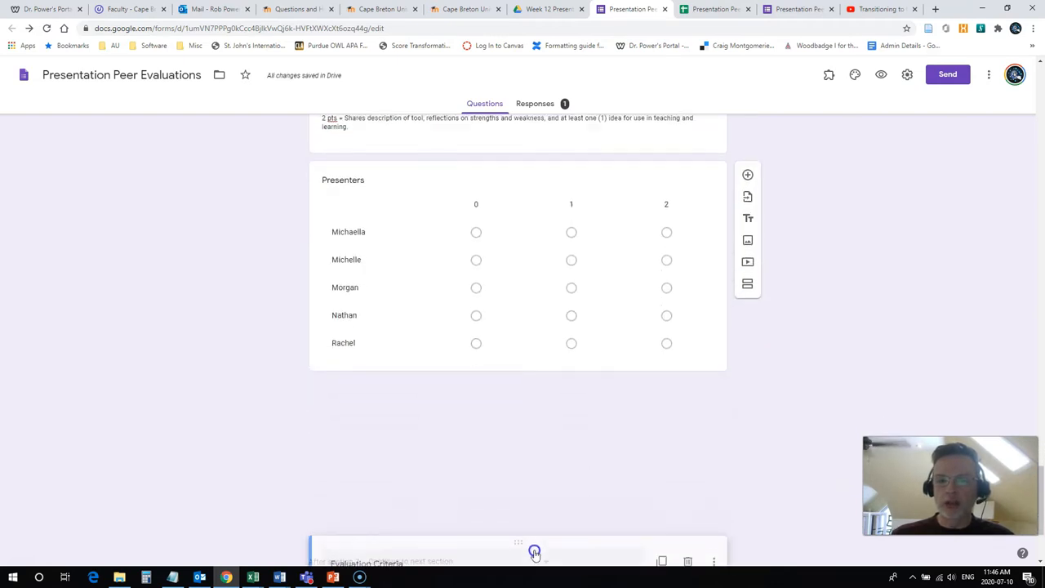
{"action": "scroll", "scroll_direction": "down", "scroll_amount": 3}
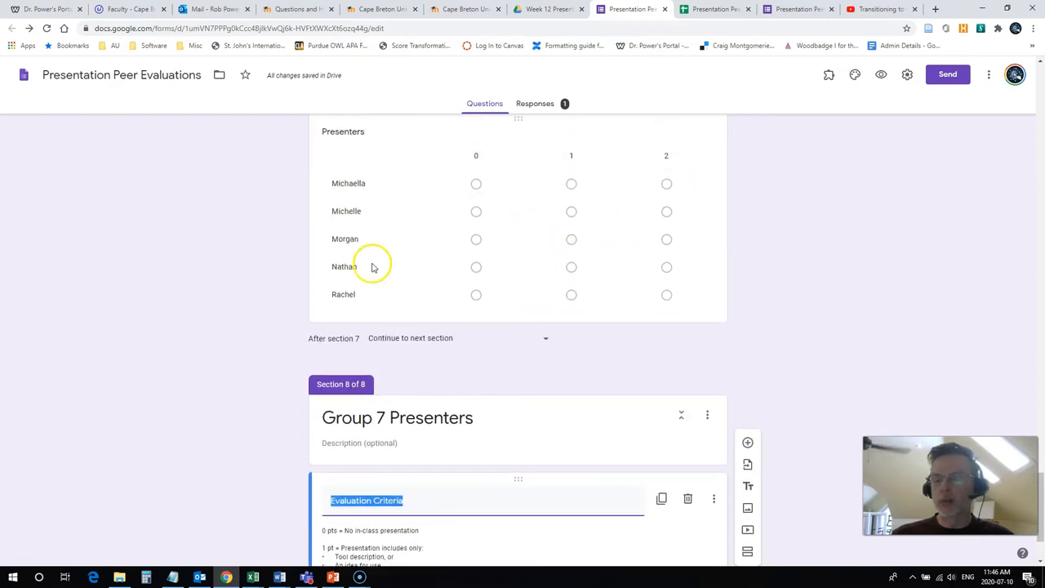
{"action": "scroll", "scroll_direction": "down", "scroll_amount": 3}
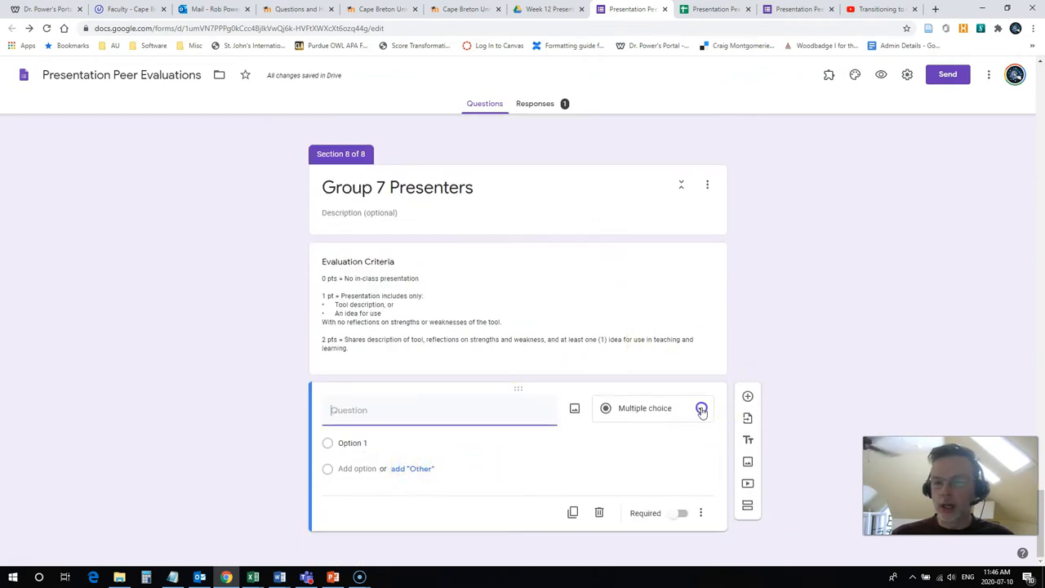
{"action": "left_click", "coordinate": [701, 409]}
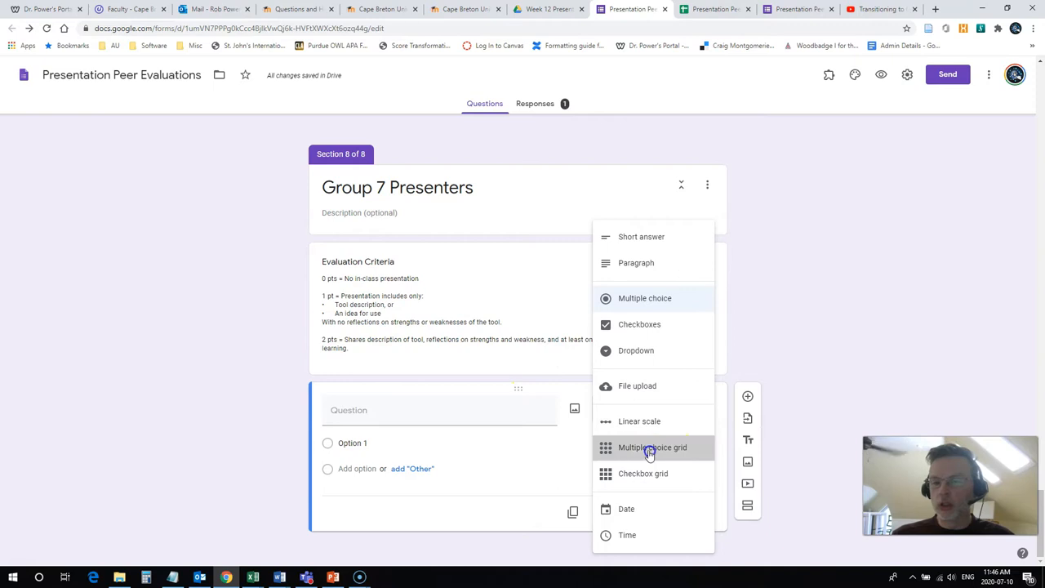
{"action": "left_click", "coordinate": [652, 446]}
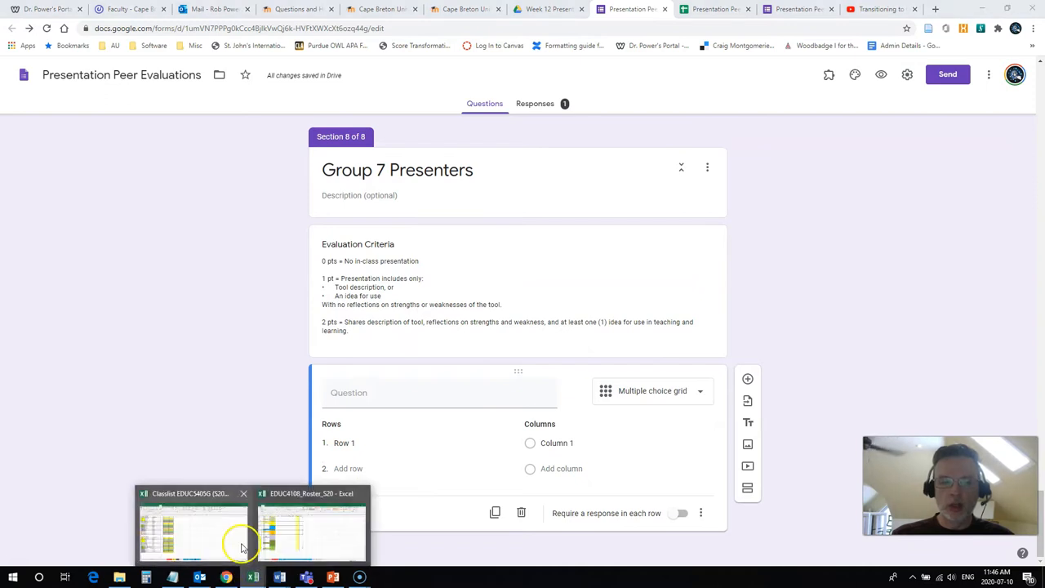
{"action": "left_click", "coordinate": [311, 527]}
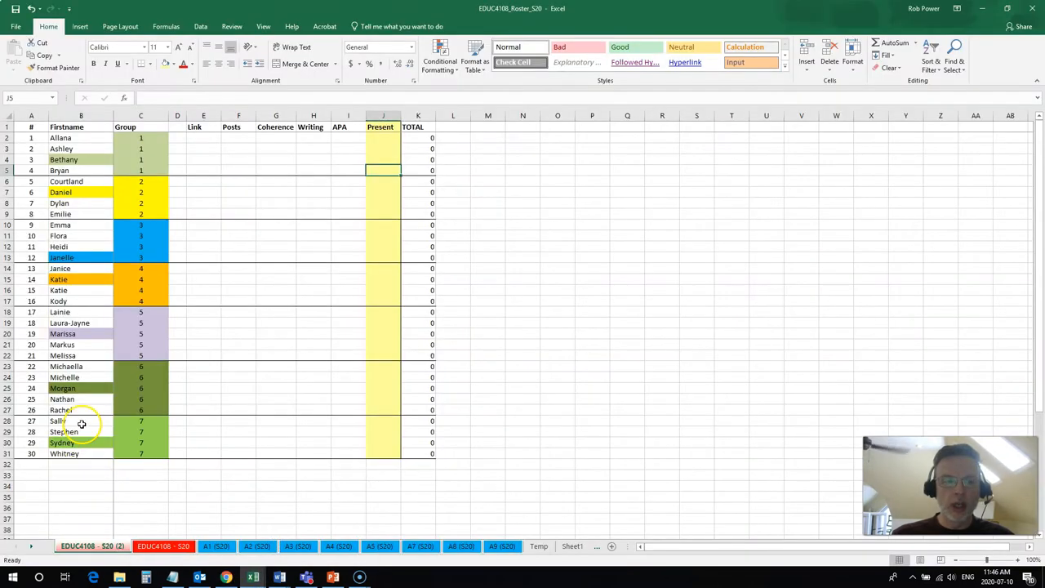
{"action": "mouse_move", "coordinate": [76, 449]}
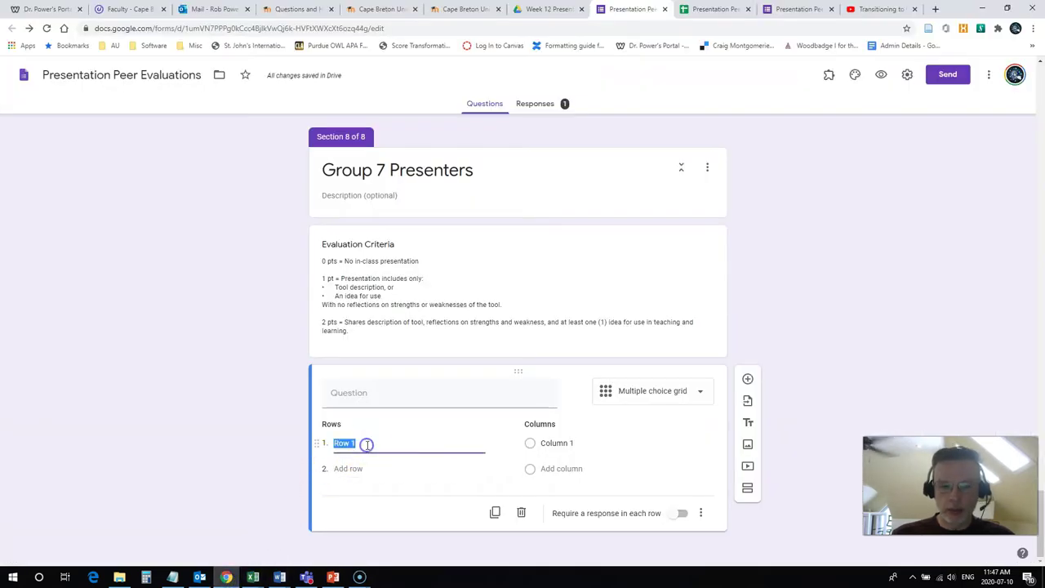
Step: Fill the Group 7 grid with rows Sally, Stephen, Sydney, Whitney and columns 0, 1, 2
{"action": "type", "text": "Sally"}
{"action": "left_click", "coordinate": [408, 468]}
{"action": "type", "text": "Ste"}
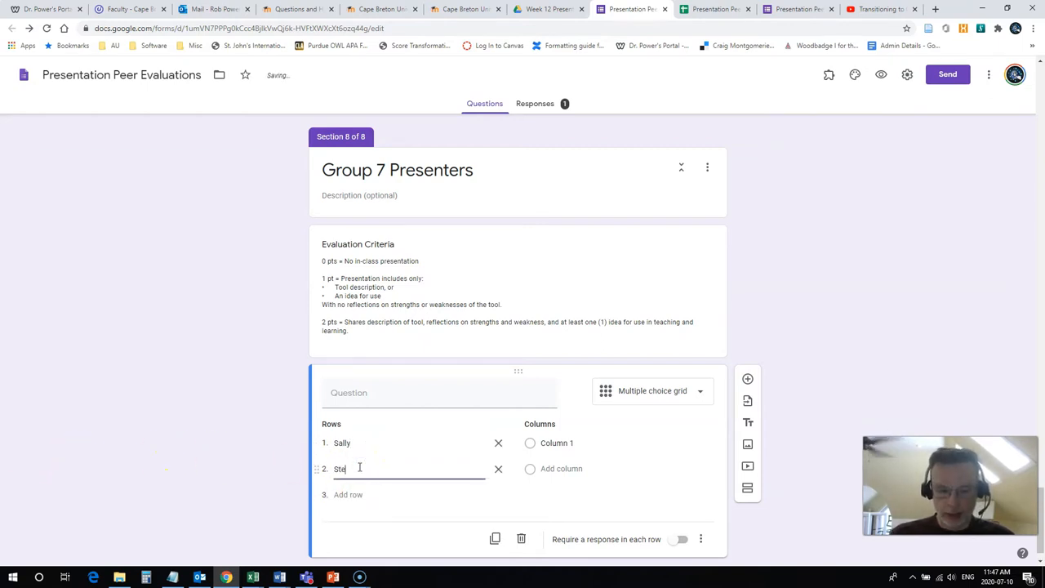
{"action": "type", "text": "phen"}
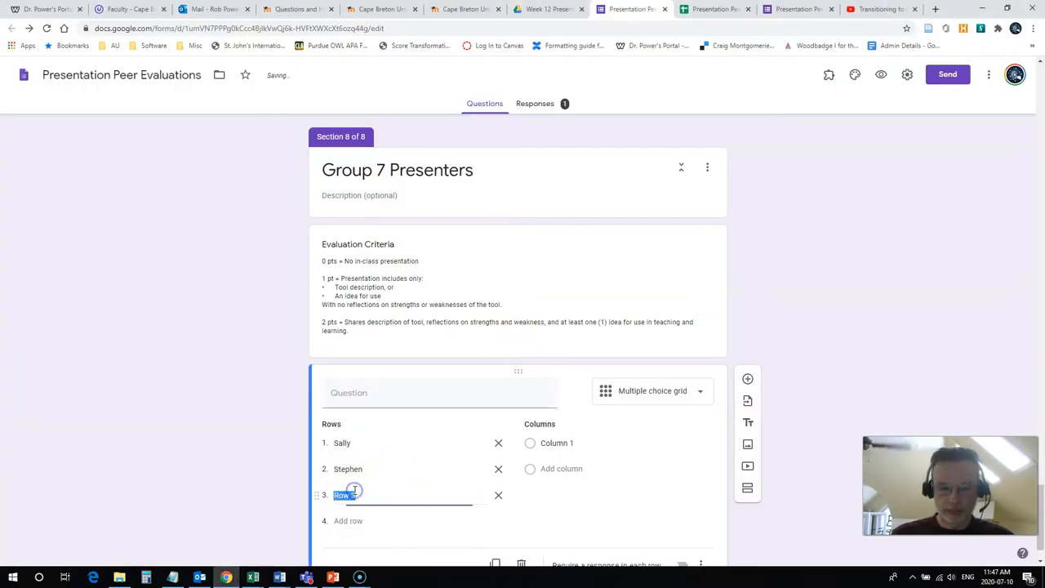
{"action": "type", "text": "Sy"}
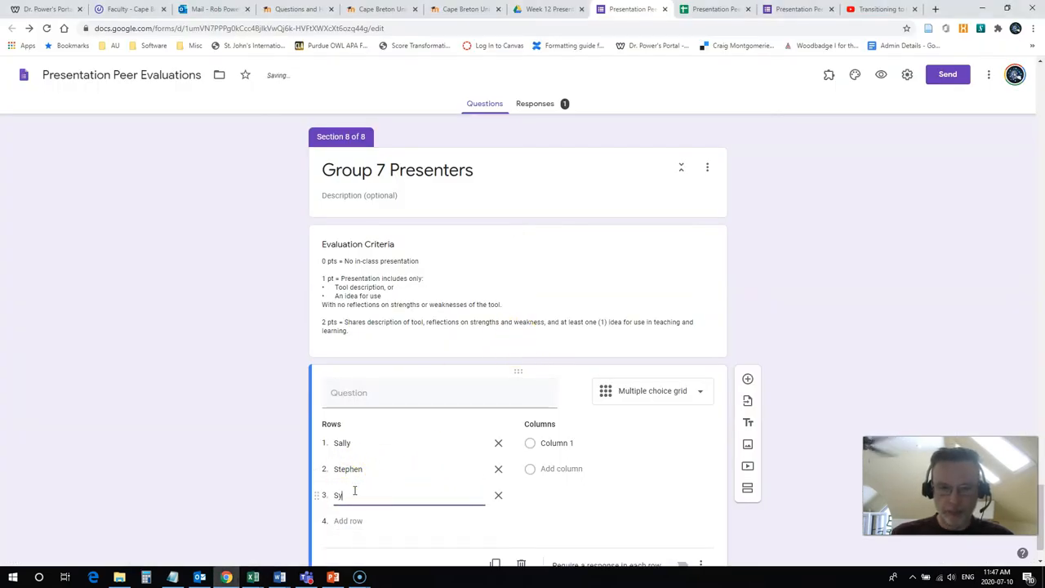
{"action": "type", "text": "dney"}
{"action": "left_click", "coordinate": [408, 521]}
{"action": "type", "text": "Whi"}
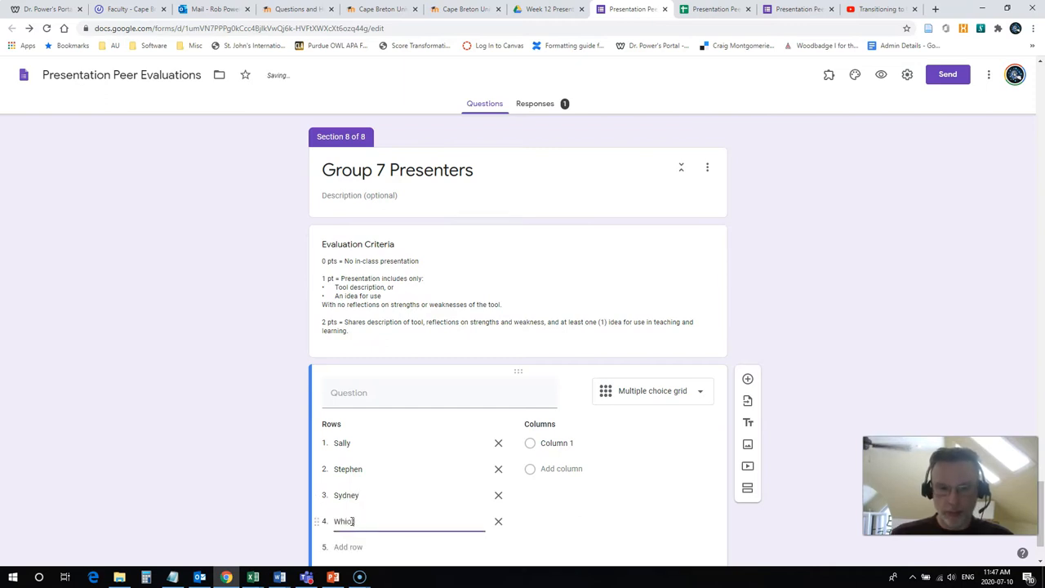
{"action": "type", "text": "tney"}
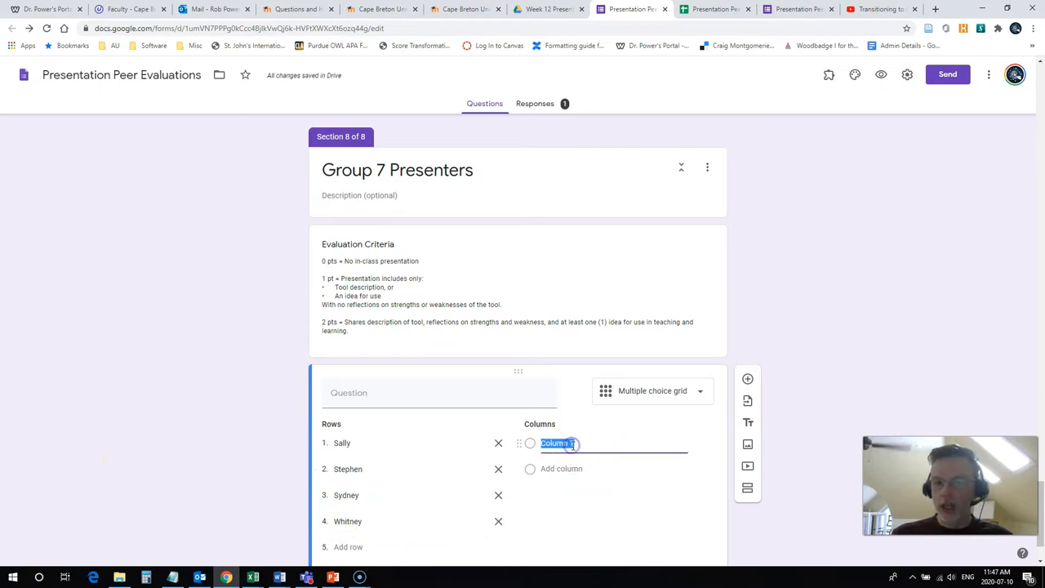
{"action": "type", "text": "0"}
{"action": "left_click", "coordinate": [613, 469]}
{"action": "type", "text": "1"}
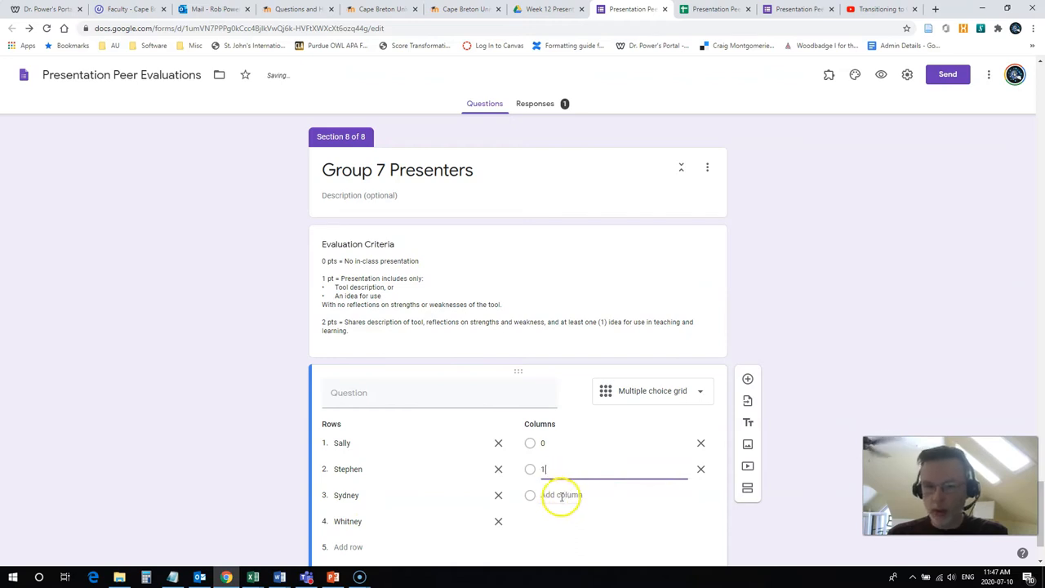
{"action": "left_click", "coordinate": [561, 495]}
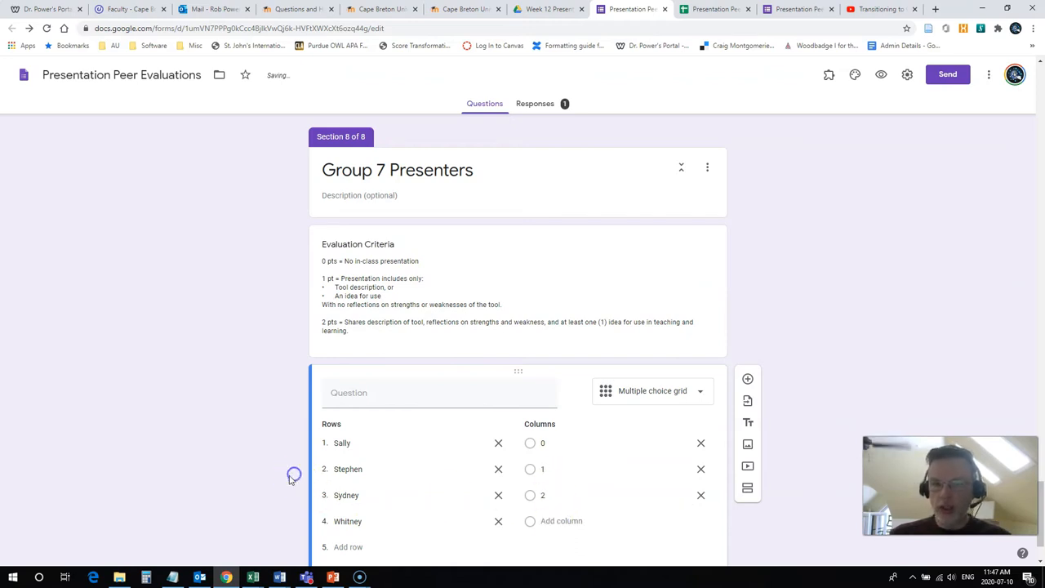
{"action": "scroll", "scroll_direction": "down", "scroll_amount": 3}
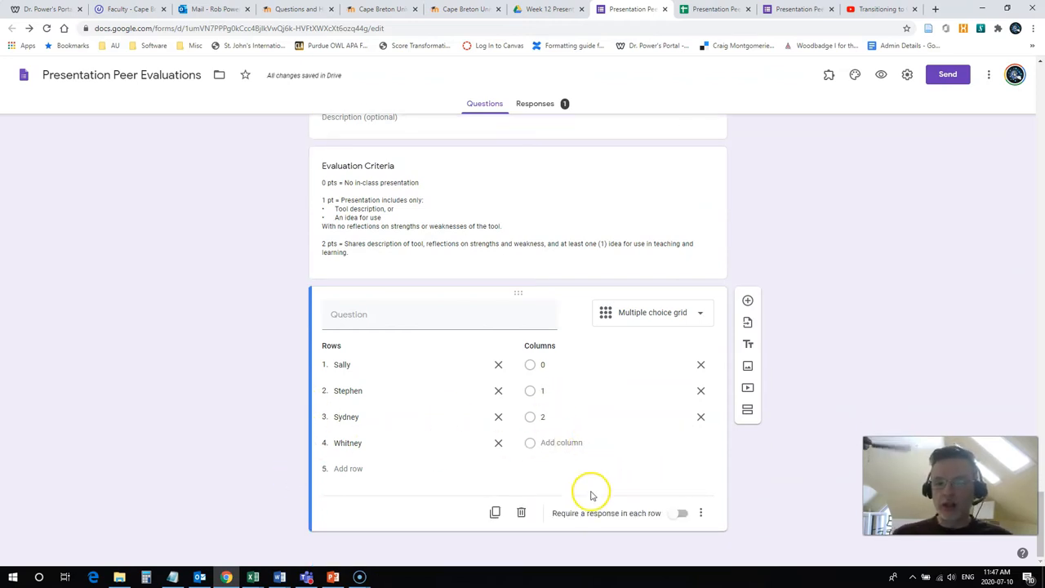
{"action": "mouse_move", "coordinate": [573, 518]}
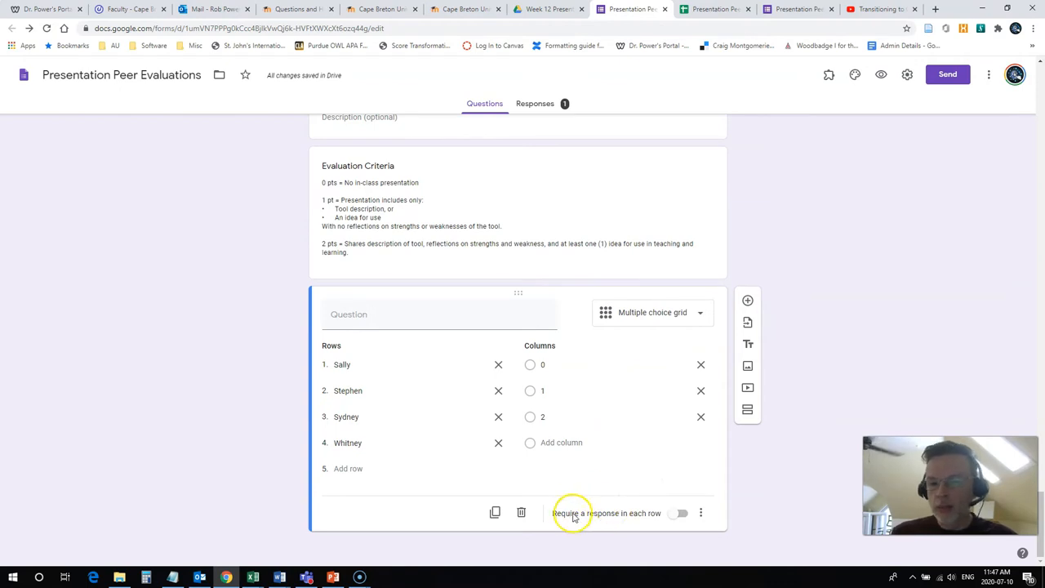
Step: Turn on 'Require a response in each row' for the Group 7 grid
{"action": "left_click", "coordinate": [680, 513]}
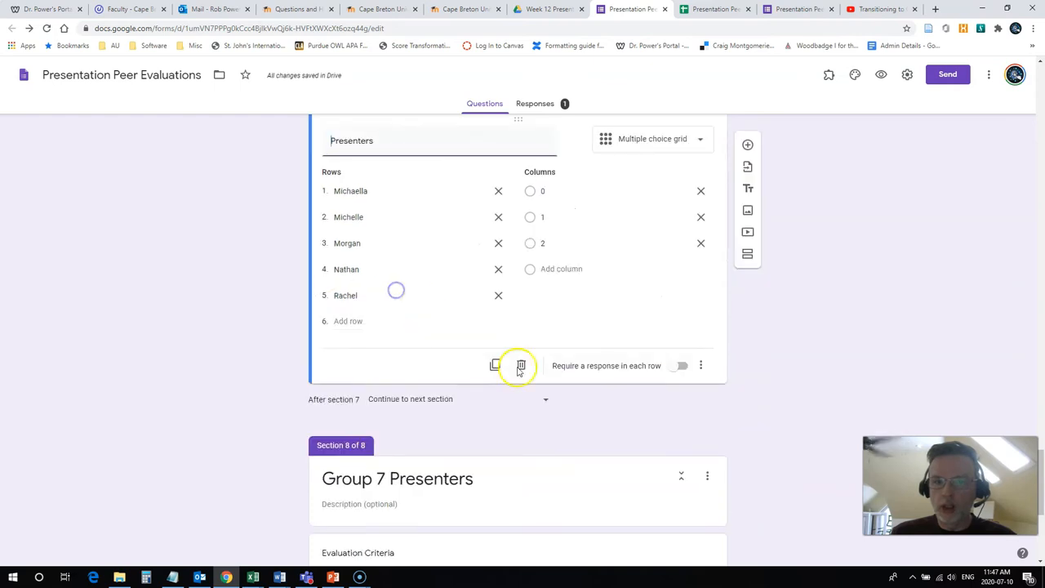
{"action": "scroll", "scroll_direction": "up", "scroll_amount": 3}
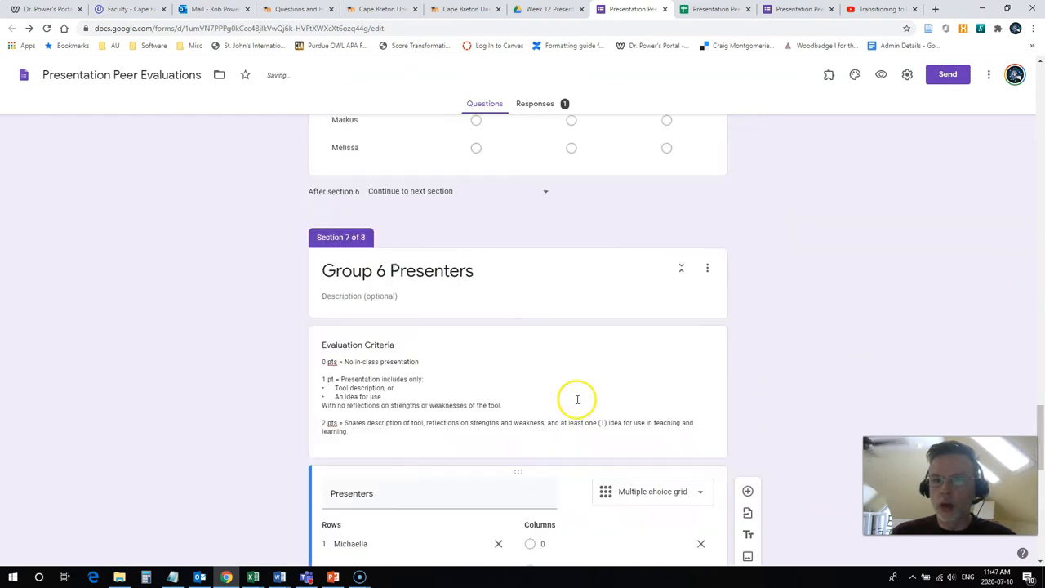
{"action": "scroll", "scroll_direction": "down", "scroll_amount": 3}
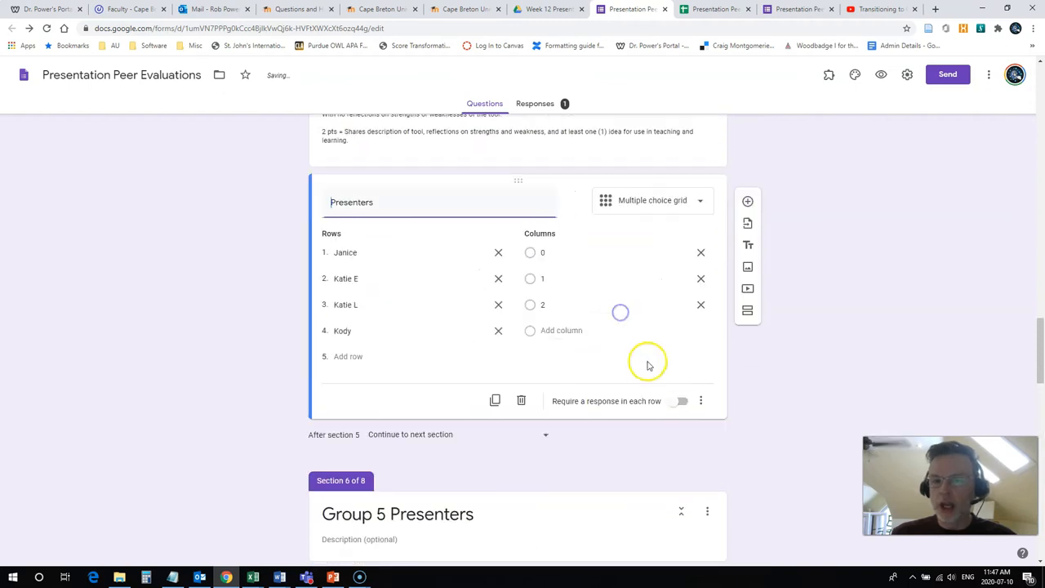
{"action": "scroll", "scroll_direction": "up", "scroll_amount": 3}
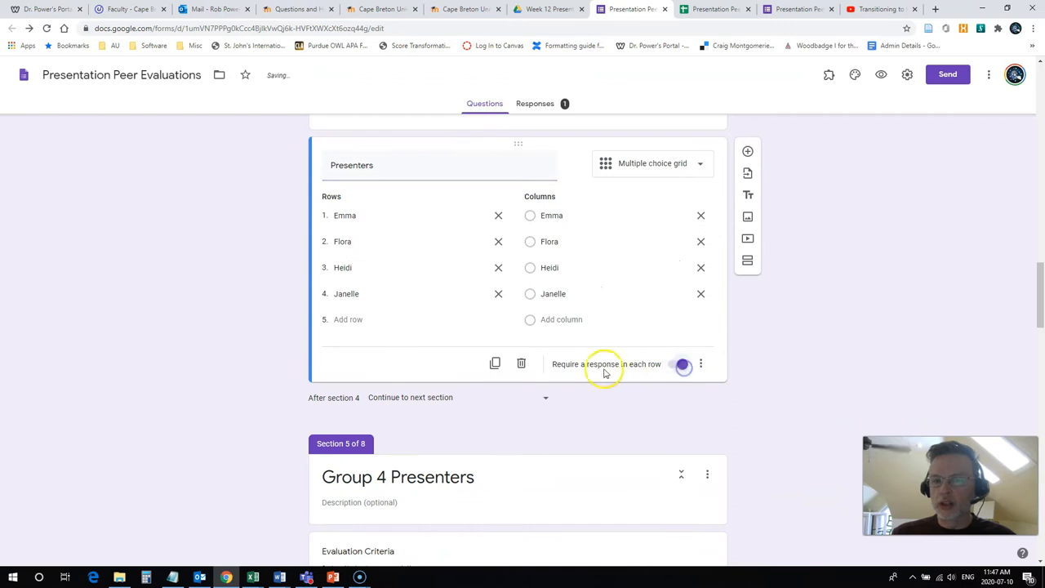
{"action": "scroll", "scroll_direction": "up", "scroll_amount": 3}
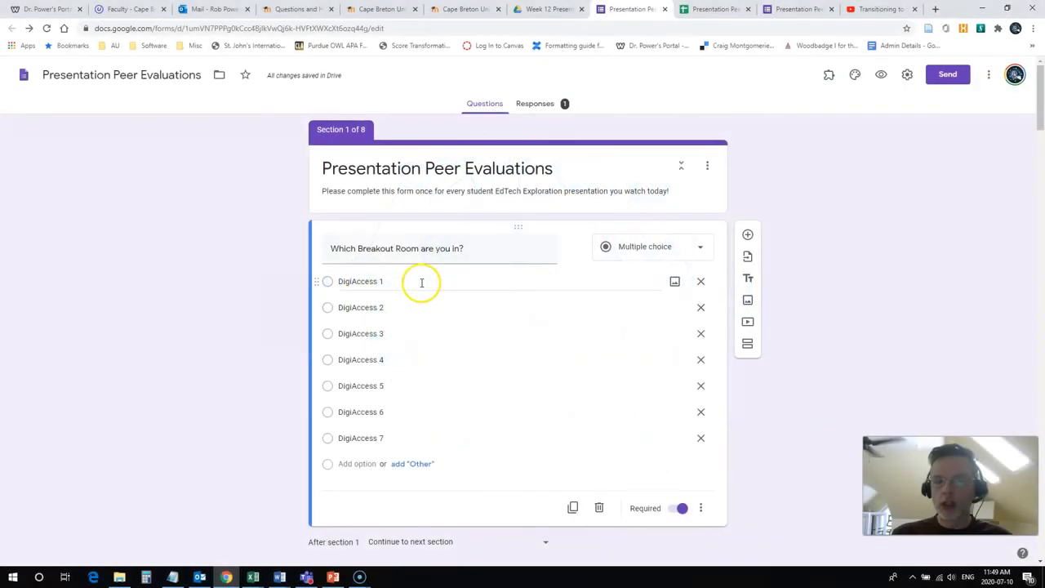
Step: Enable 'Go to section based on answer' on the breakout room question
{"action": "scroll", "scroll_direction": "down", "scroll_amount": 3}
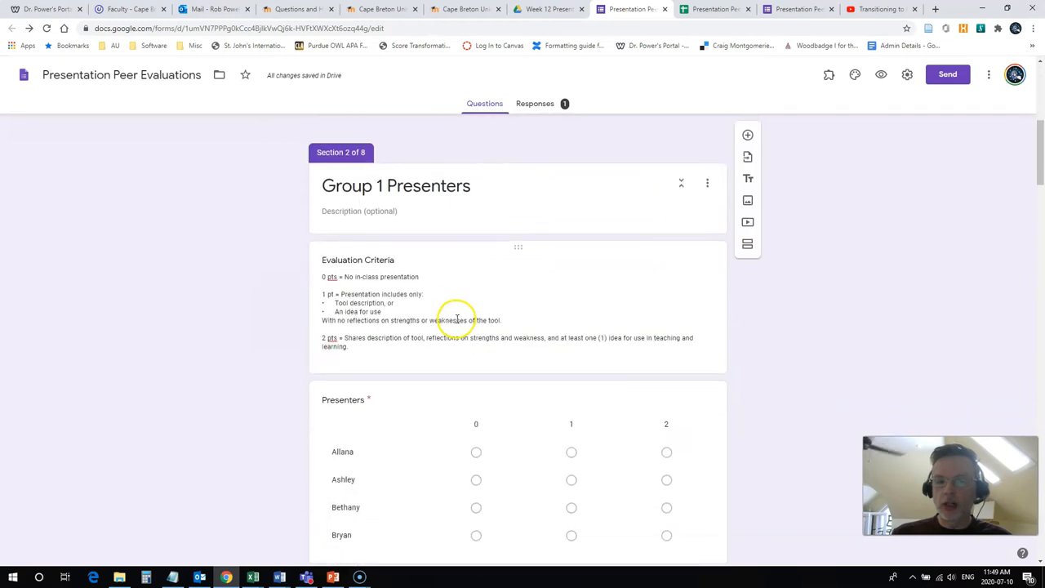
{"action": "scroll", "scroll_direction": "up", "scroll_amount": 3}
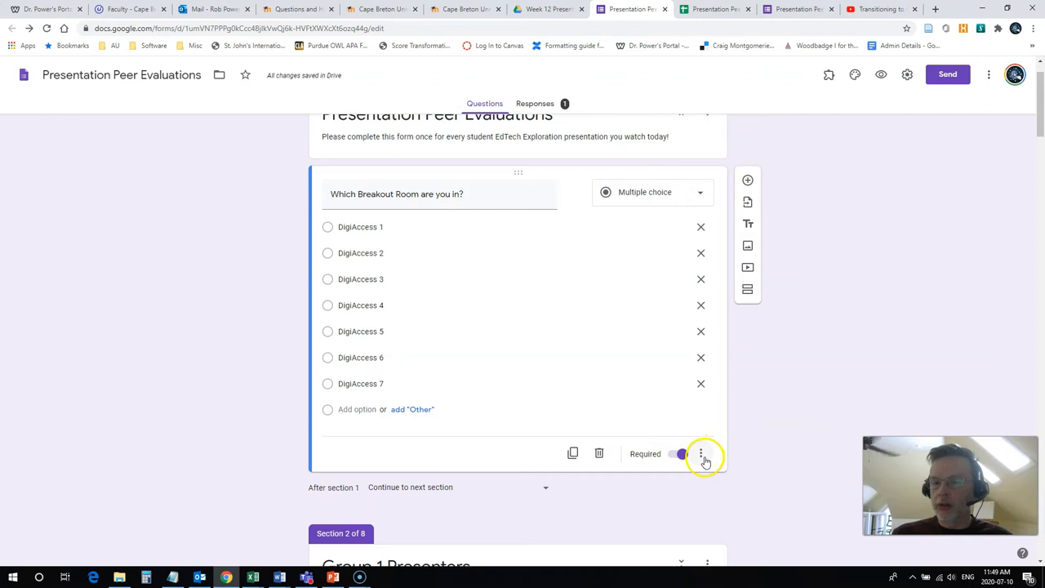
{"action": "left_click", "coordinate": [701, 454]}
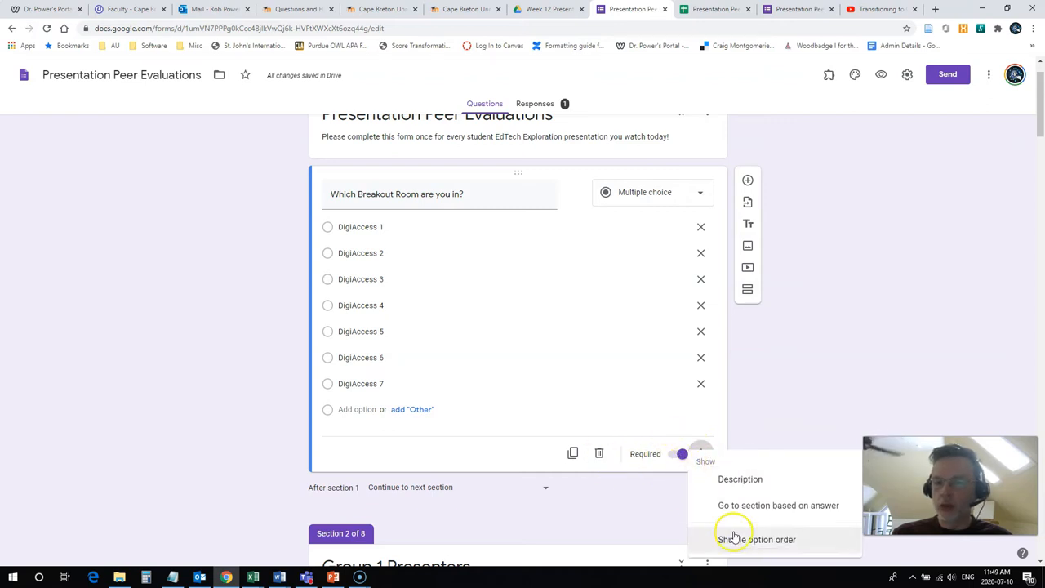
{"action": "mouse_move", "coordinate": [710, 505]}
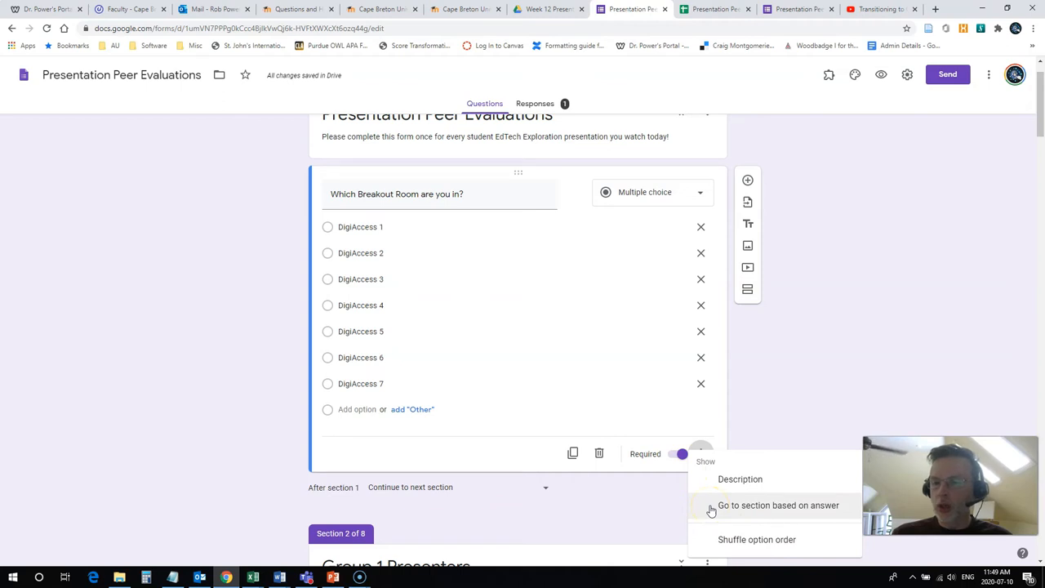
{"action": "left_click", "coordinate": [777, 505]}
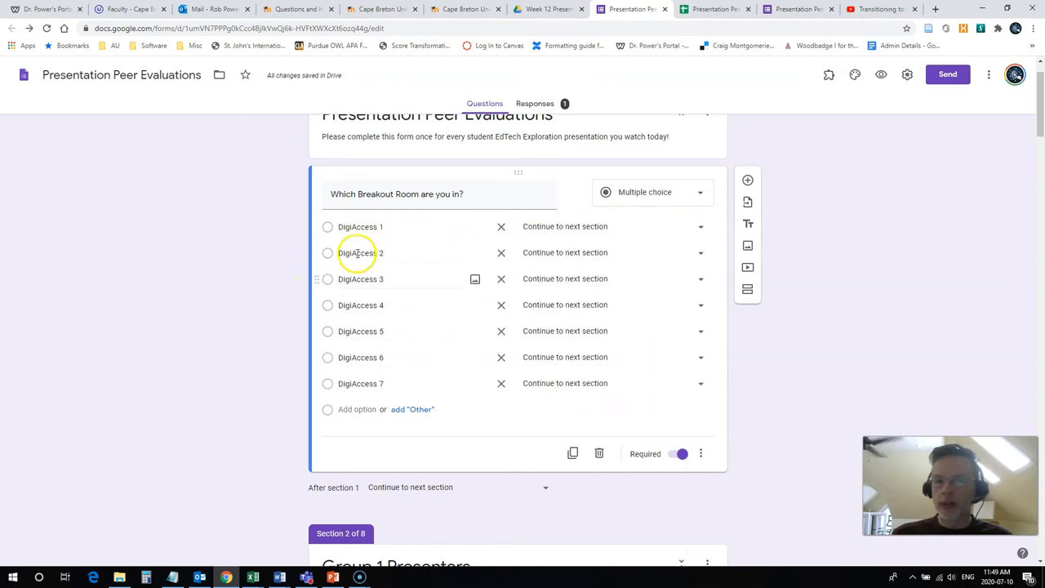
Step: Send each DigiAccess option to its matching Group Presenters section
{"action": "left_click", "coordinate": [700, 227]}
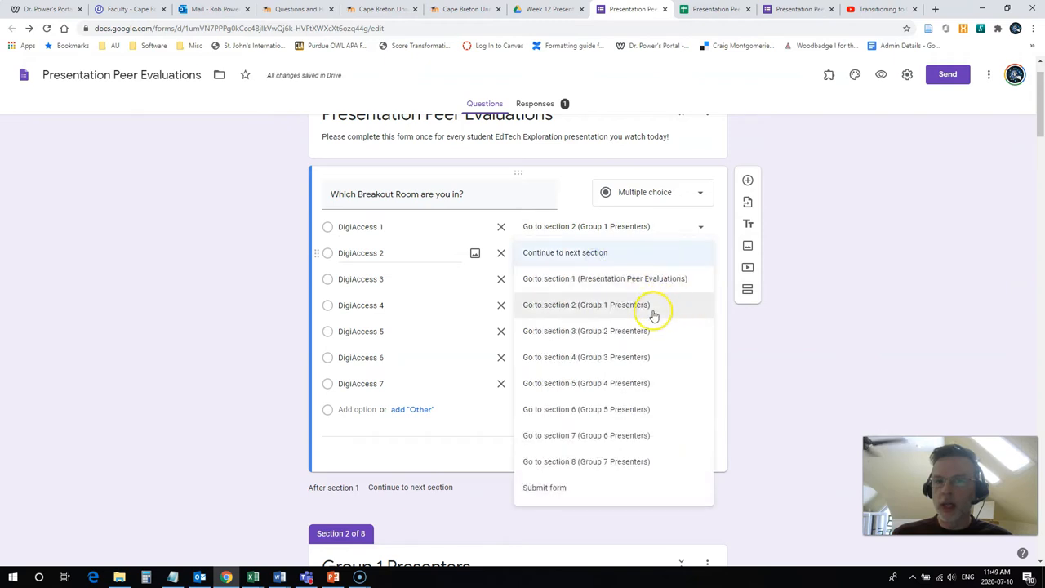
{"action": "left_click", "coordinate": [586, 331]}
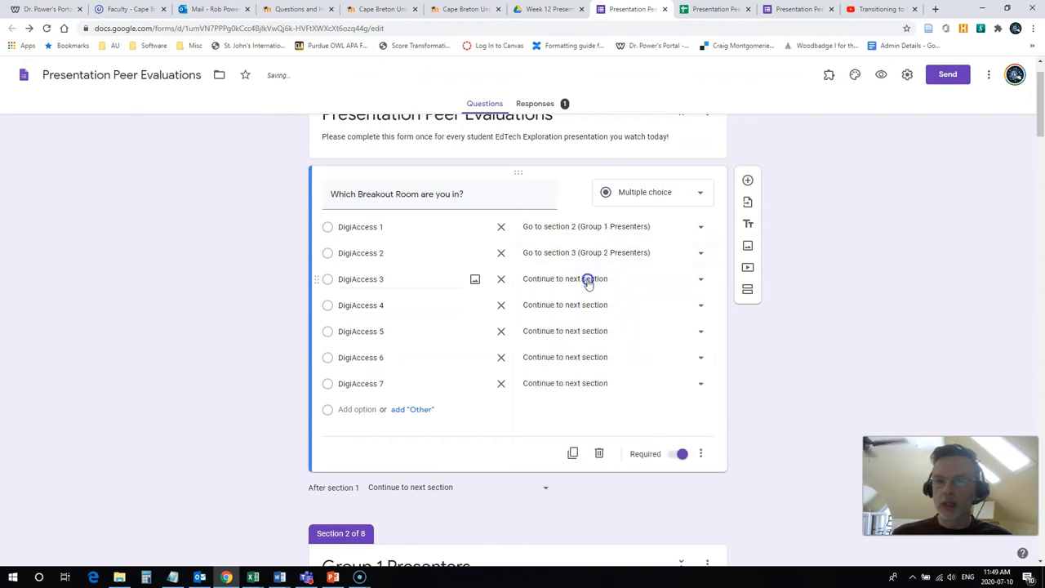
{"action": "left_click", "coordinate": [700, 279]}
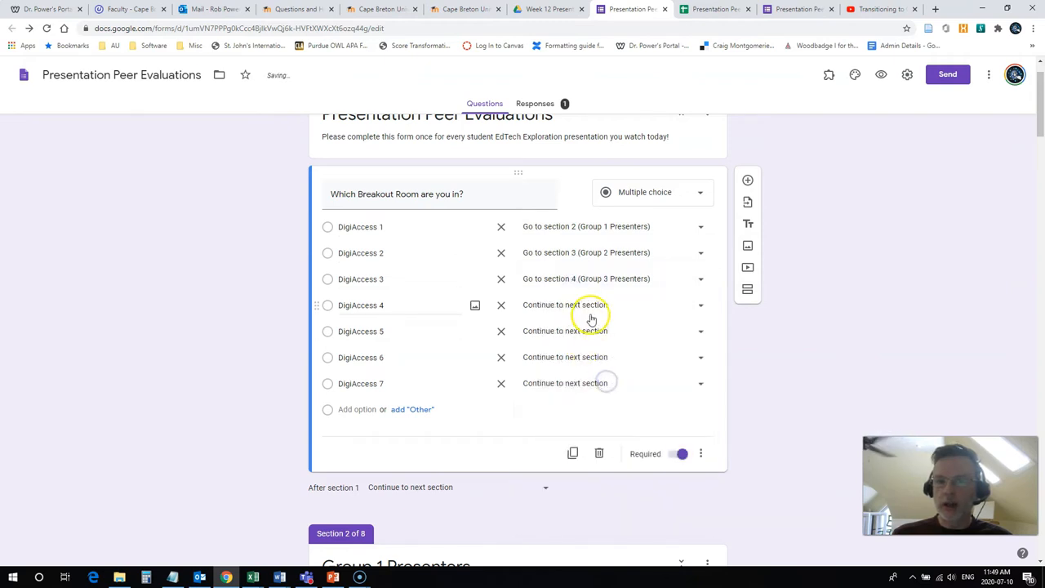
{"action": "left_click", "coordinate": [700, 304]}
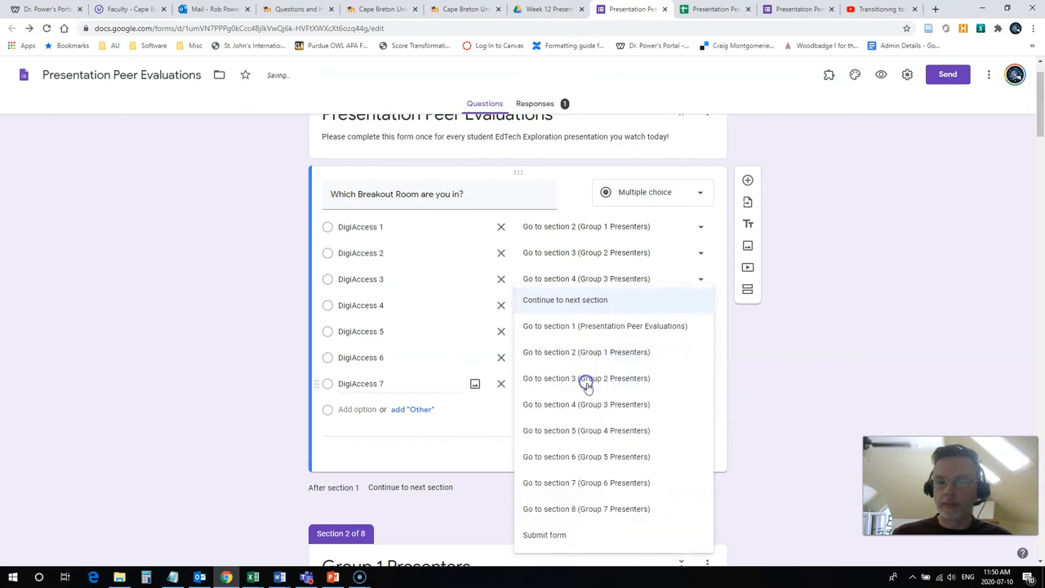
{"action": "left_click", "coordinate": [586, 378]}
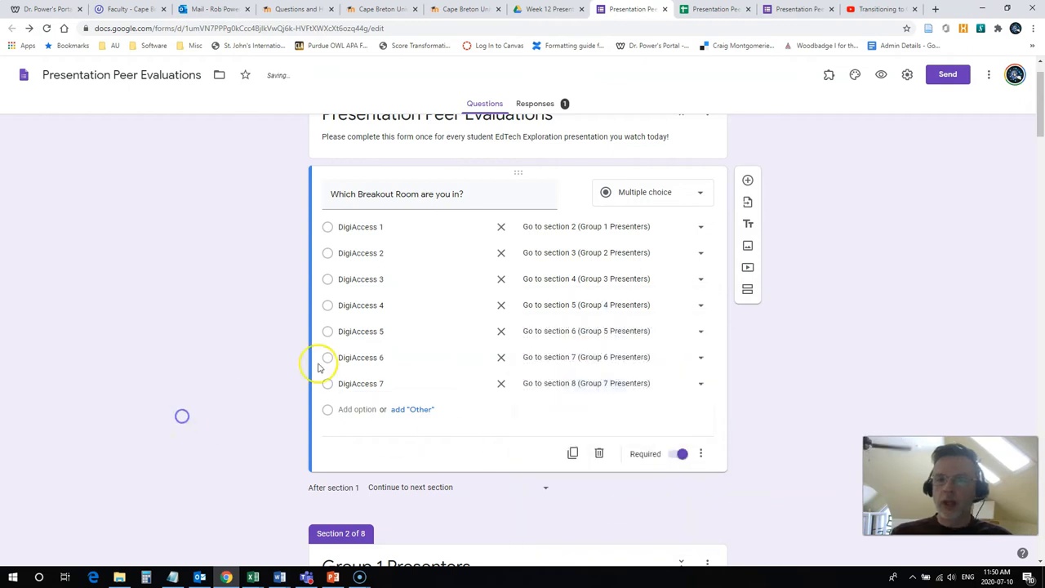
{"action": "left_click", "coordinate": [360, 226]}
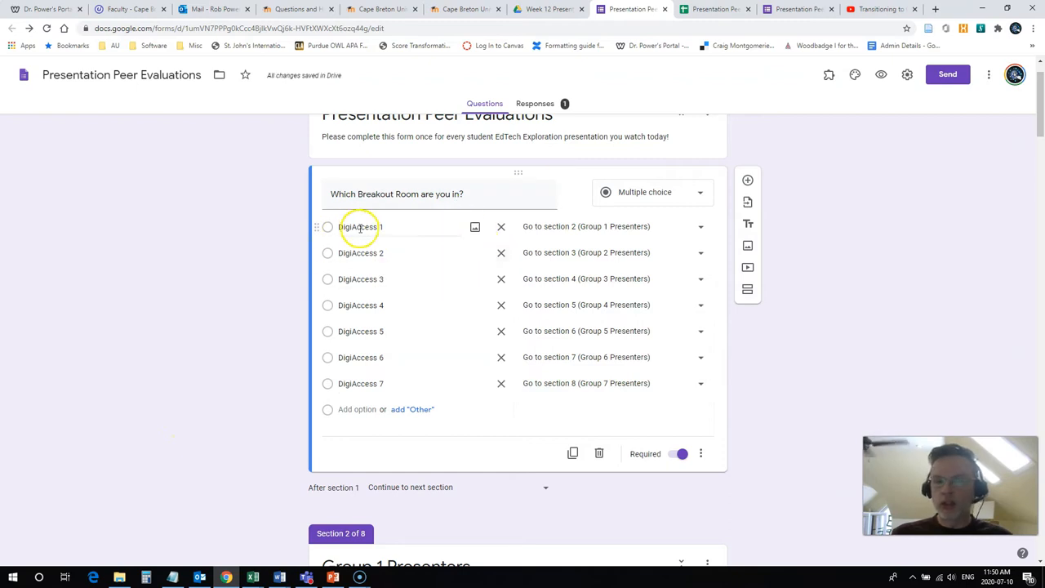
{"action": "scroll", "scroll_direction": "down", "scroll_amount": 3}
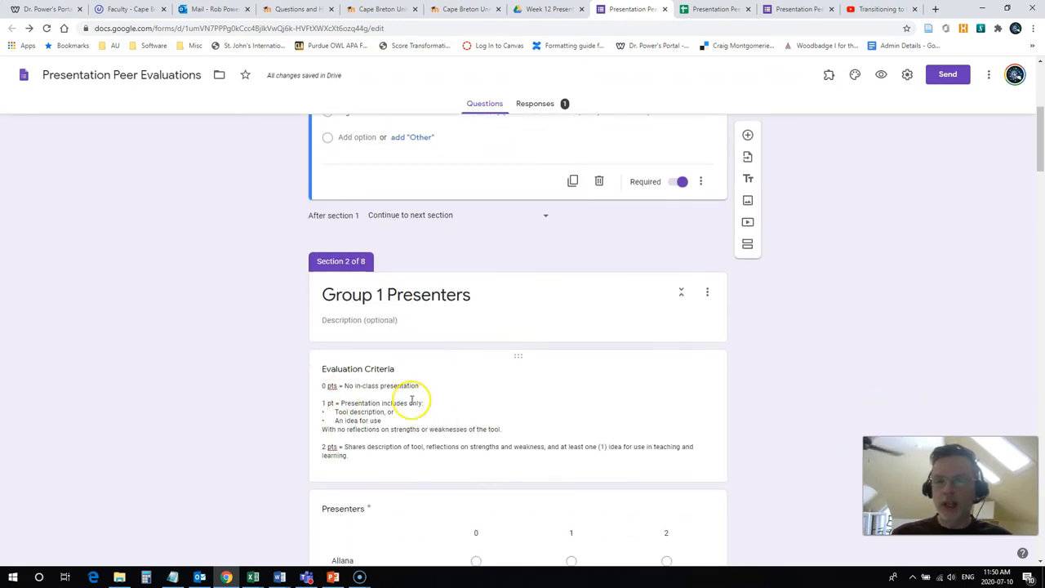
{"action": "scroll", "scroll_direction": "down", "scroll_amount": 3}
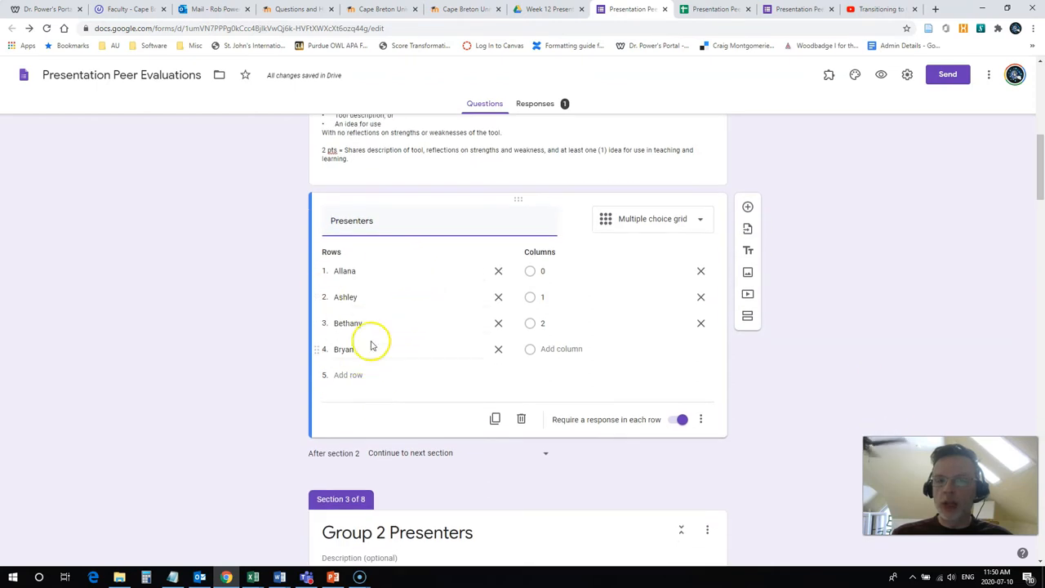
Step: Make the form submit after the Group 4 Presenters section (After section 5)
{"action": "scroll", "scroll_direction": "down", "scroll_amount": 3}
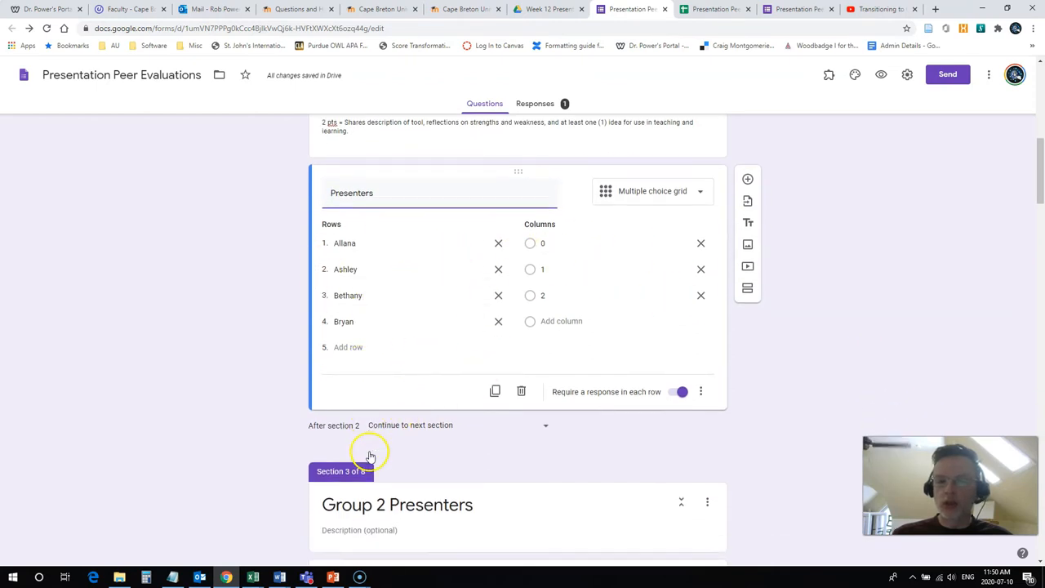
{"action": "scroll", "scroll_direction": "down", "scroll_amount": 3}
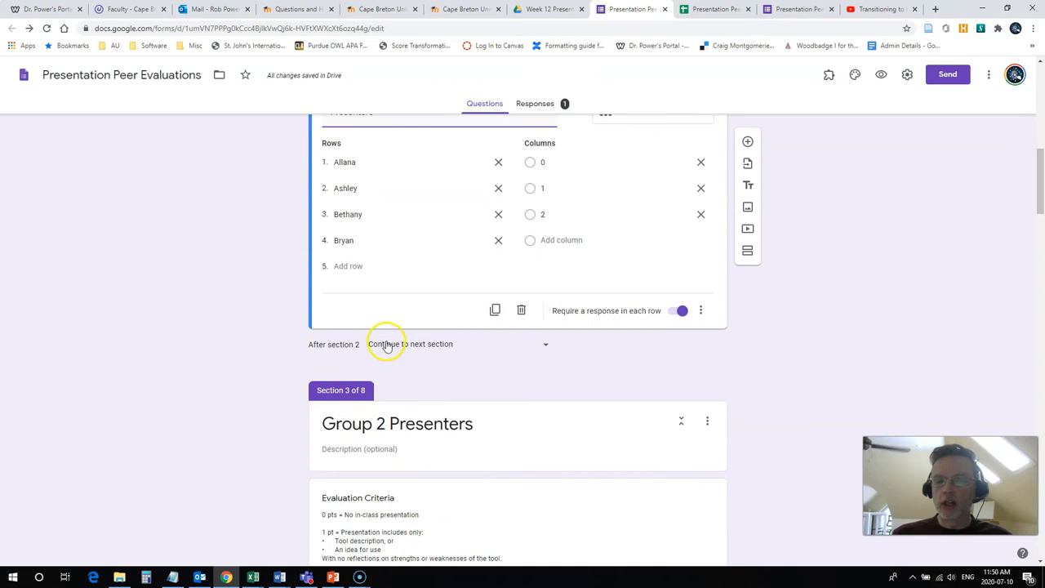
{"action": "mouse_move", "coordinate": [472, 360]}
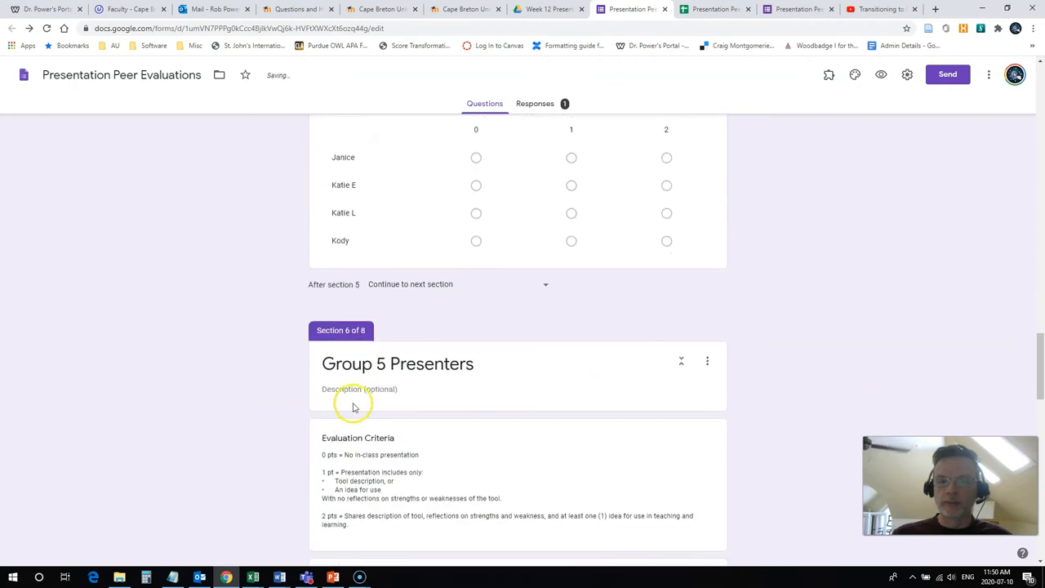
{"action": "left_click", "coordinate": [545, 284]}
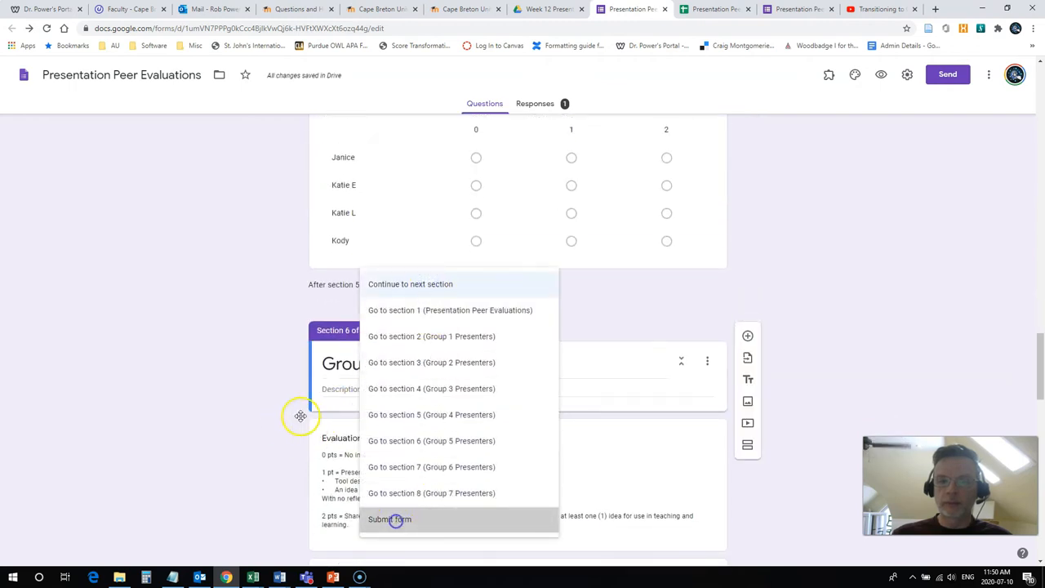
{"action": "scroll", "scroll_direction": "down", "scroll_amount": 3}
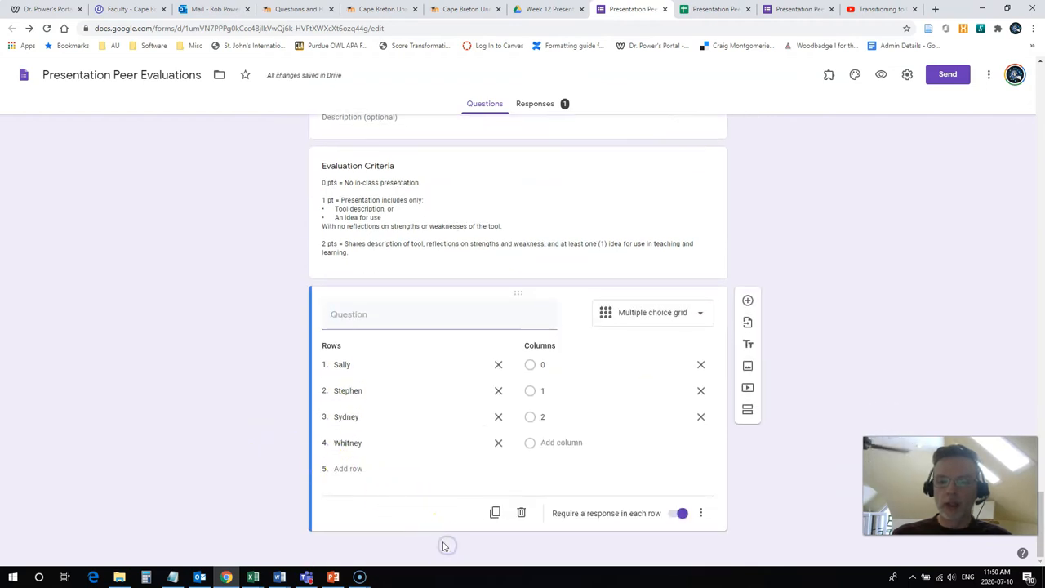
{"action": "mouse_move", "coordinate": [398, 541]}
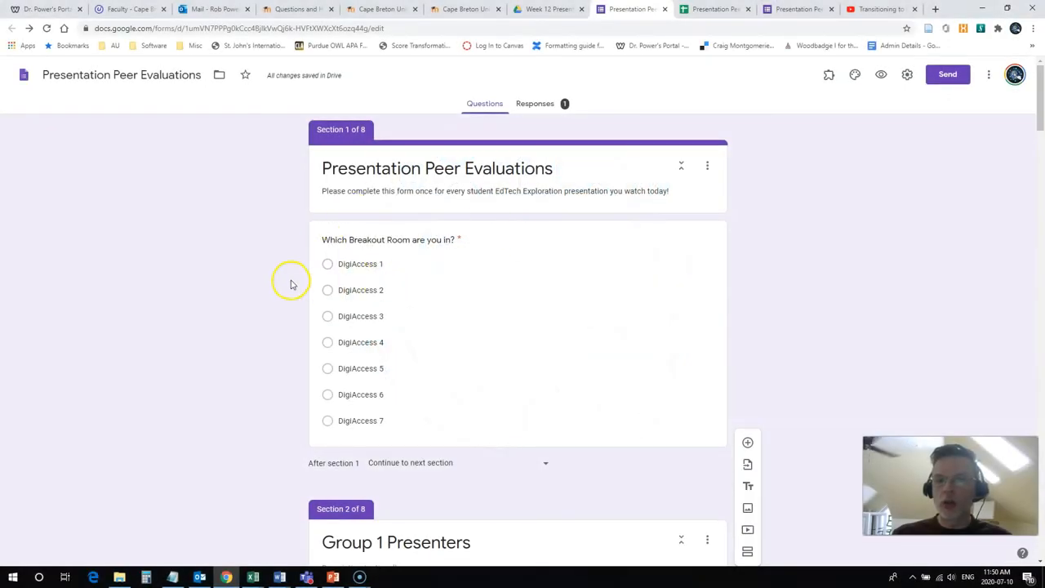
{"action": "mouse_move", "coordinate": [881, 74]}
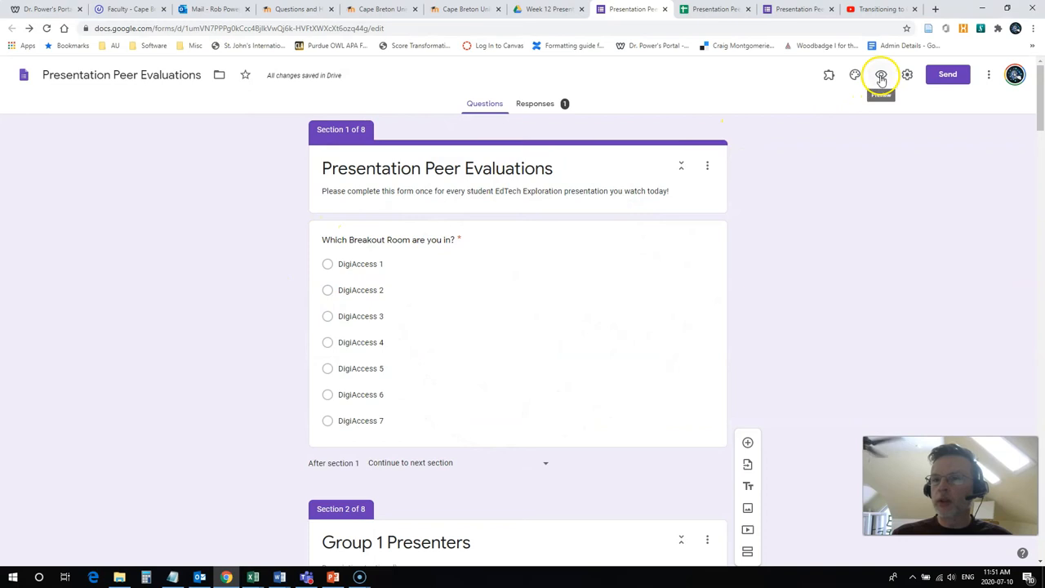
Step: Preview the form, answer as DigiAccess 2, rate the Group 2 presenters, and submit
{"action": "left_click", "coordinate": [881, 75]}
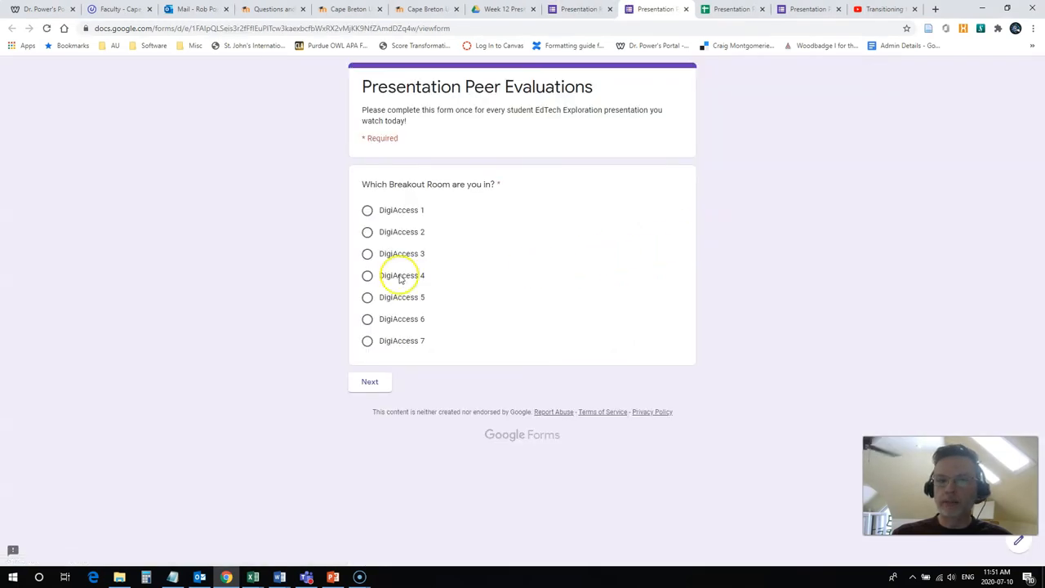
{"action": "mouse_move", "coordinate": [443, 217]}
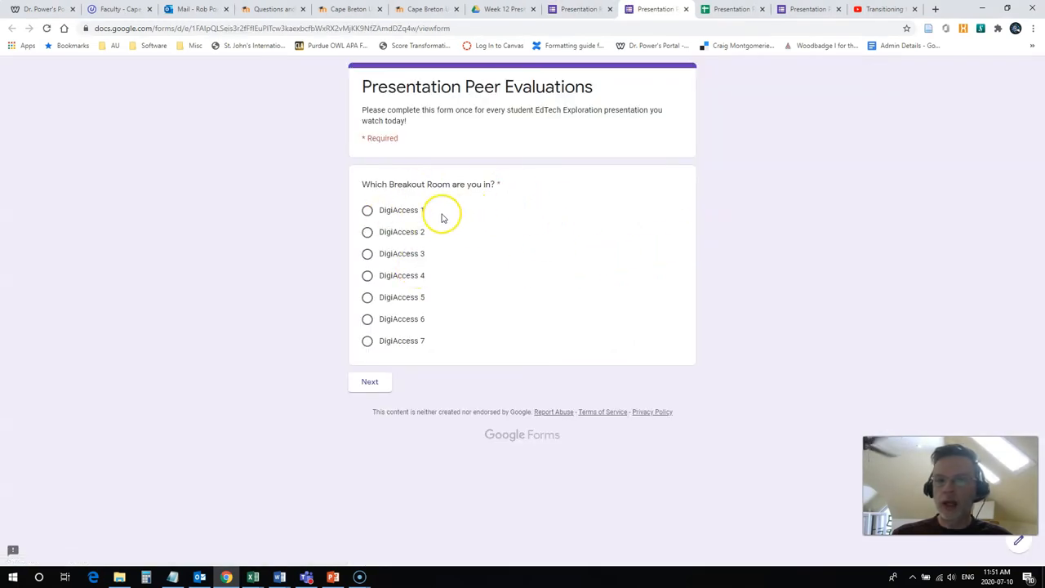
{"action": "mouse_move", "coordinate": [367, 237]}
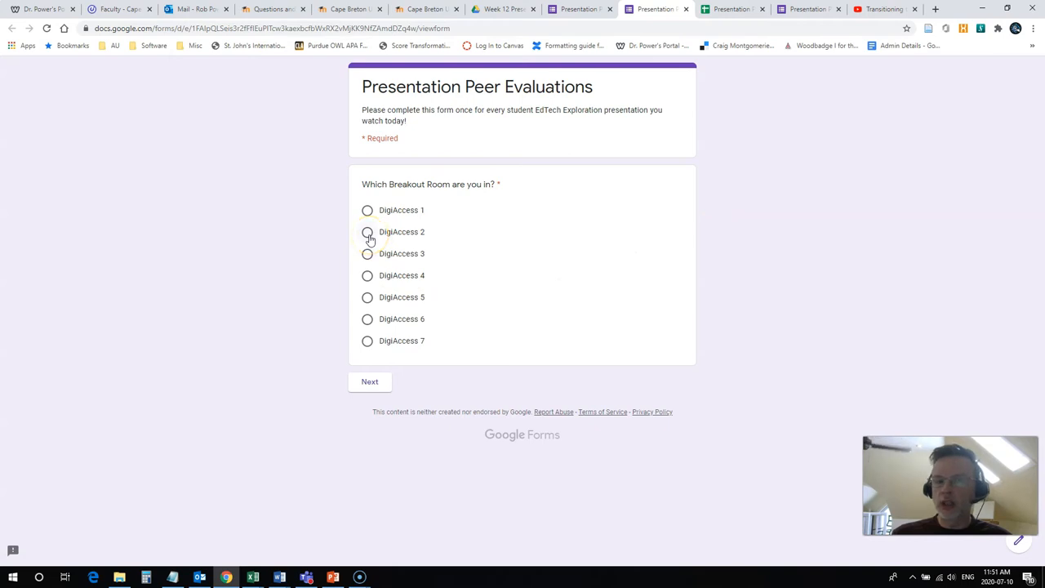
{"action": "left_click", "coordinate": [366, 232]}
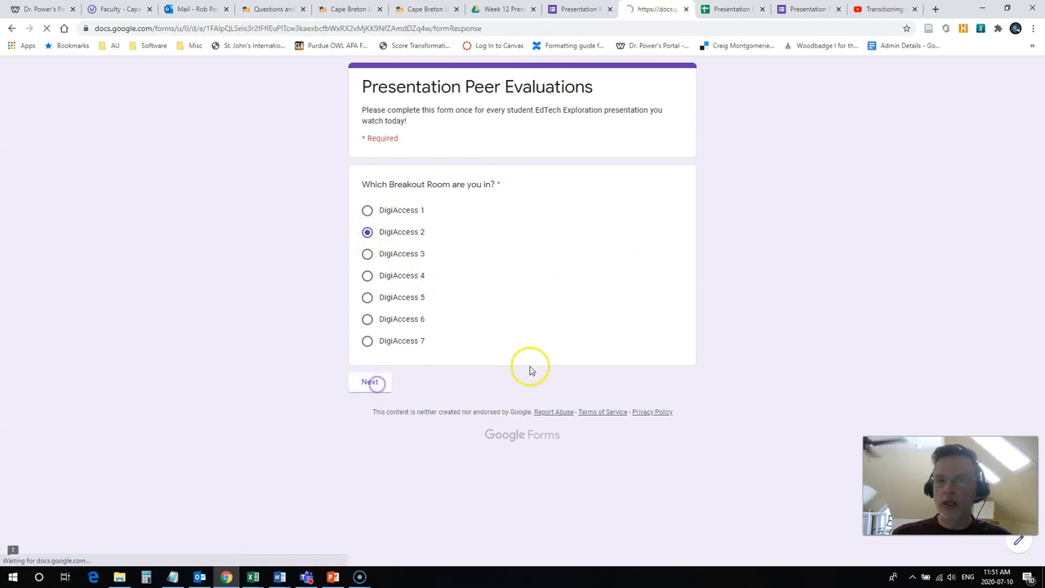
{"action": "left_click", "coordinate": [369, 382]}
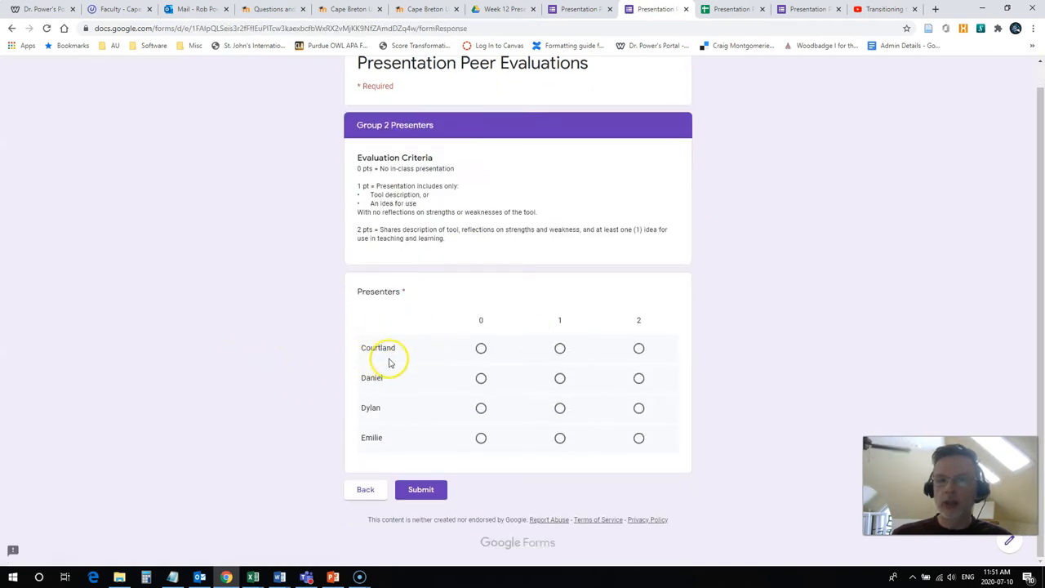
{"action": "mouse_move", "coordinate": [377, 437]}
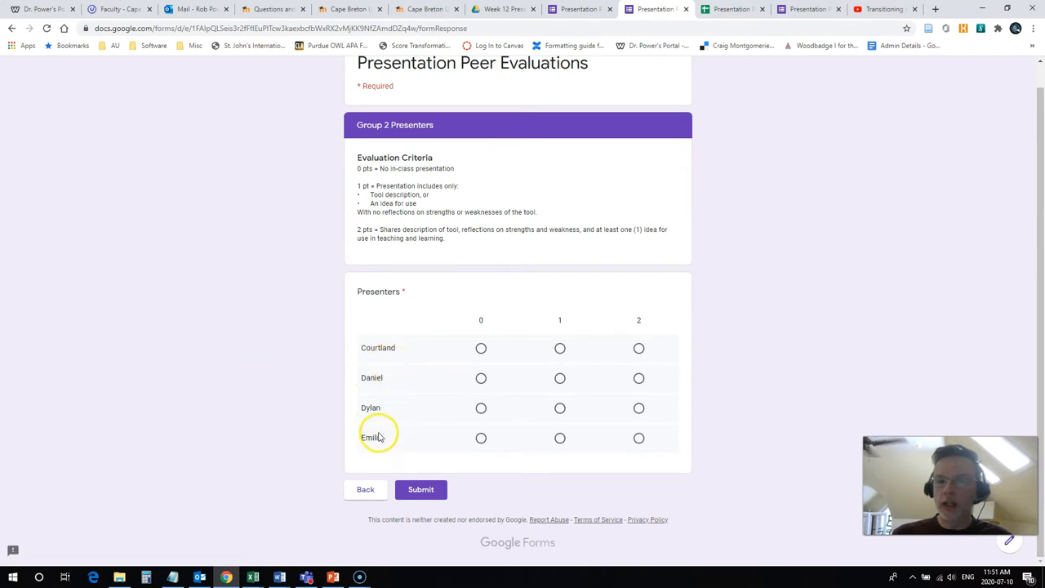
{"action": "left_click", "coordinate": [638, 377]}
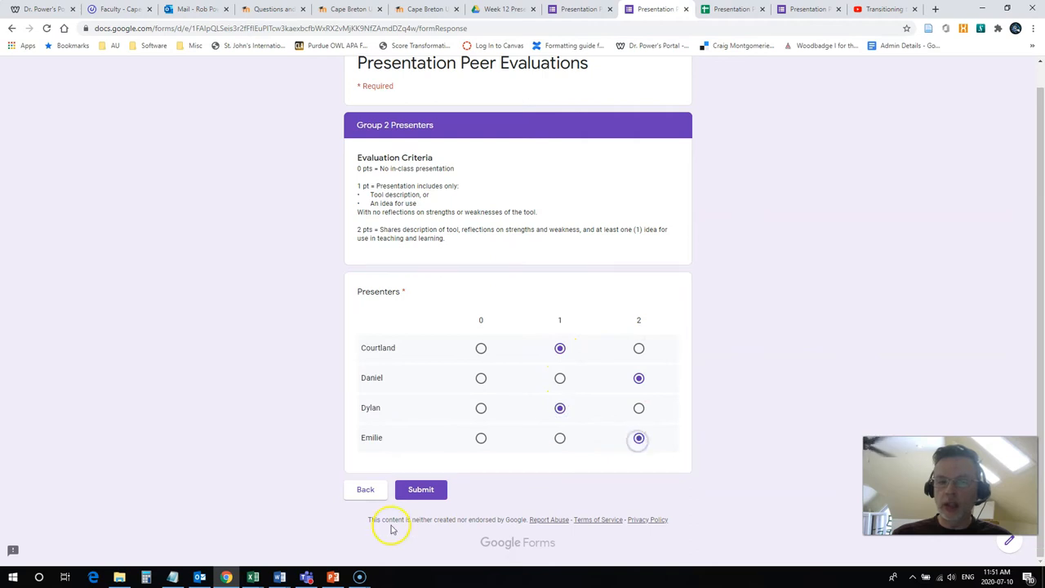
{"action": "left_click", "coordinate": [421, 489]}
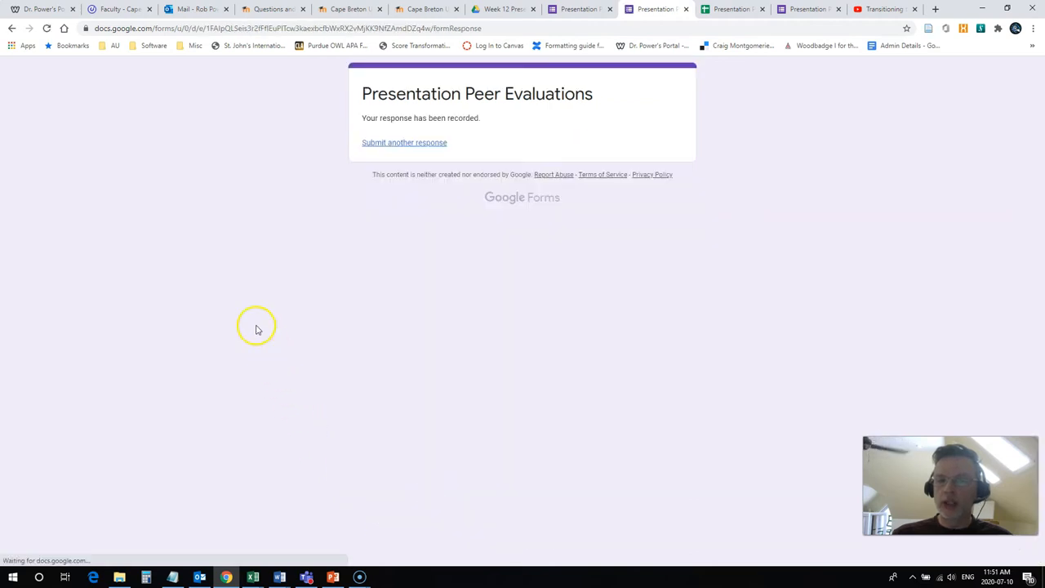
{"action": "mouse_move", "coordinate": [443, 198]}
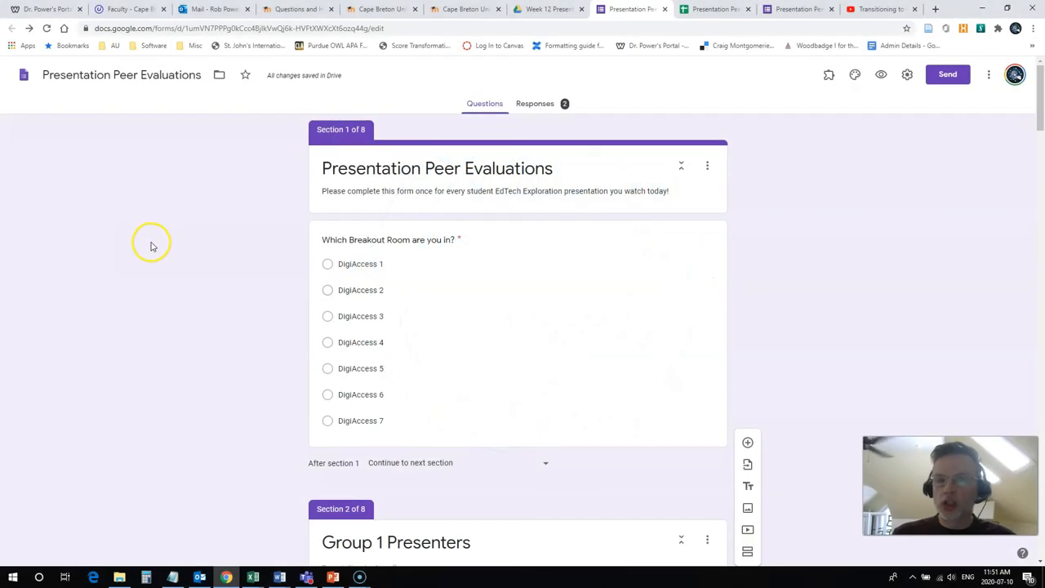
{"action": "mouse_move", "coordinate": [799, 218]}
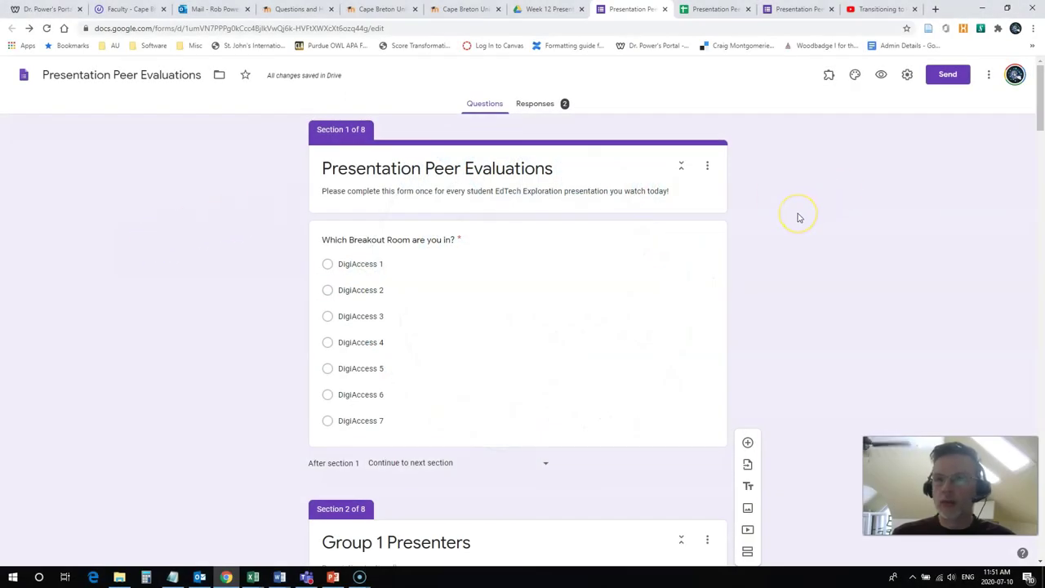
{"action": "mouse_move", "coordinate": [833, 92]}
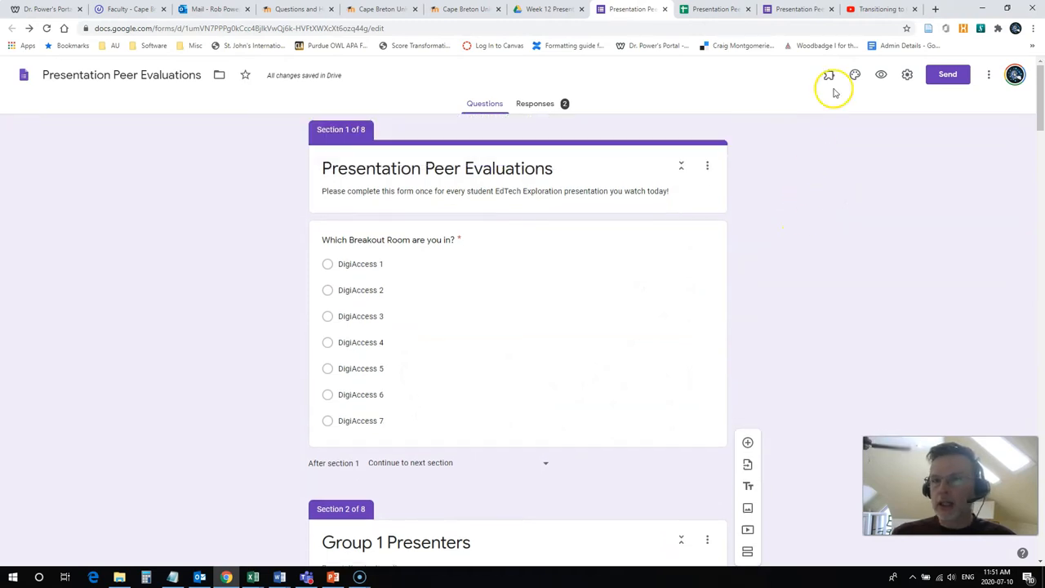
{"action": "mouse_move", "coordinate": [975, 76]}
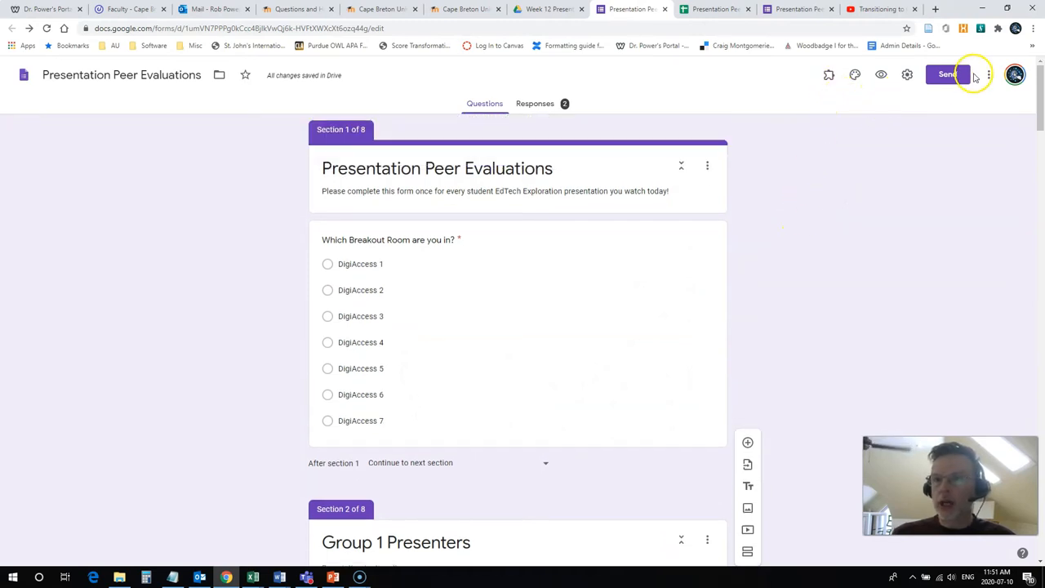
{"action": "left_click", "coordinate": [948, 75]}
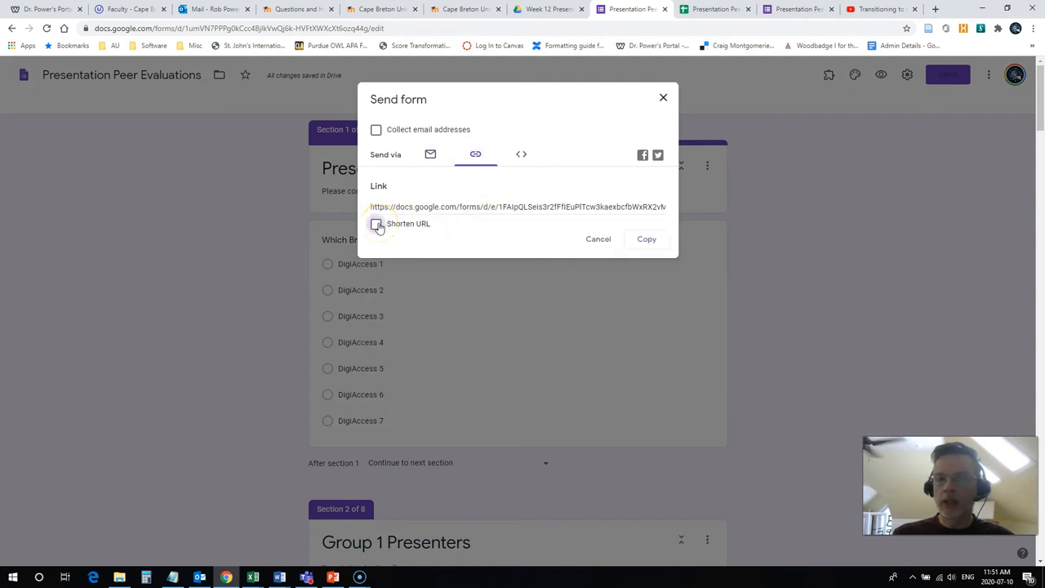
{"action": "left_click", "coordinate": [375, 223]}
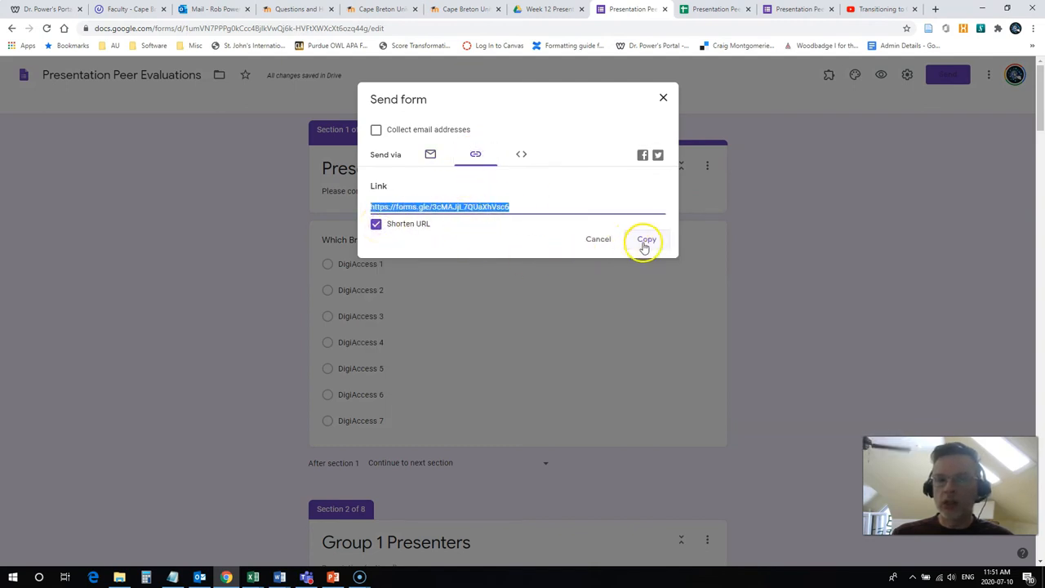
{"action": "left_click", "coordinate": [646, 239]}
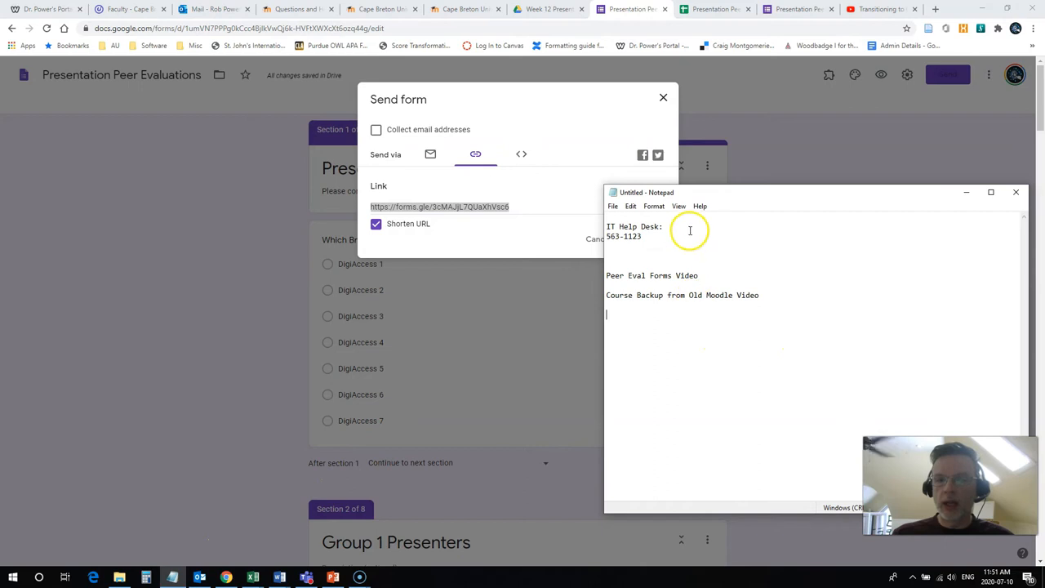
{"action": "mouse_move", "coordinate": [700, 340]}
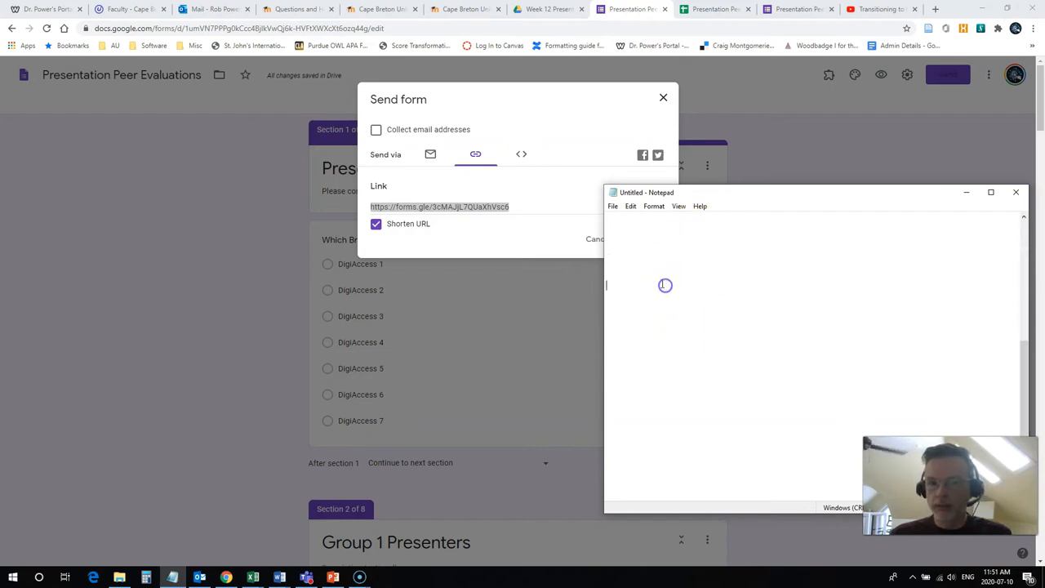
{"action": "type", "text": "https://forms.gle/3cMAJjL7QUaXhVsc6"}
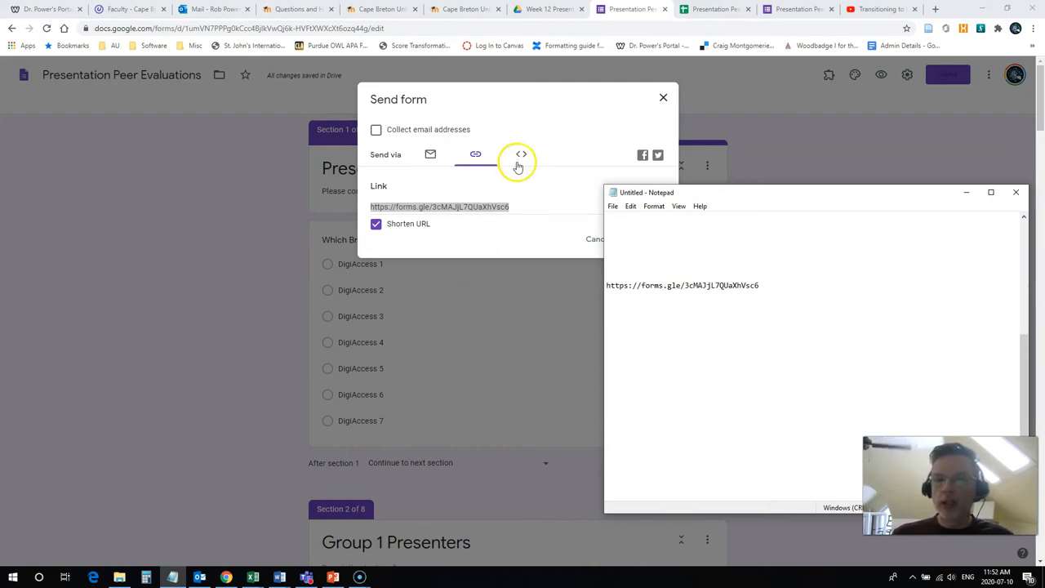
Step: Copy and paste the form's embed code, then return to the shortened link view
{"action": "left_click", "coordinate": [521, 154]}
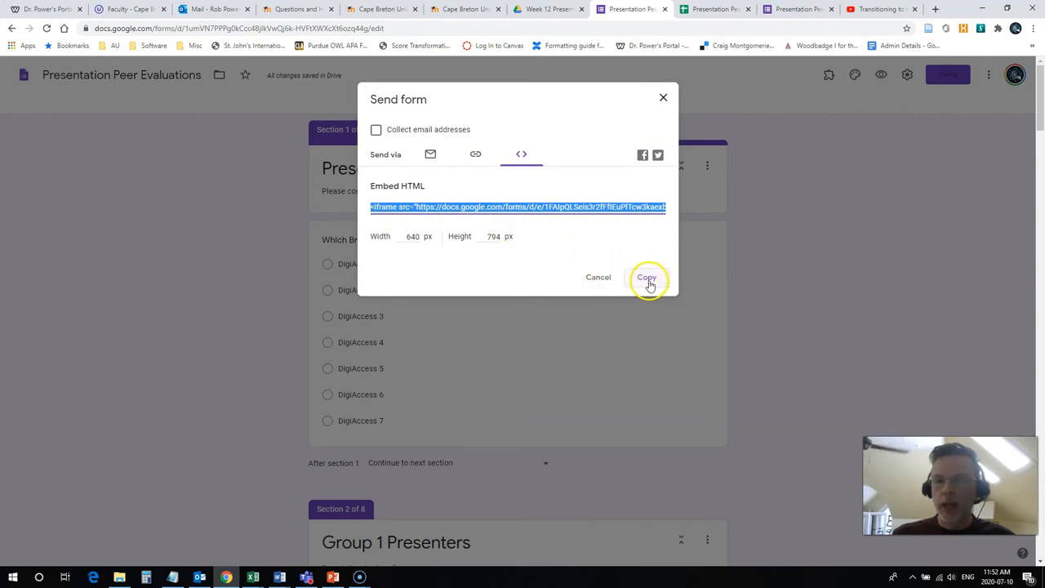
{"action": "left_click", "coordinate": [647, 277]}
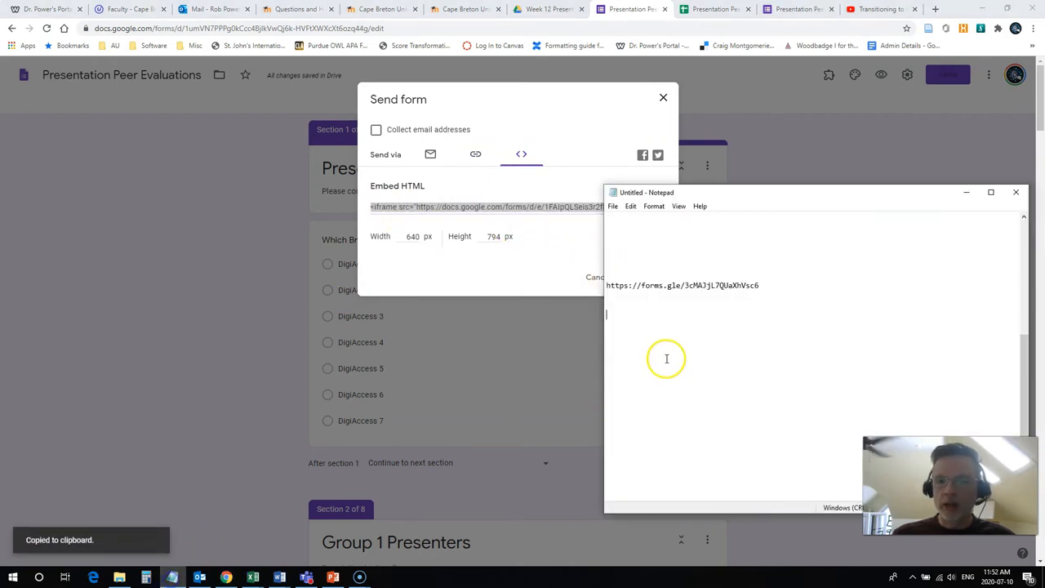
{"action": "key", "text": "ctrl+v"}
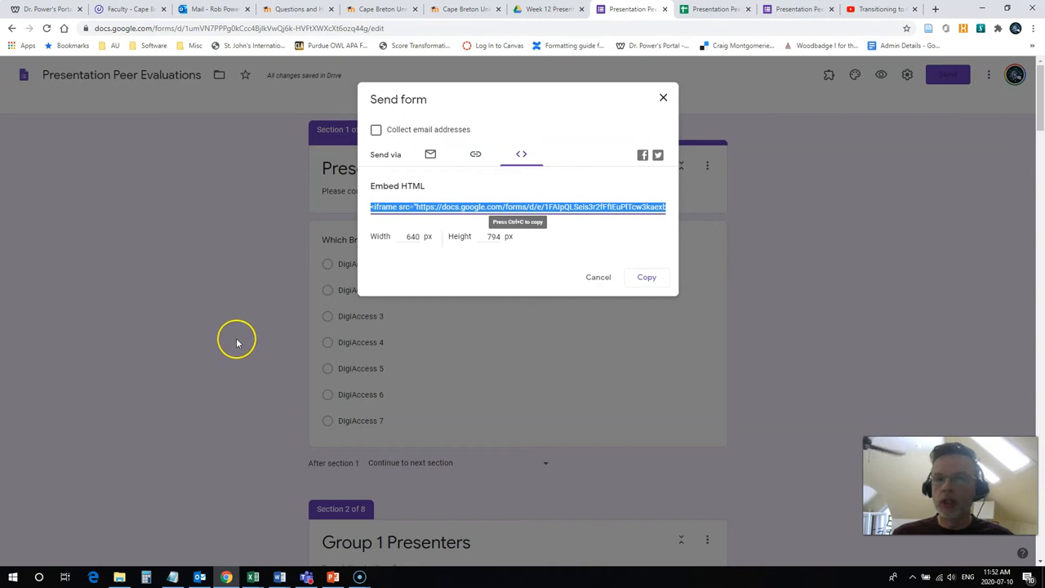
{"action": "mouse_move", "coordinate": [286, 340]}
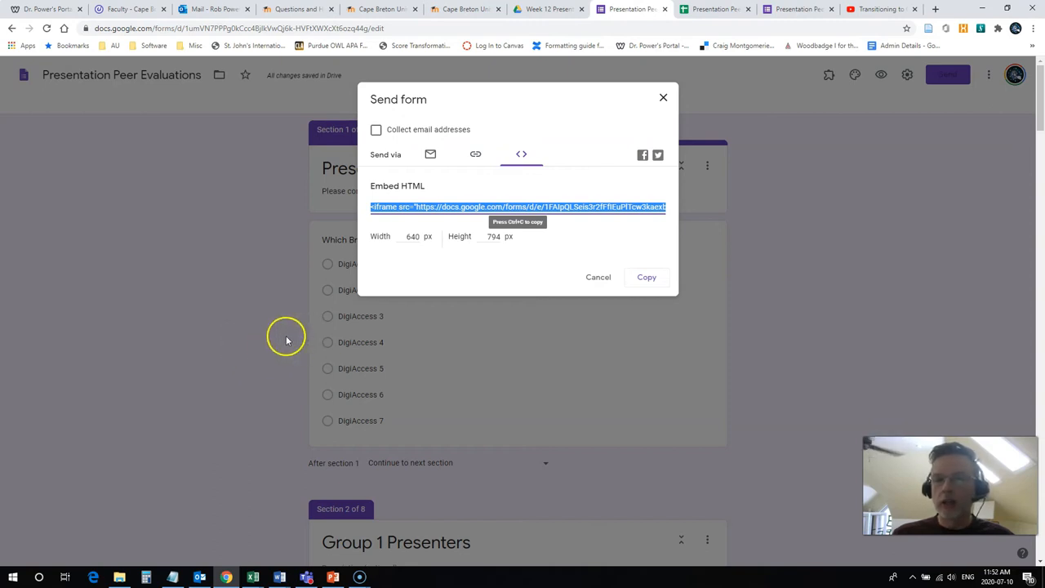
{"action": "mouse_move", "coordinate": [360, 294]}
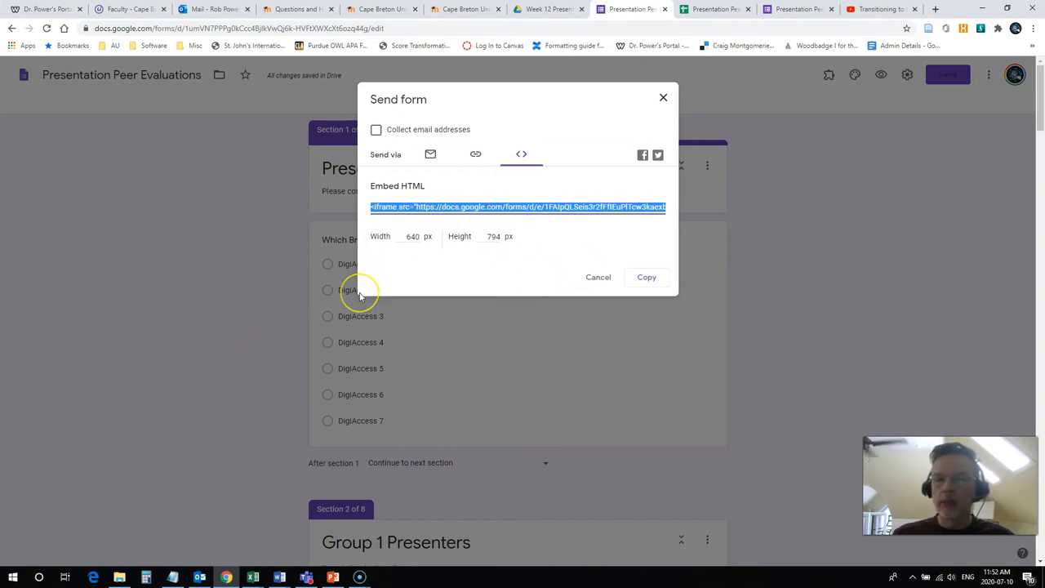
{"action": "mouse_move", "coordinate": [628, 291]}
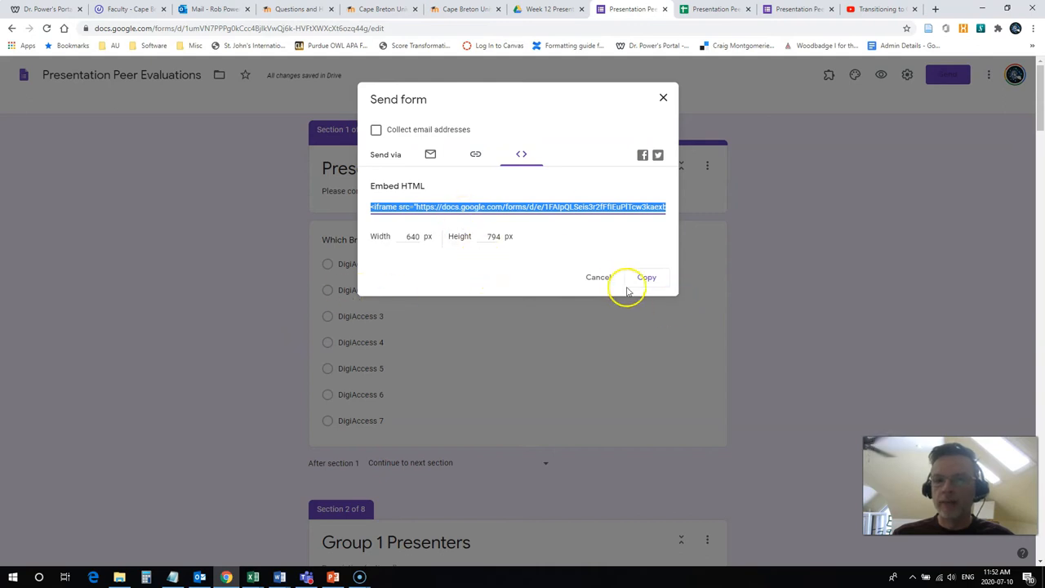
{"action": "mouse_move", "coordinate": [477, 154]}
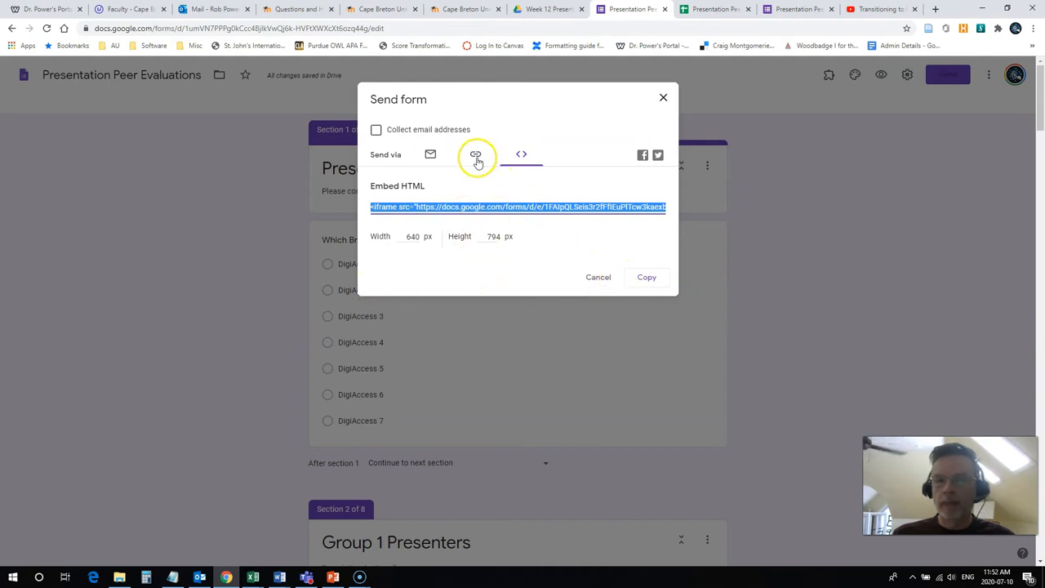
{"action": "left_click", "coordinate": [475, 154]}
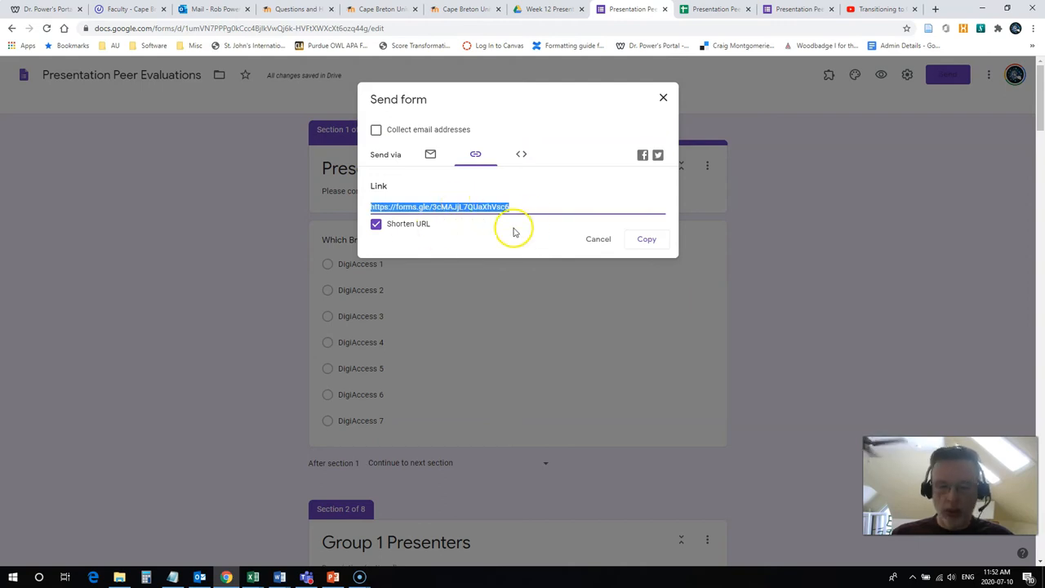
{"action": "mouse_move", "coordinate": [465, 246]}
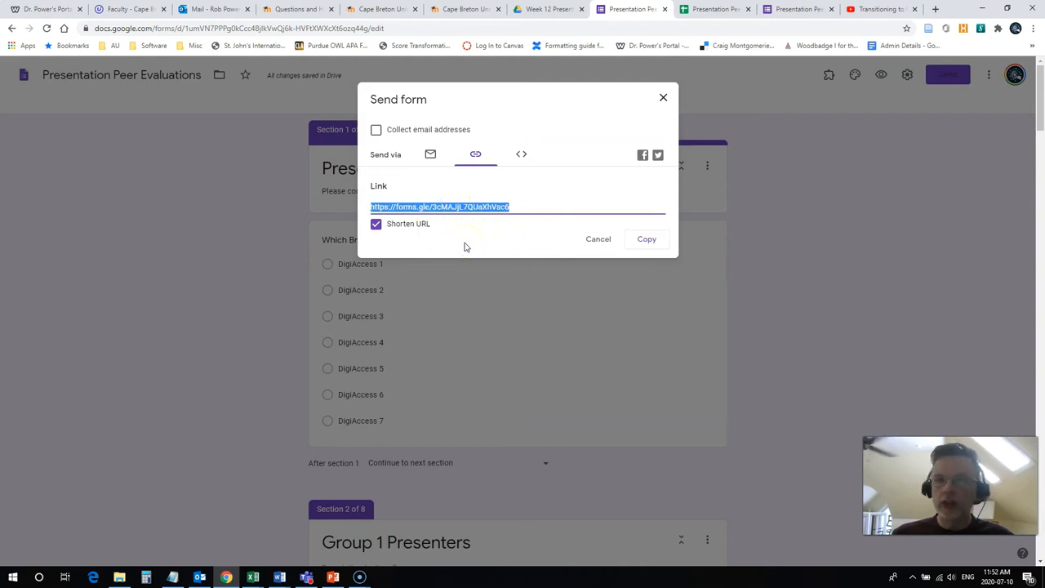
{"action": "left_click", "coordinate": [935, 9]}
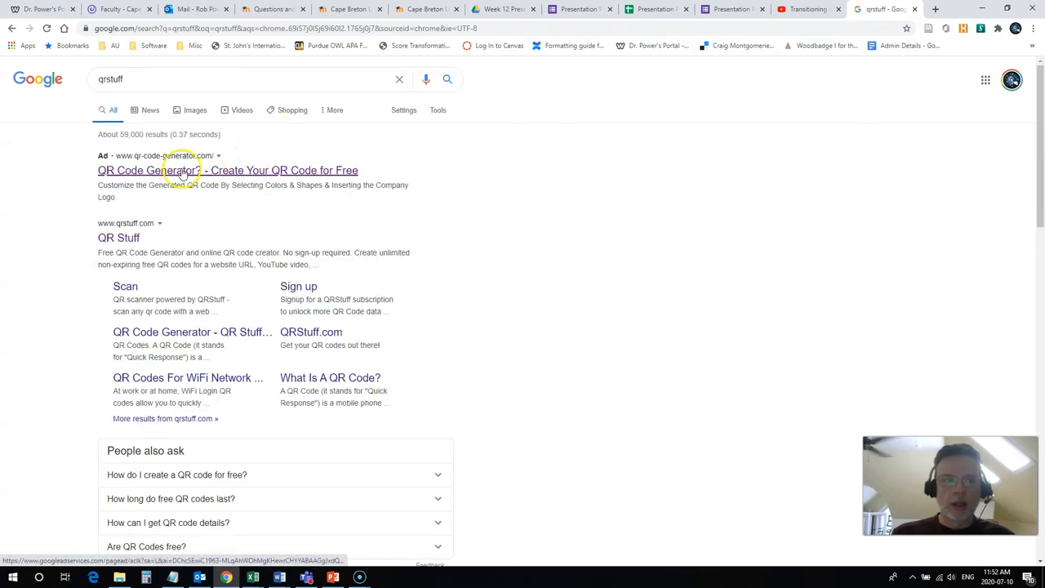
{"action": "left_click", "coordinate": [119, 237]}
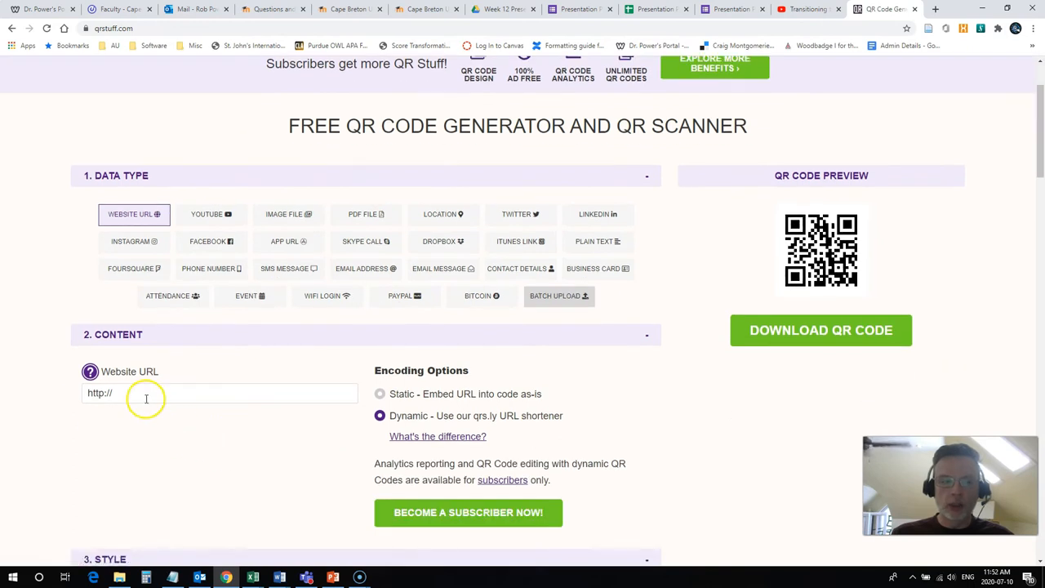
{"action": "type", "text": "https://forms.gle/3cMAJjL7QUaXhVsc6"}
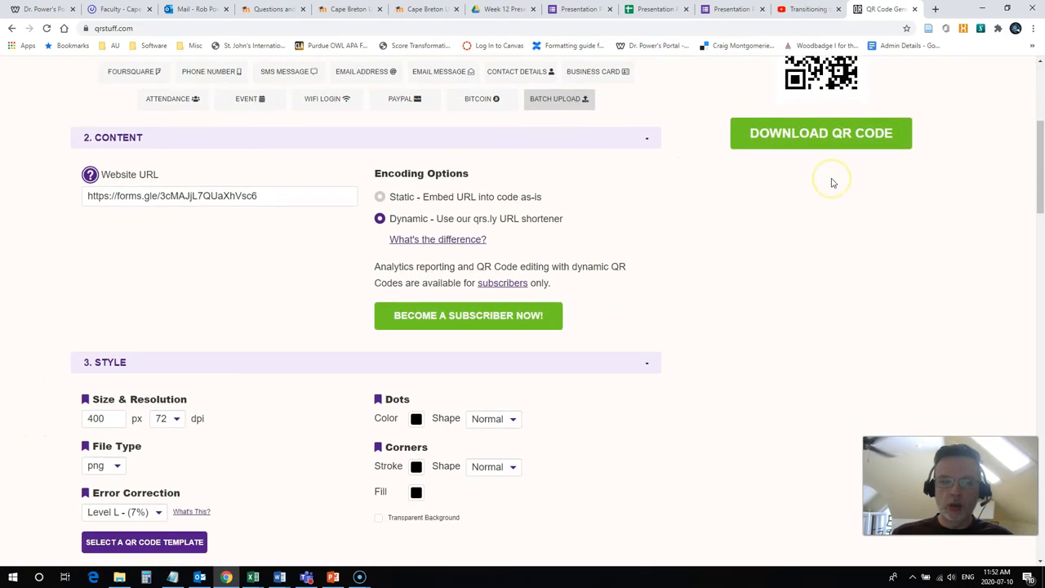
{"action": "scroll", "scroll_direction": "up", "scroll_amount": 3}
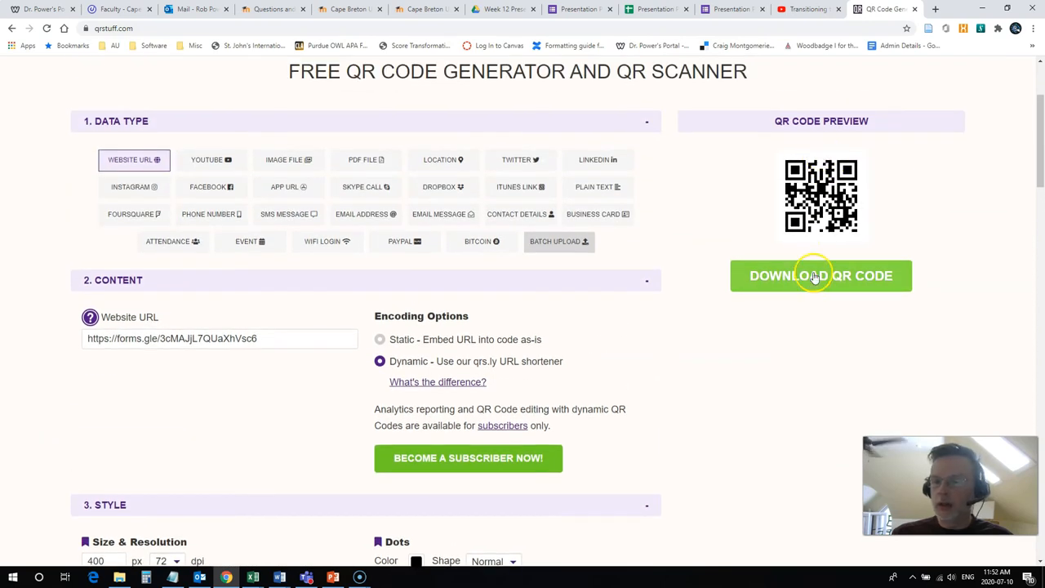
{"action": "left_click", "coordinate": [820, 275]}
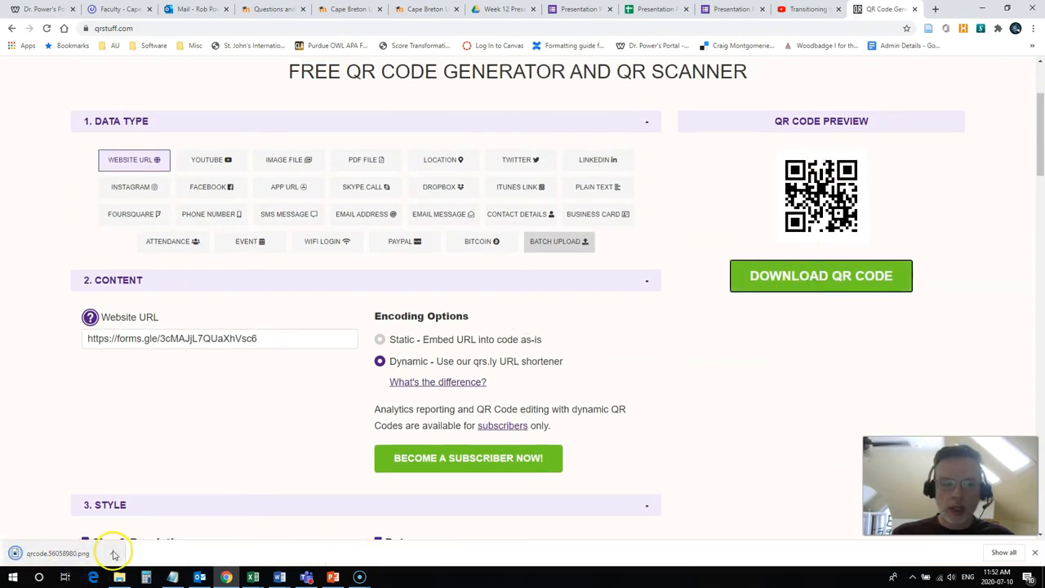
{"action": "left_click", "coordinate": [112, 554]}
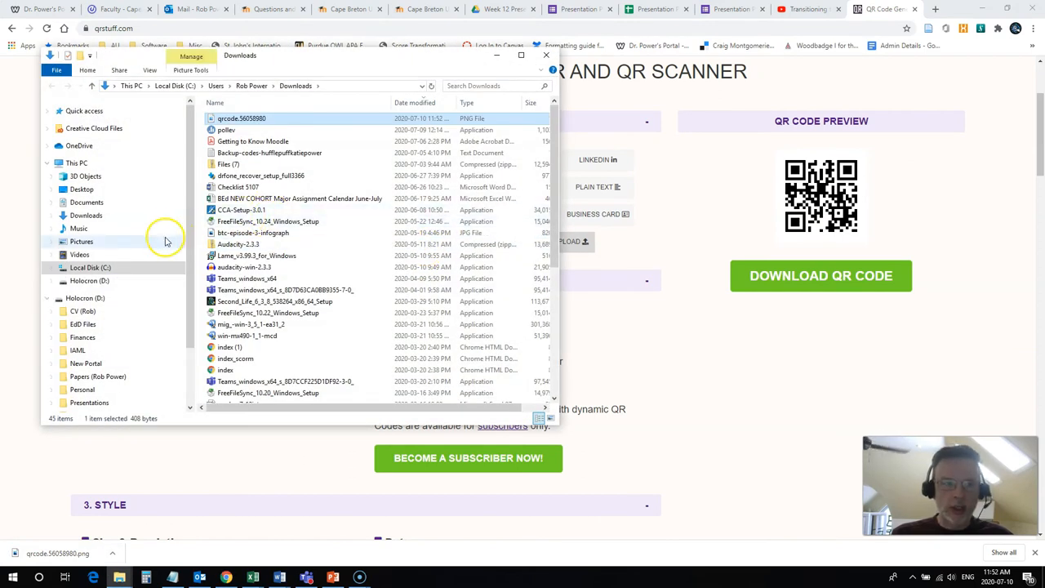
Step: Preview the qrcode PNG from D:\Presentations in Photos, then close Photos
{"action": "left_click", "coordinate": [89, 280]}
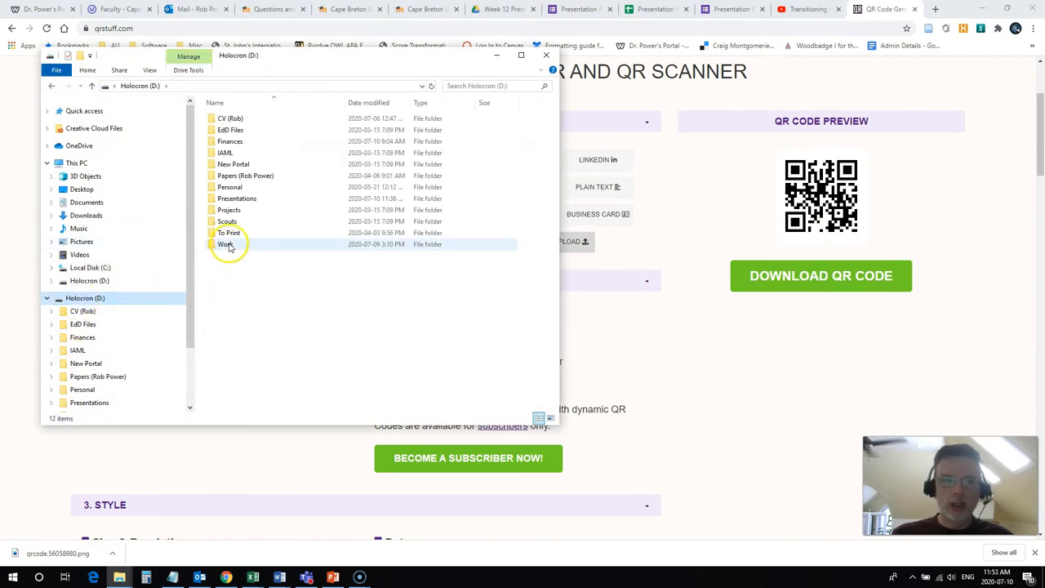
{"action": "double_click", "coordinate": [237, 198]}
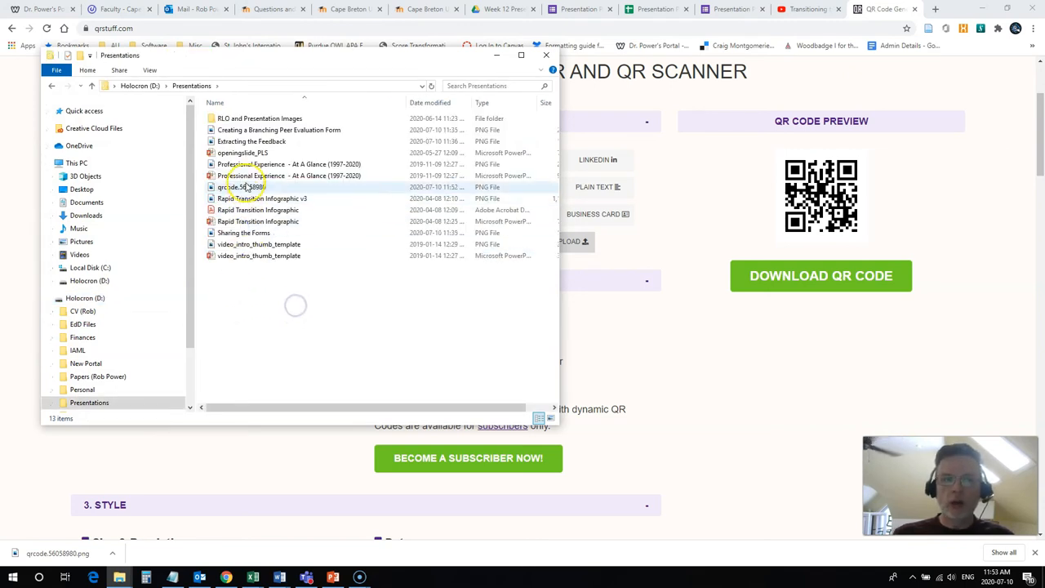
{"action": "double_click", "coordinate": [242, 187]}
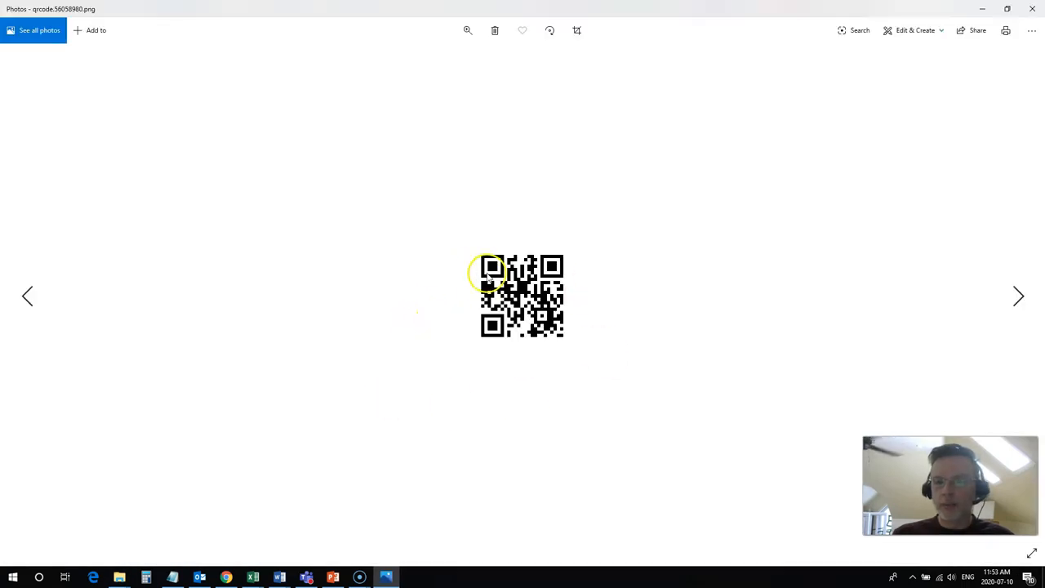
{"action": "mouse_move", "coordinate": [551, 257]}
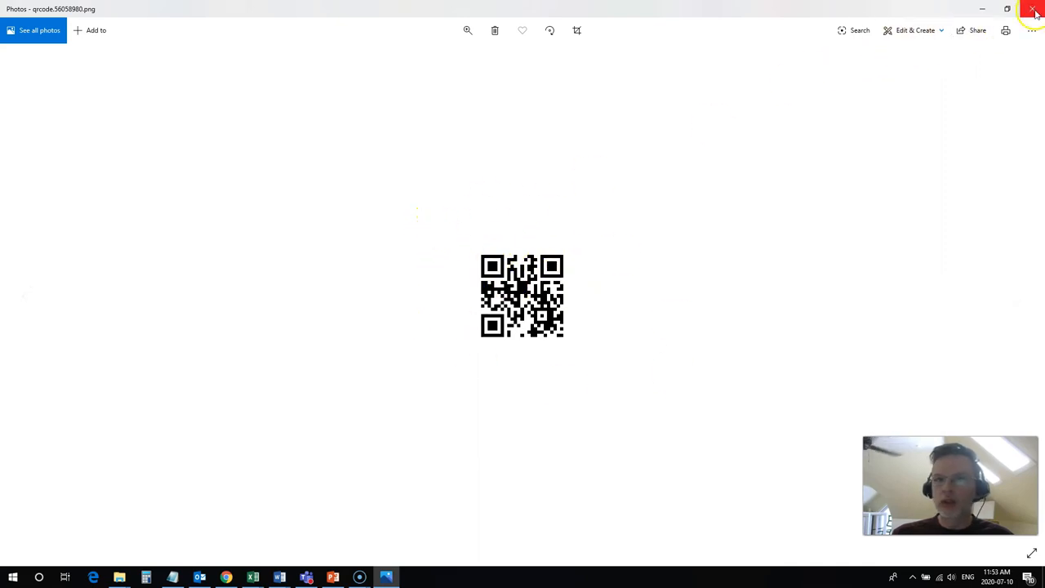
{"action": "left_click", "coordinate": [1036, 9]}
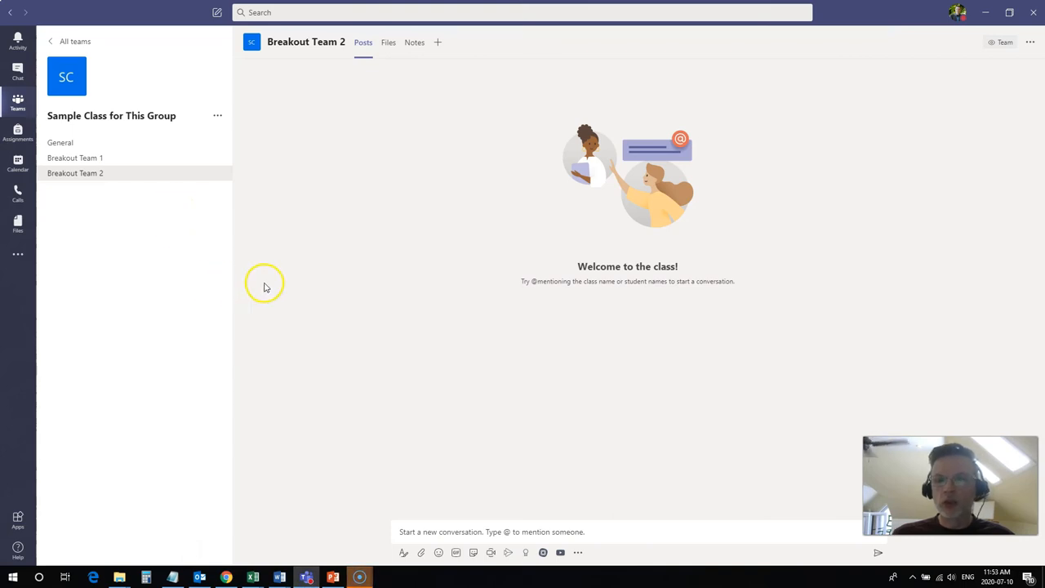
{"action": "mouse_move", "coordinate": [272, 284]}
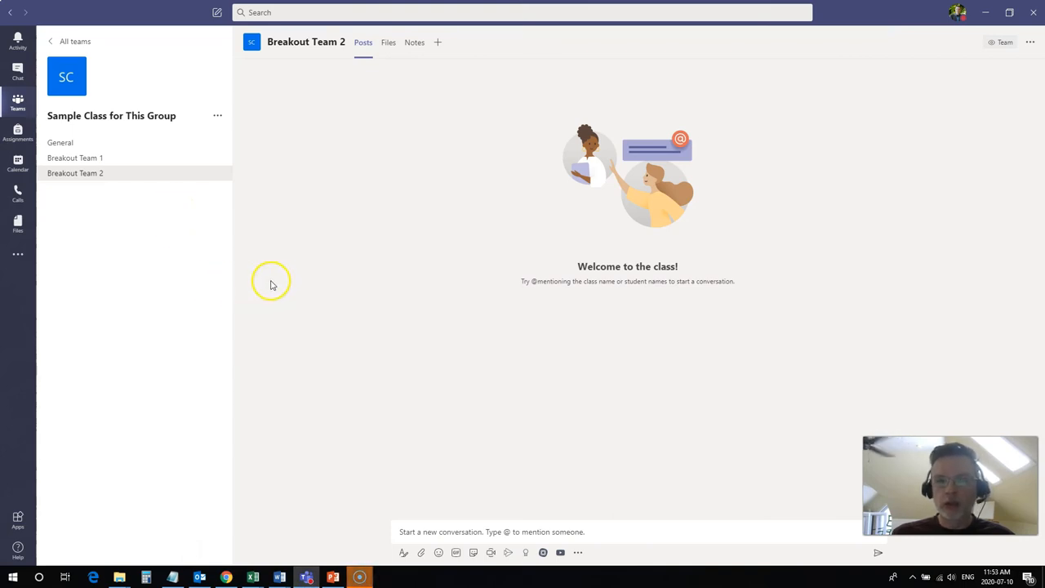
{"action": "mouse_move", "coordinate": [96, 178]}
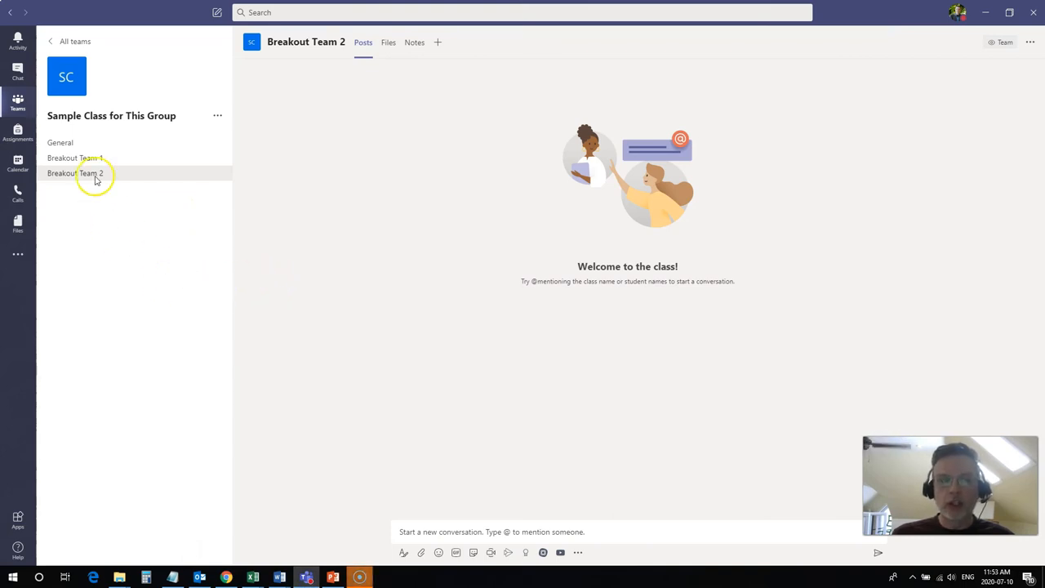
Step: Start a Meet now meeting in the General channel with the camera off
{"action": "left_click", "coordinate": [59, 142]}
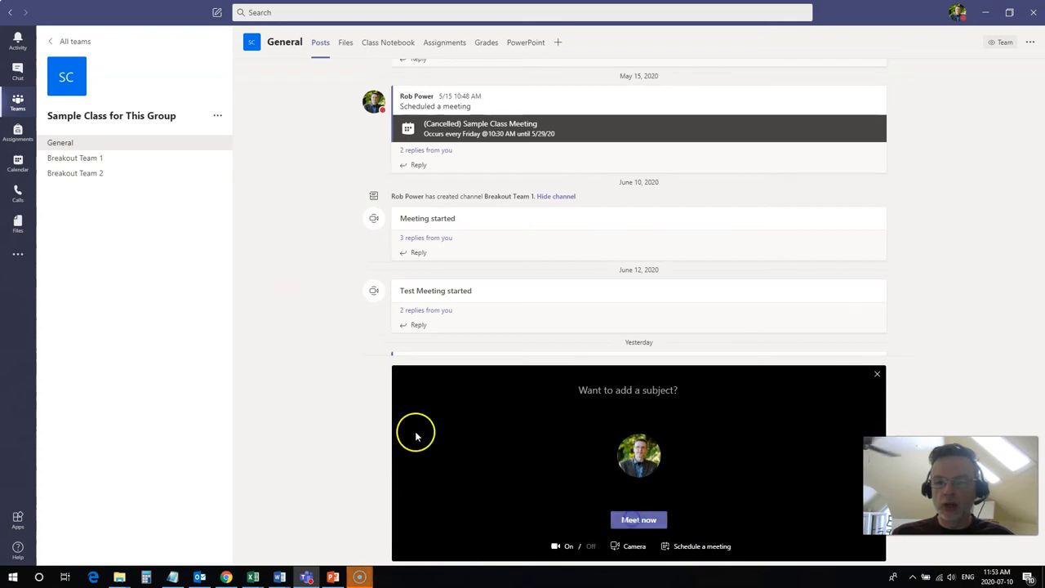
{"action": "left_click", "coordinate": [638, 519]}
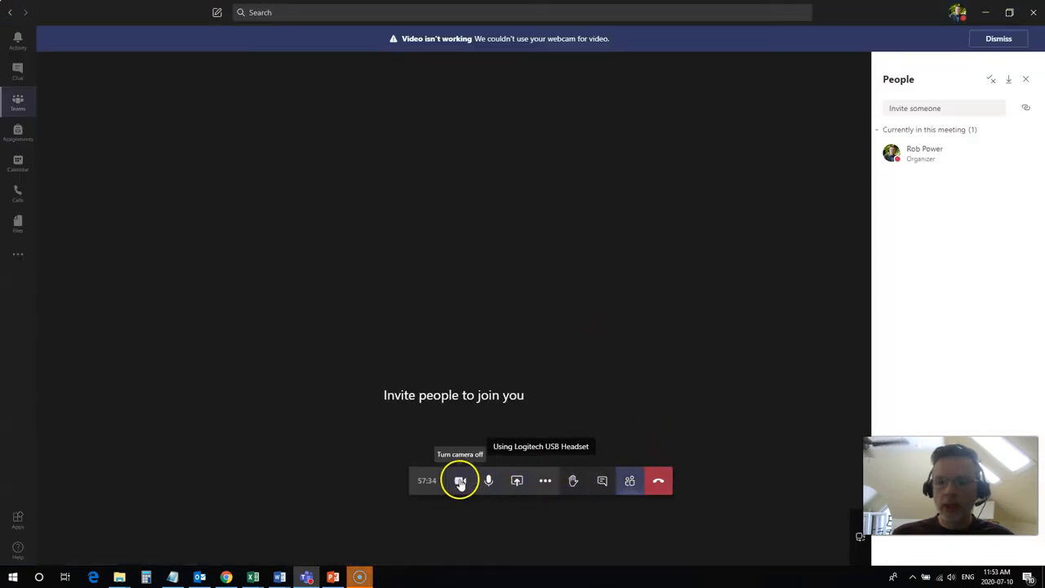
{"action": "left_click", "coordinate": [460, 481]}
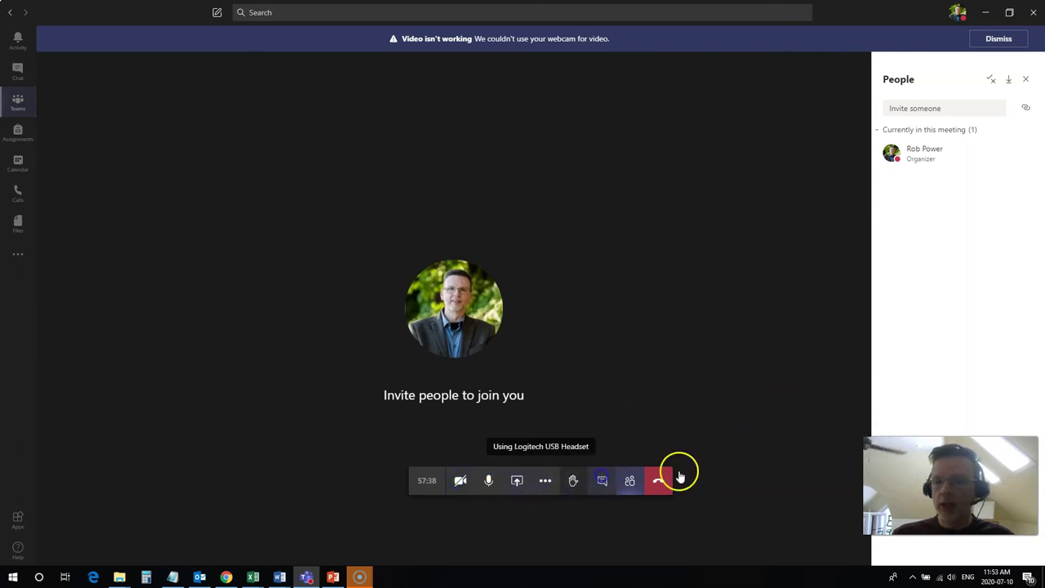
Step: Post the form's short link from Notepad in the meeting chat and test it
{"action": "left_click", "coordinate": [602, 480]}
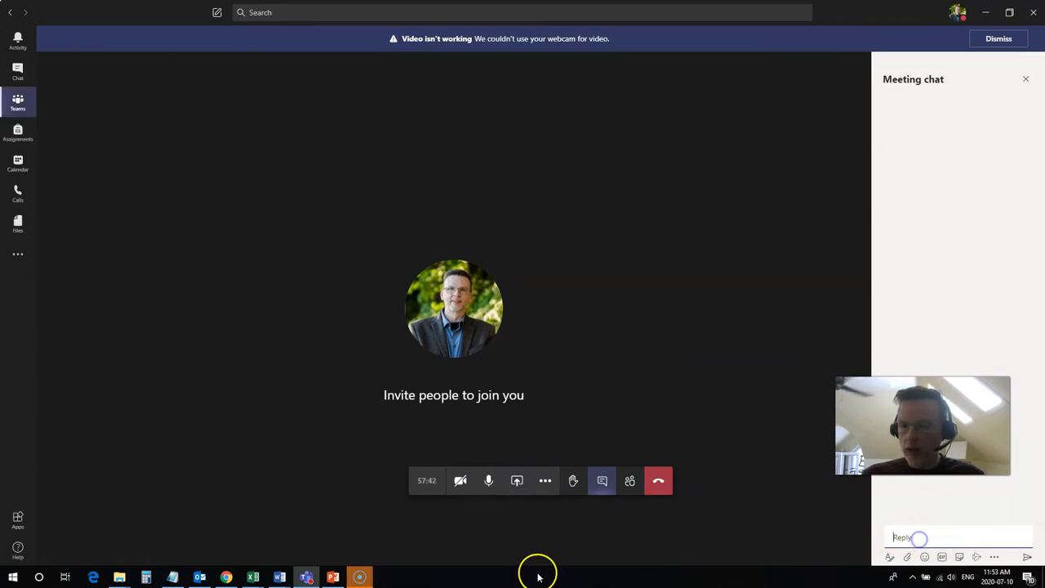
{"action": "left_click", "coordinate": [172, 577]}
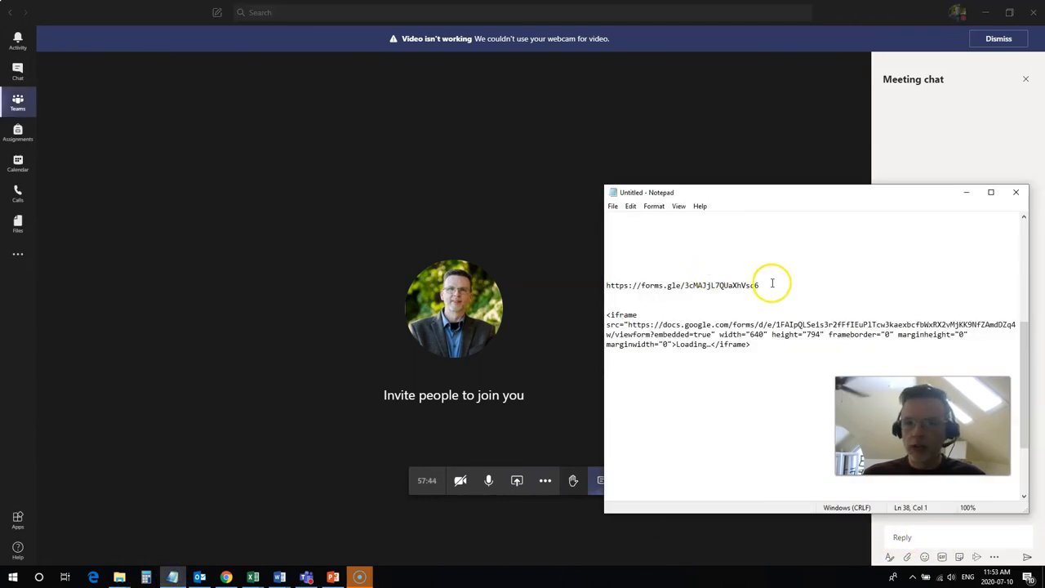
{"action": "triple_click", "coordinate": [682, 285]}
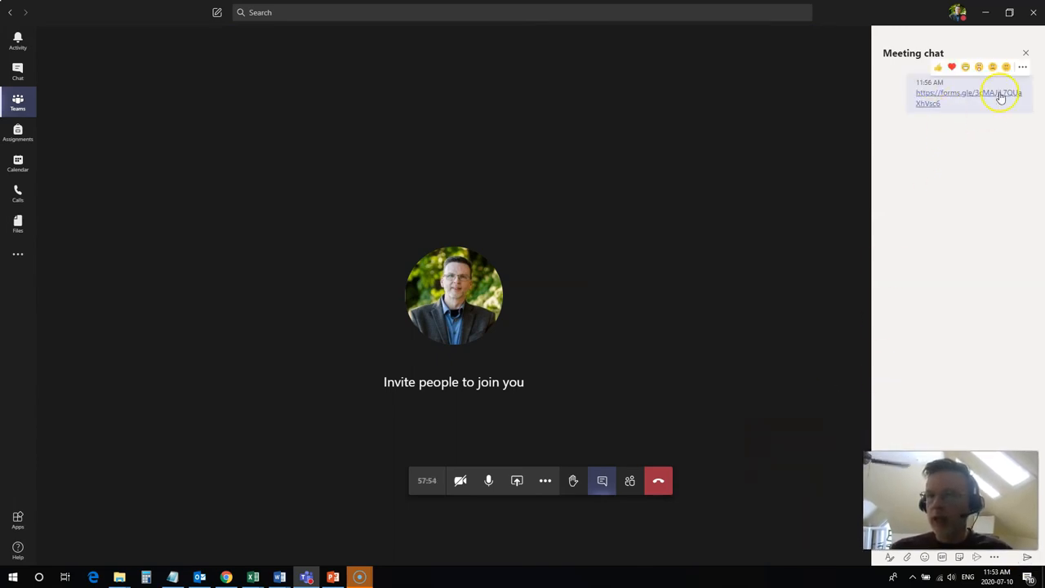
{"action": "left_click", "coordinate": [969, 92]}
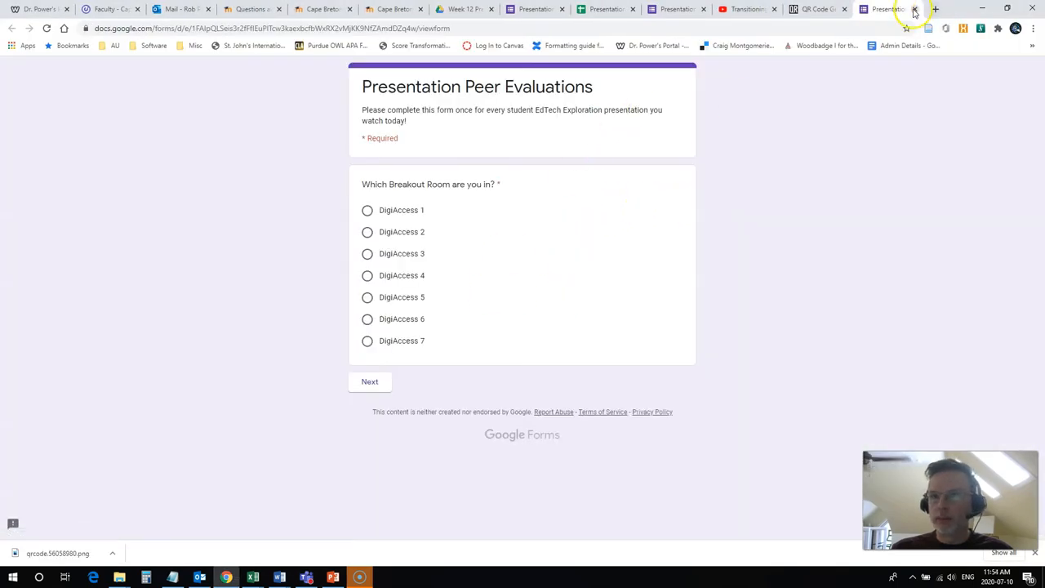
{"action": "left_click", "coordinate": [305, 577]}
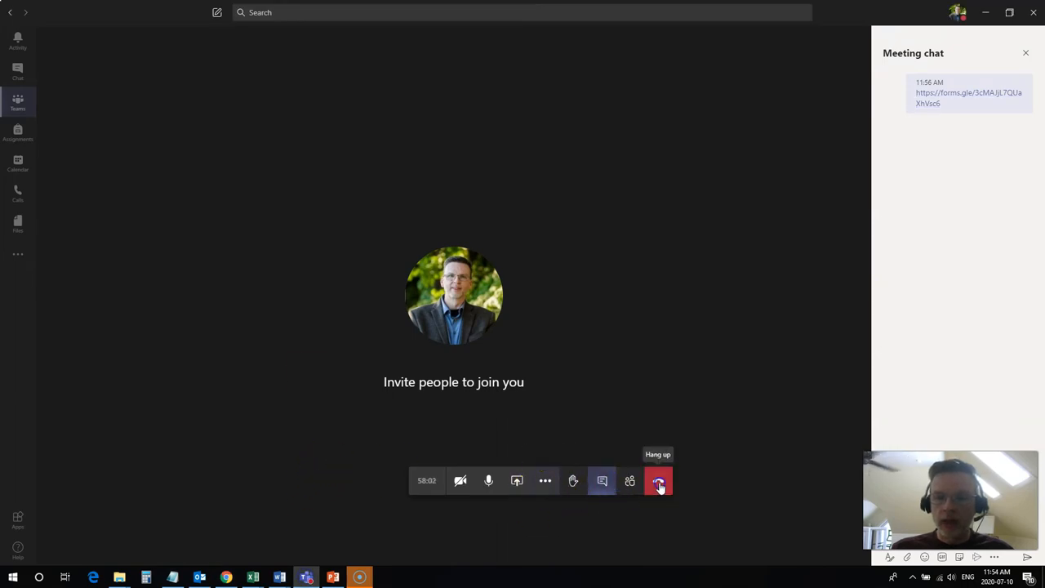
Step: Hang up the meeting and switch to the Breakout Team 1 channel
{"action": "left_click", "coordinate": [659, 480]}
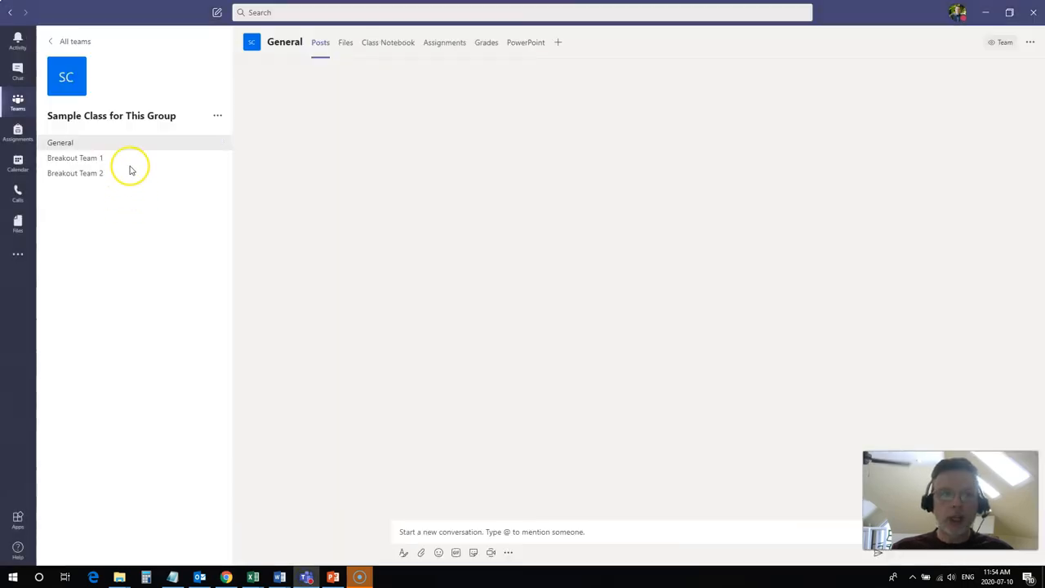
{"action": "left_click", "coordinate": [75, 157]}
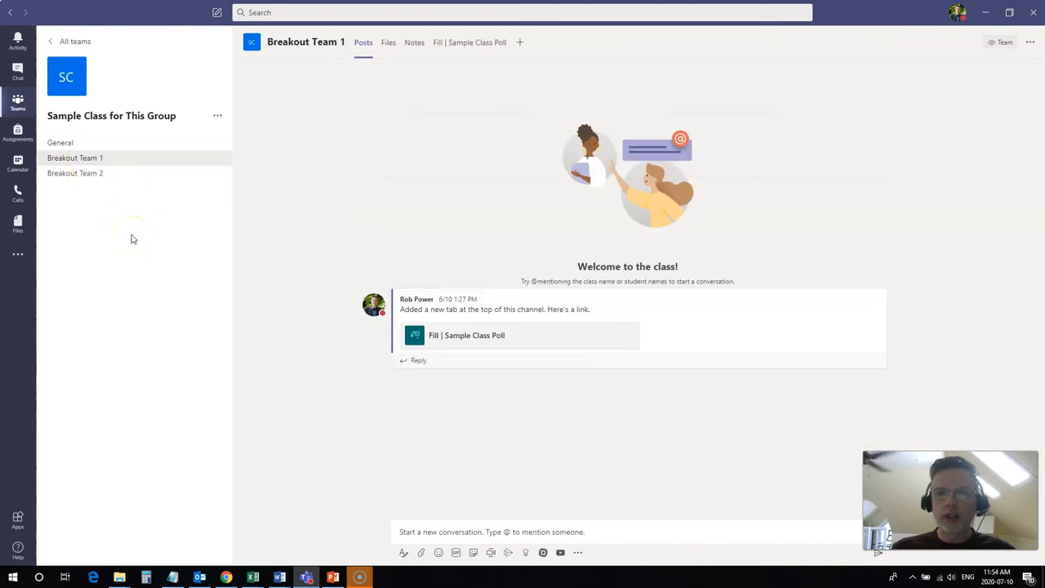
{"action": "mouse_move", "coordinate": [93, 173]}
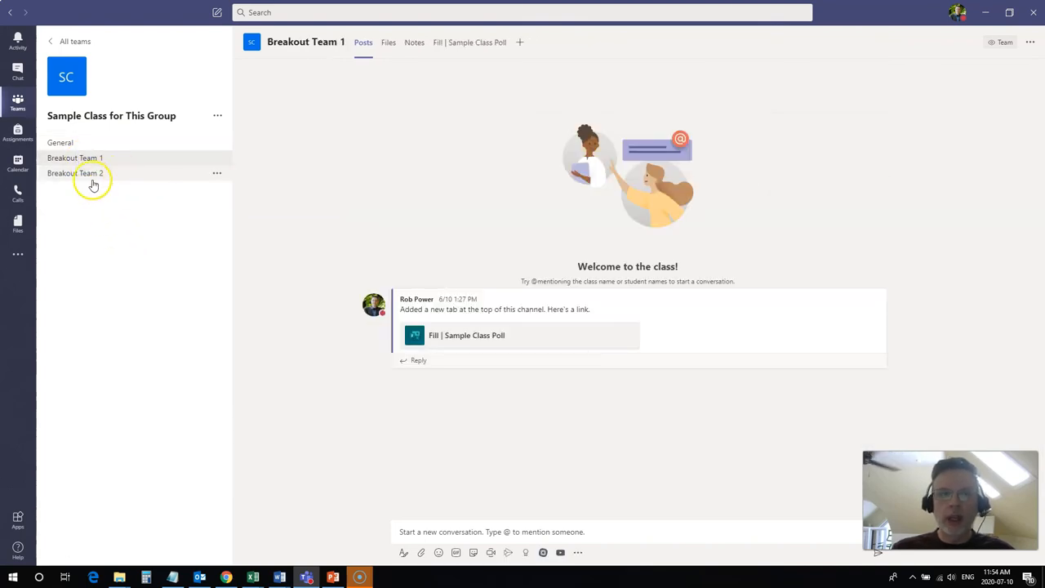
{"action": "mouse_move", "coordinate": [125, 174]}
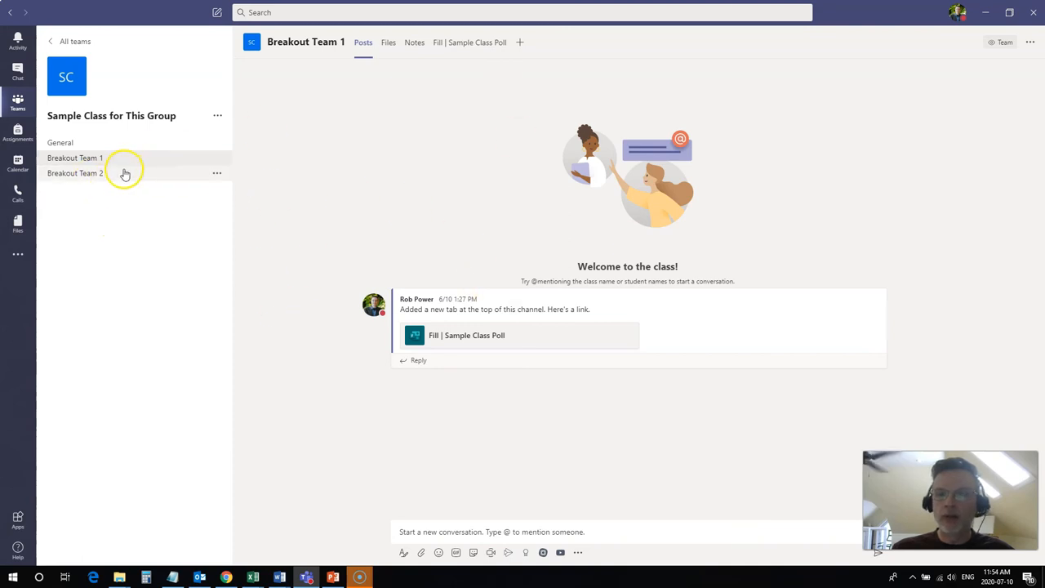
{"action": "mouse_move", "coordinate": [286, 298]}
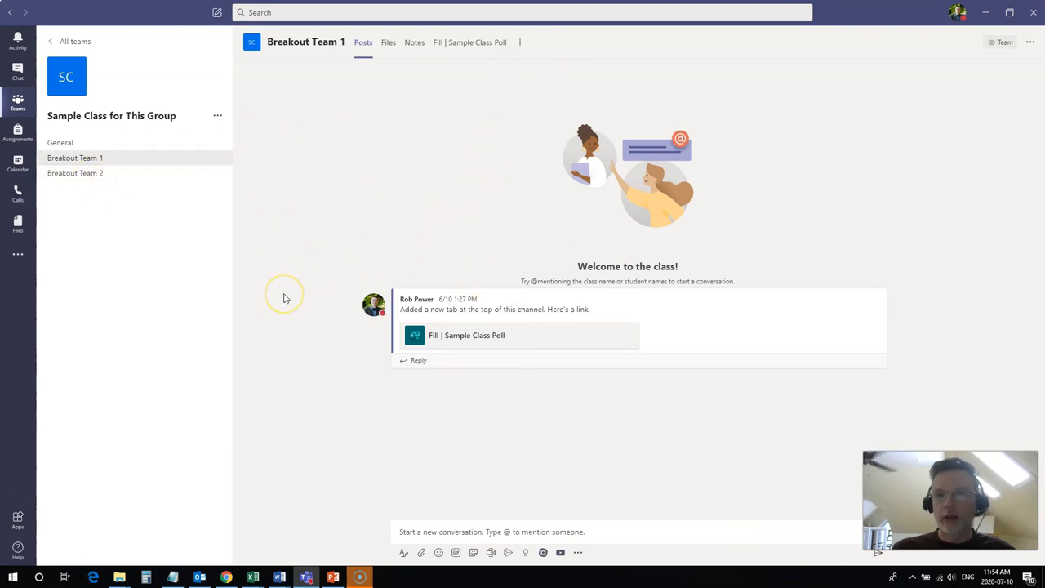
{"action": "mouse_move", "coordinate": [542, 212]}
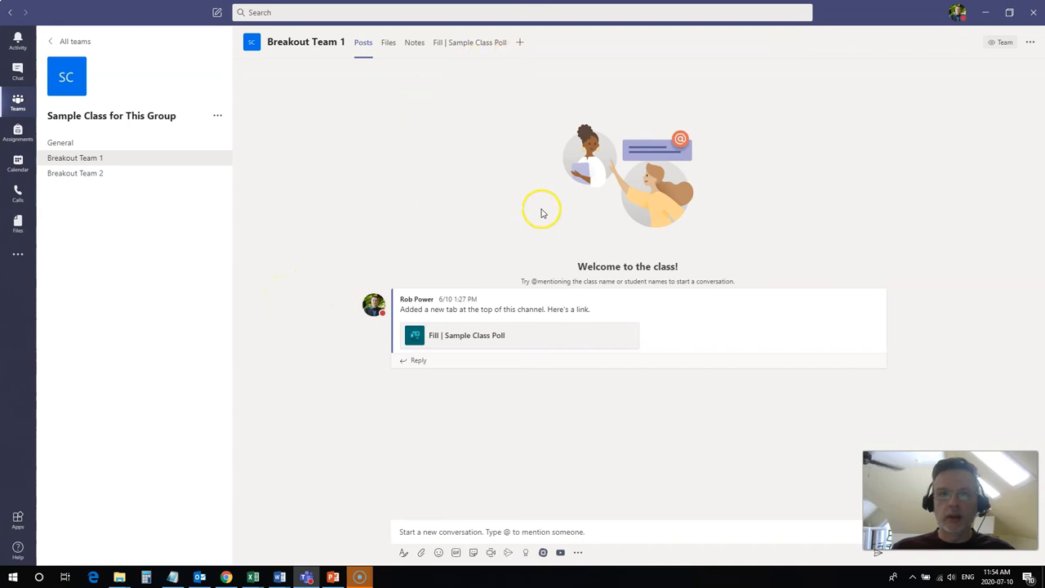
{"action": "mouse_move", "coordinate": [531, 46]}
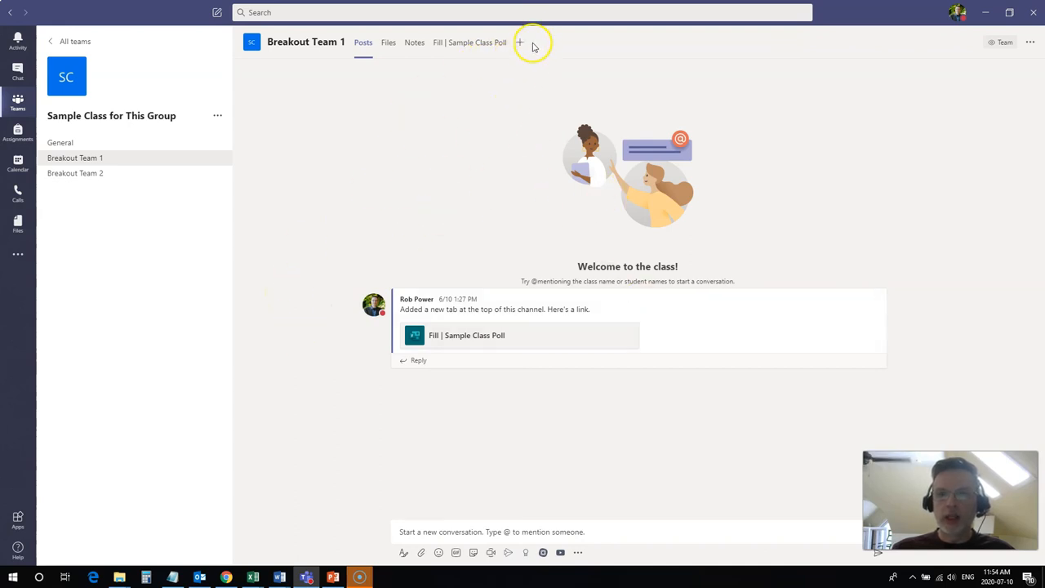
{"action": "left_click", "coordinate": [519, 41]}
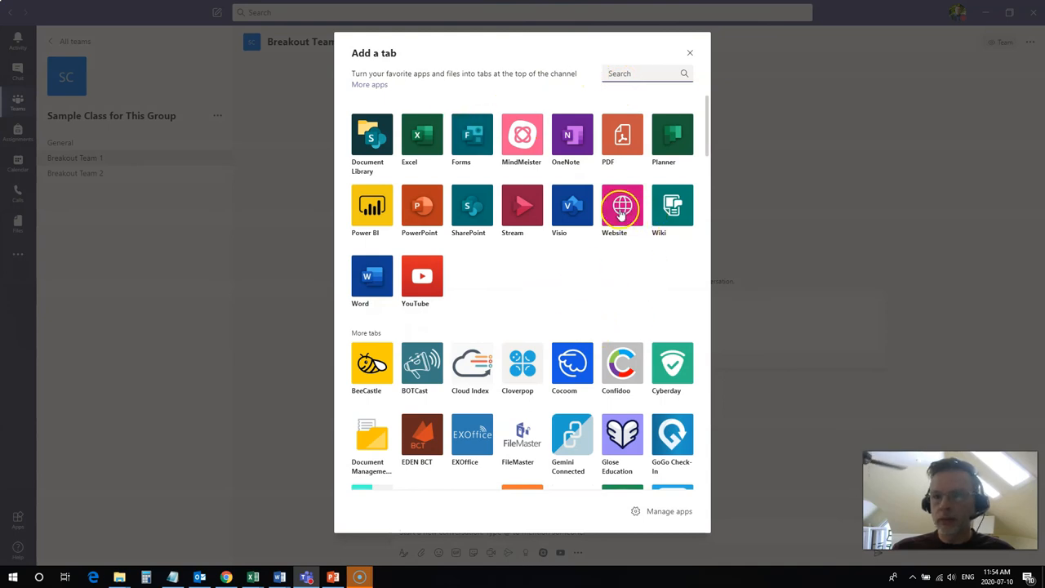
{"action": "left_click", "coordinate": [622, 206]}
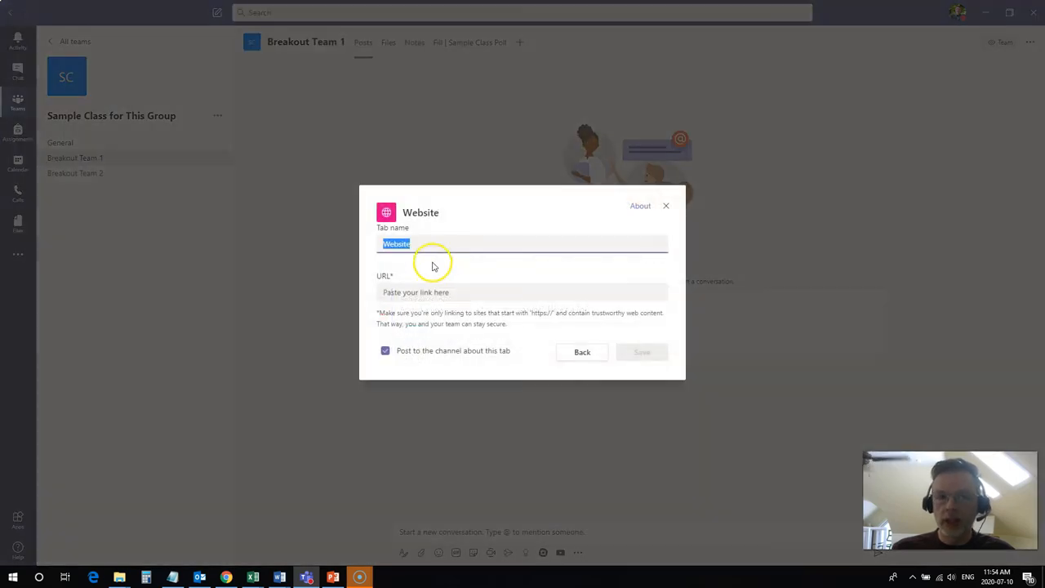
{"action": "type", "text": "Peer Evaluation Form"}
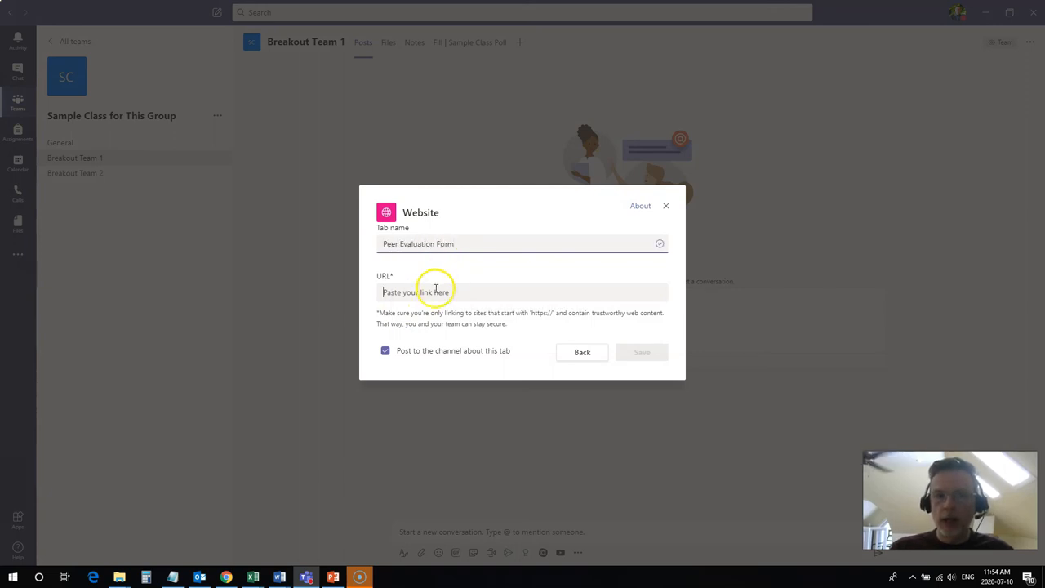
{"action": "type", "text": "https://forms.gle/3cMAJjL7QUaXhVsc6"}
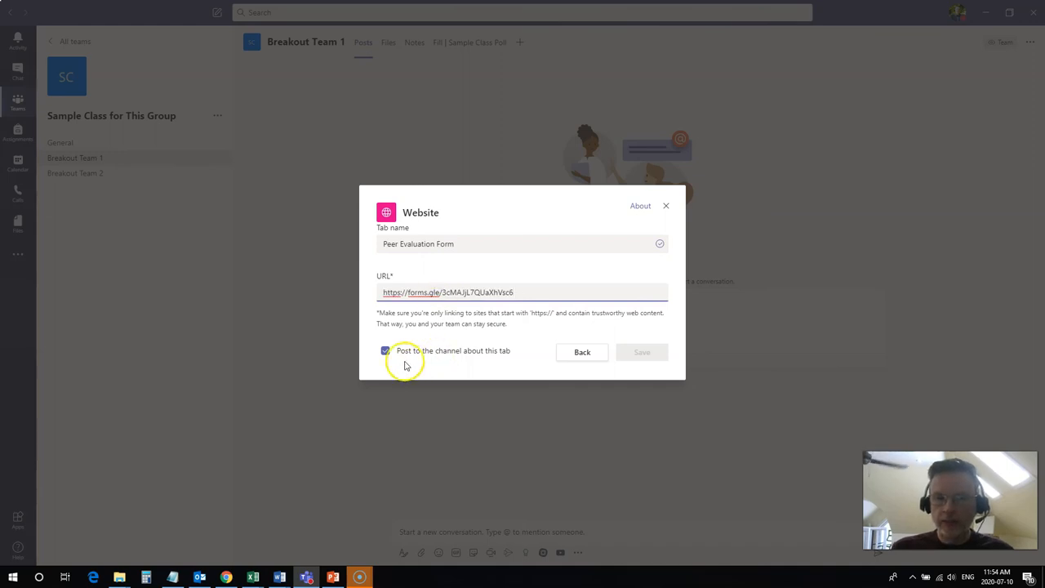
{"action": "left_click", "coordinate": [642, 352]}
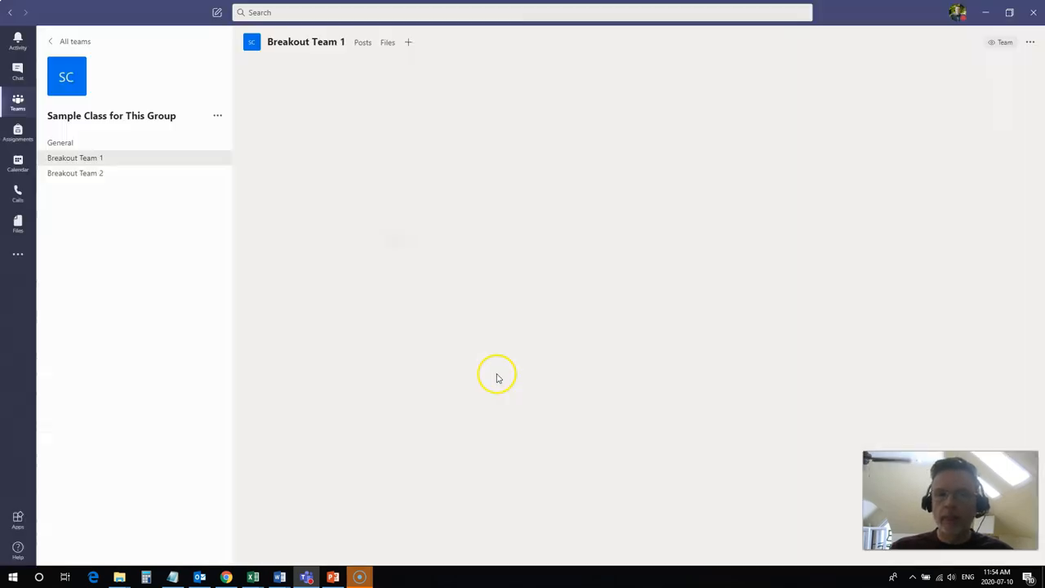
{"action": "left_click", "coordinate": [550, 41]}
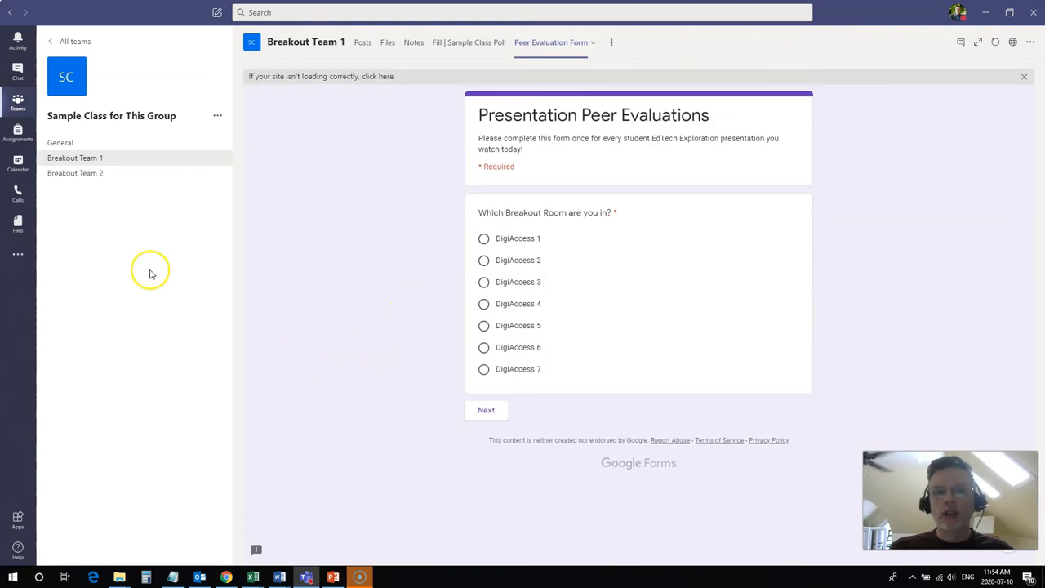
{"action": "mouse_move", "coordinate": [129, 207]}
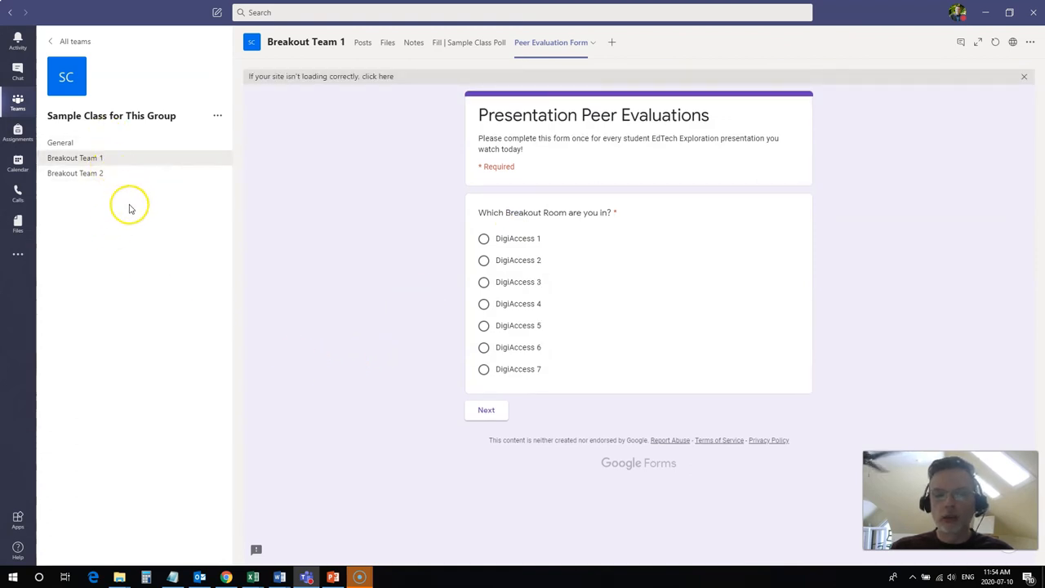
{"action": "mouse_move", "coordinate": [122, 198]}
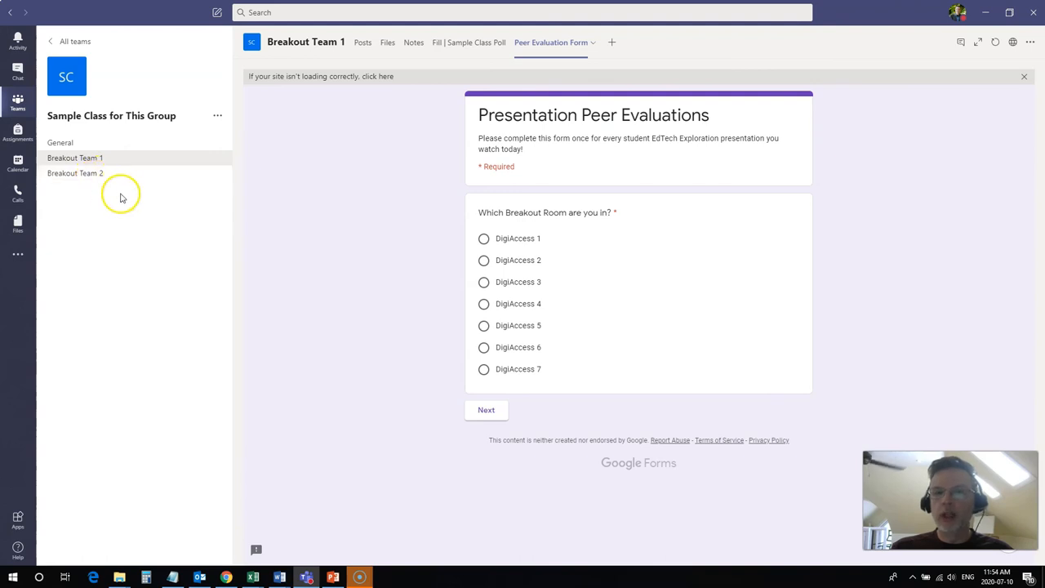
{"action": "mouse_move", "coordinate": [537, 217]}
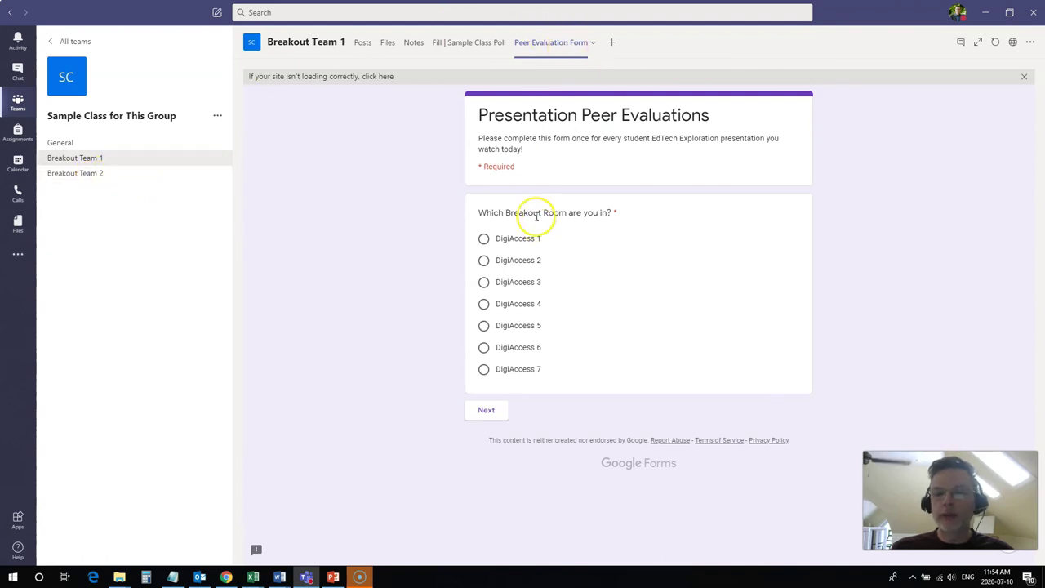
{"action": "mouse_move", "coordinate": [767, 395]}
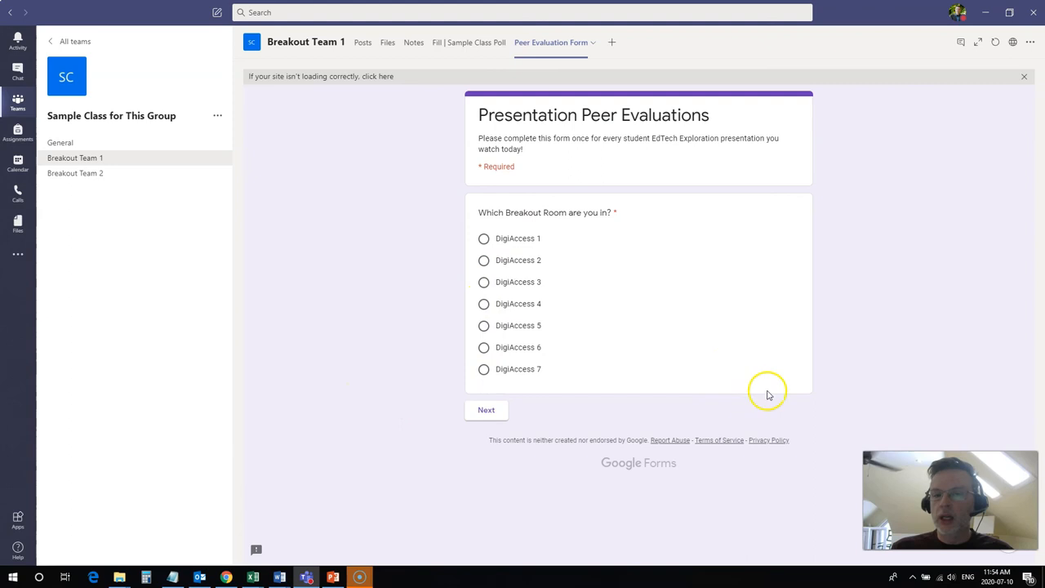
{"action": "mouse_move", "coordinate": [297, 291]}
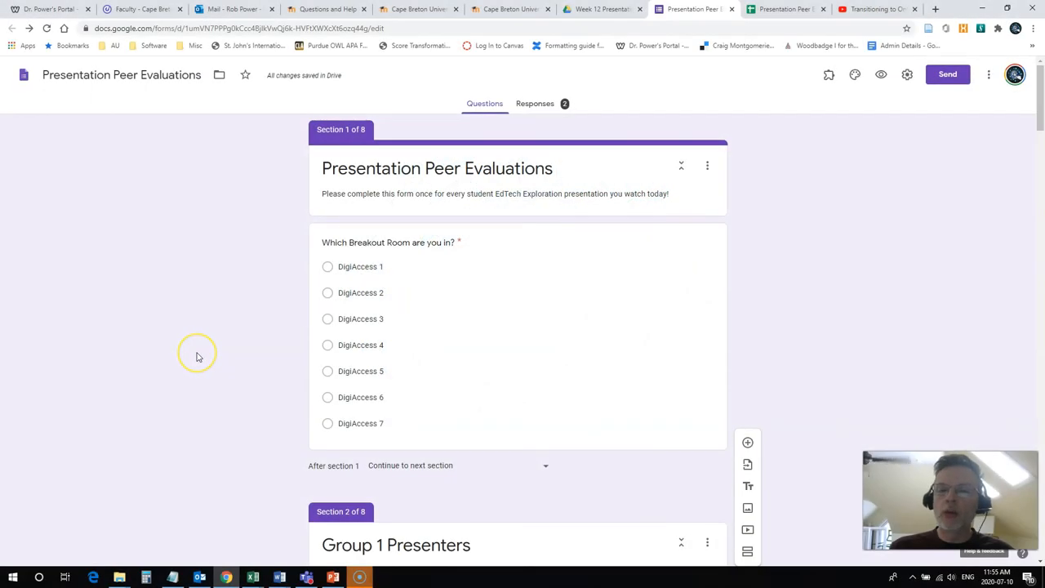
{"action": "mouse_move", "coordinate": [206, 361]}
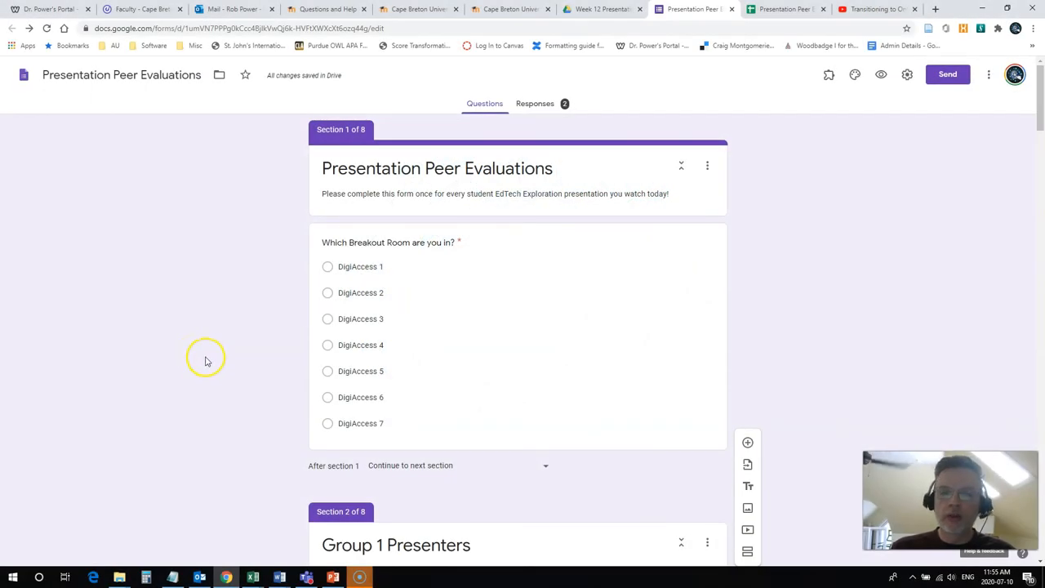
{"action": "mouse_move", "coordinate": [215, 374]}
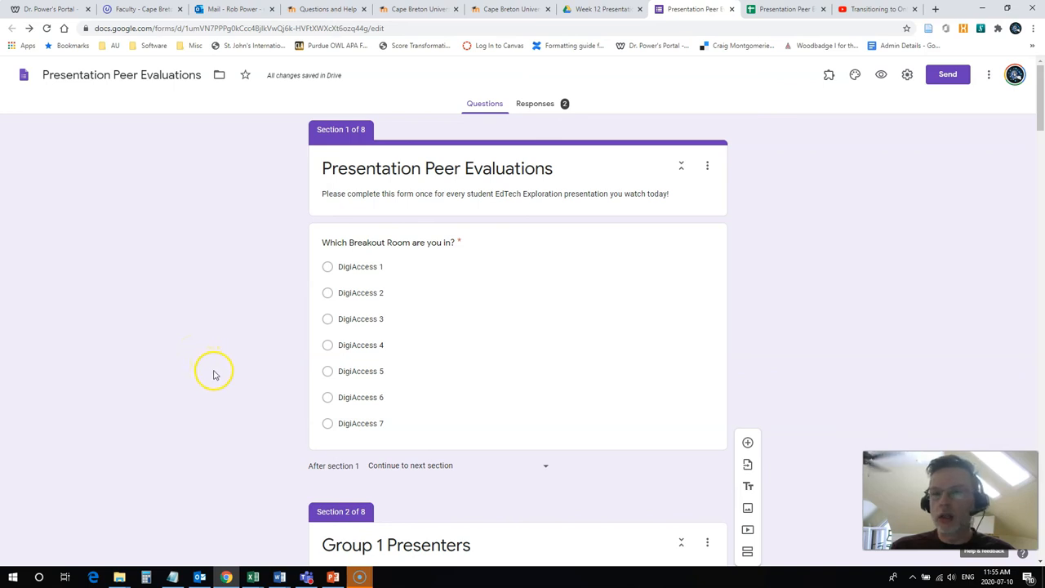
{"action": "mouse_move", "coordinate": [214, 364]}
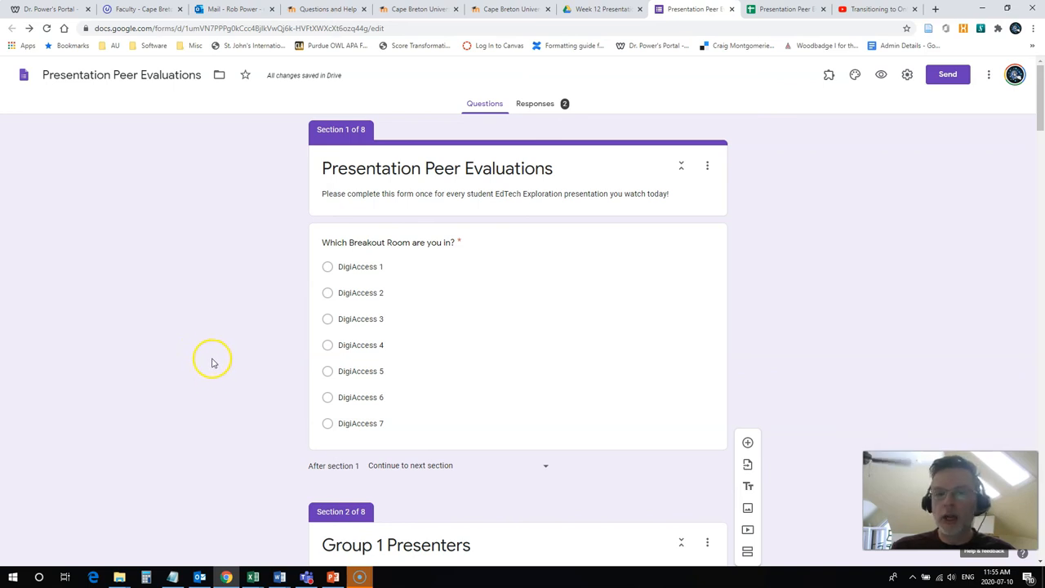
{"action": "mouse_move", "coordinate": [342, 537]}
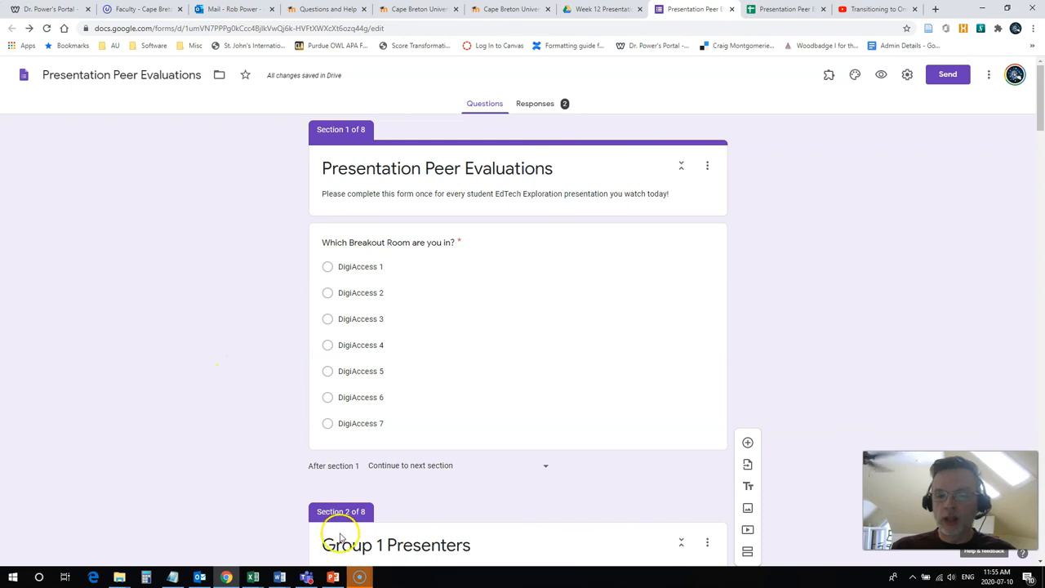
{"action": "mouse_move", "coordinate": [228, 366]}
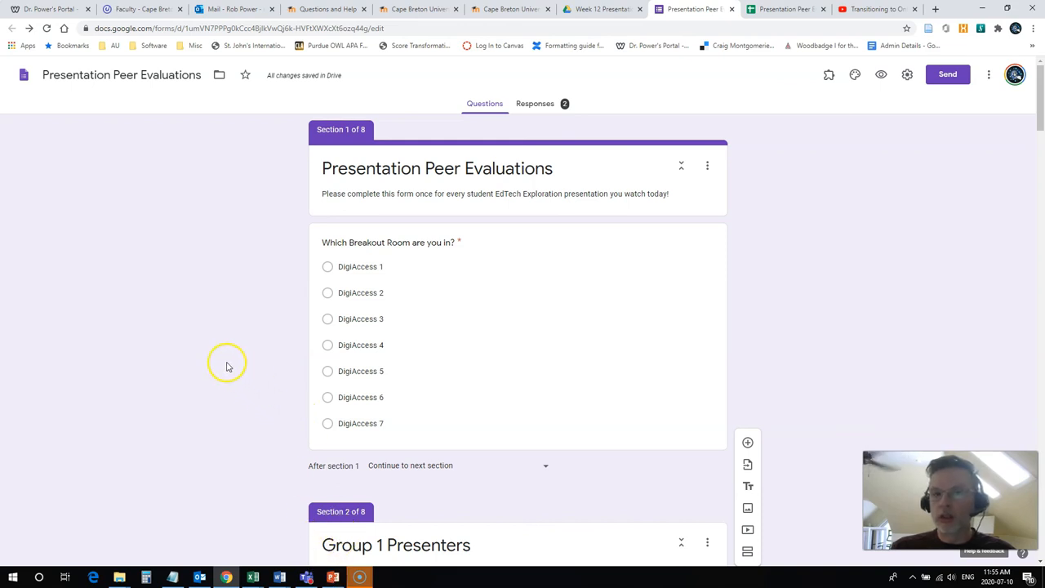
{"action": "mouse_move", "coordinate": [312, 224]}
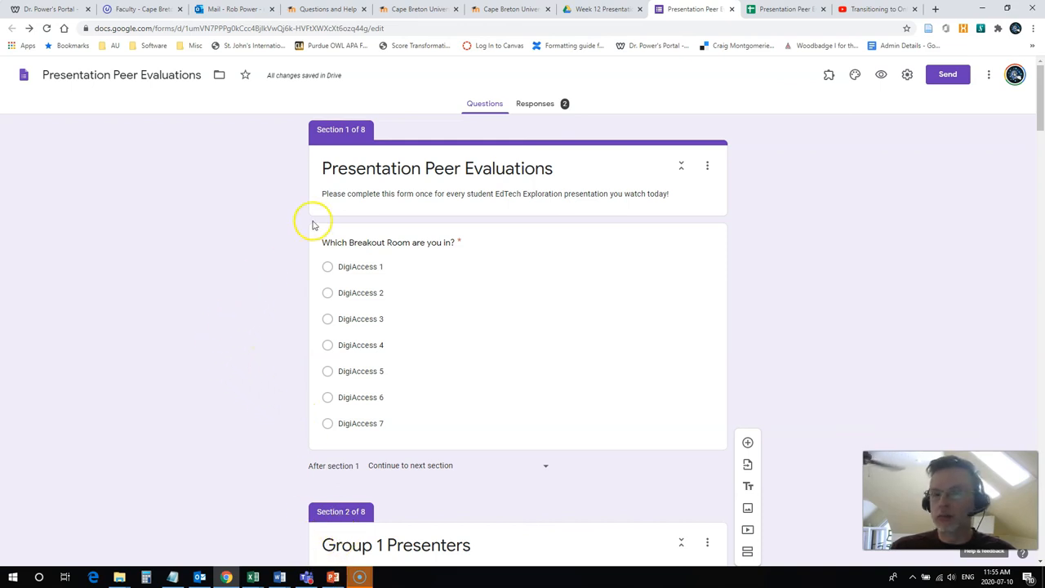
Step: Check the form's 2 responses, then open them in the linked responses spreadsheet
{"action": "left_click", "coordinate": [536, 103]}
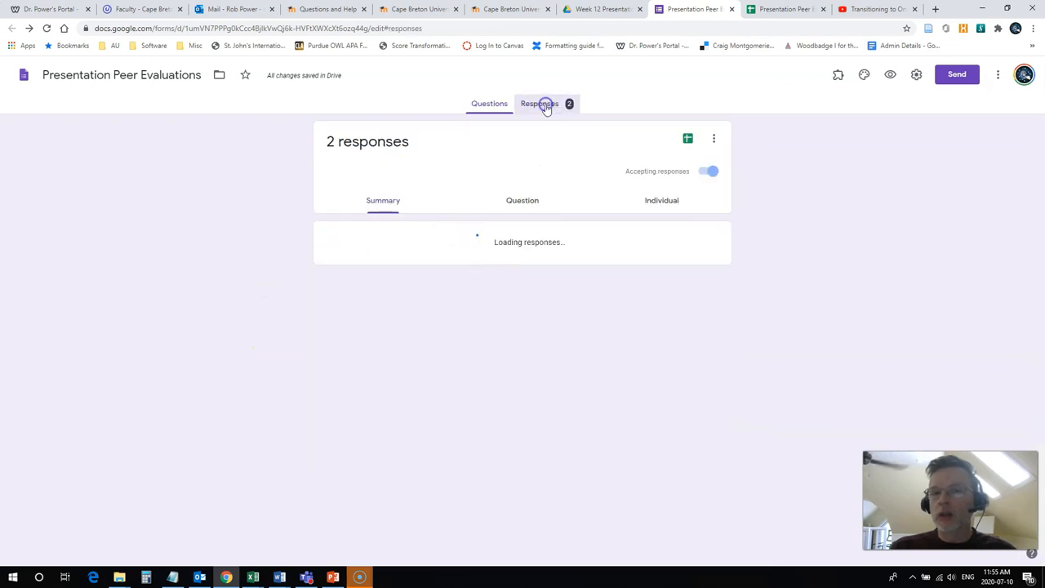
{"action": "mouse_move", "coordinate": [592, 183]}
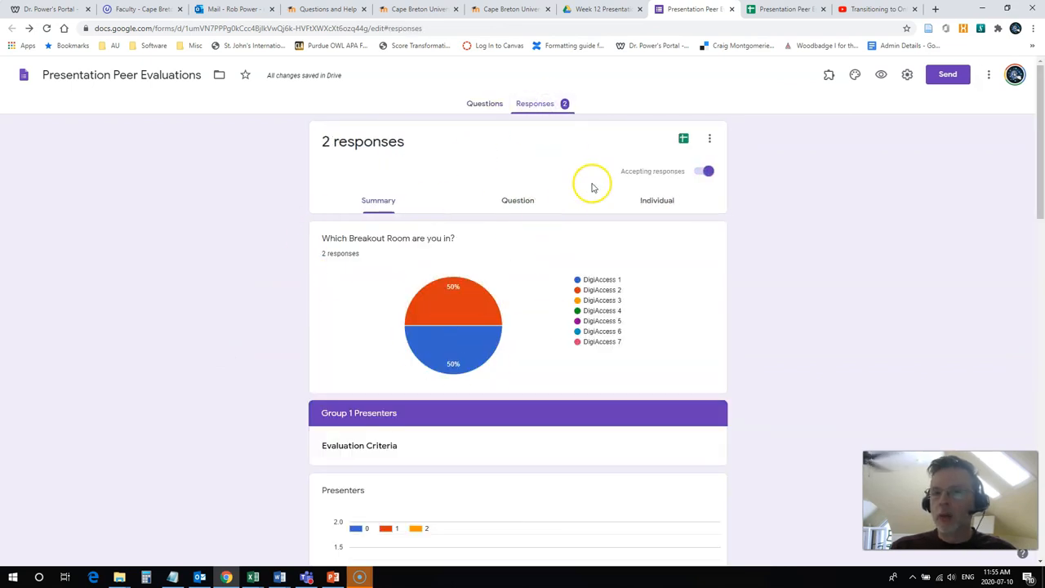
{"action": "left_click", "coordinate": [683, 138]}
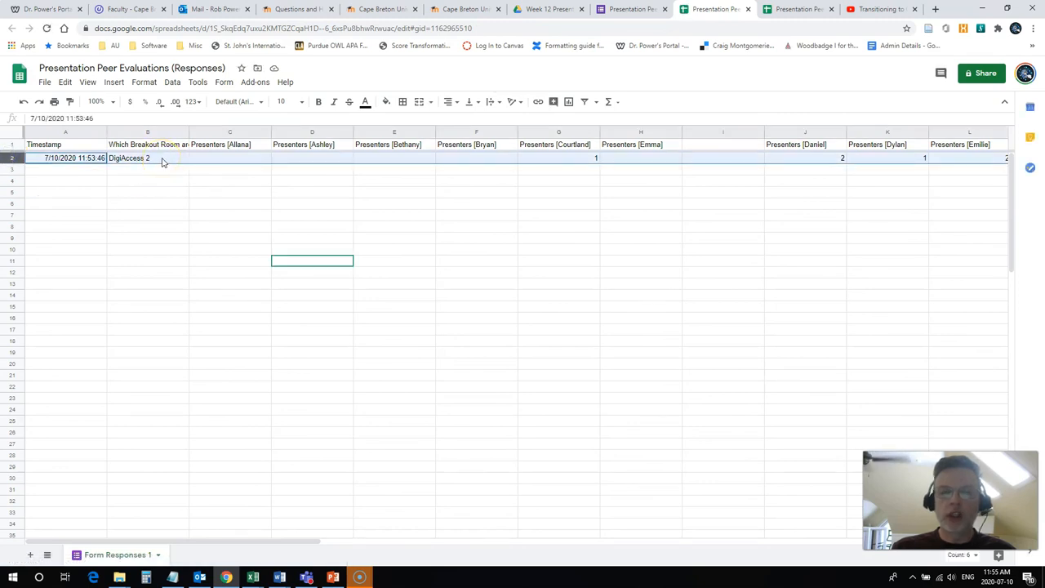
{"action": "mouse_move", "coordinate": [550, 539]}
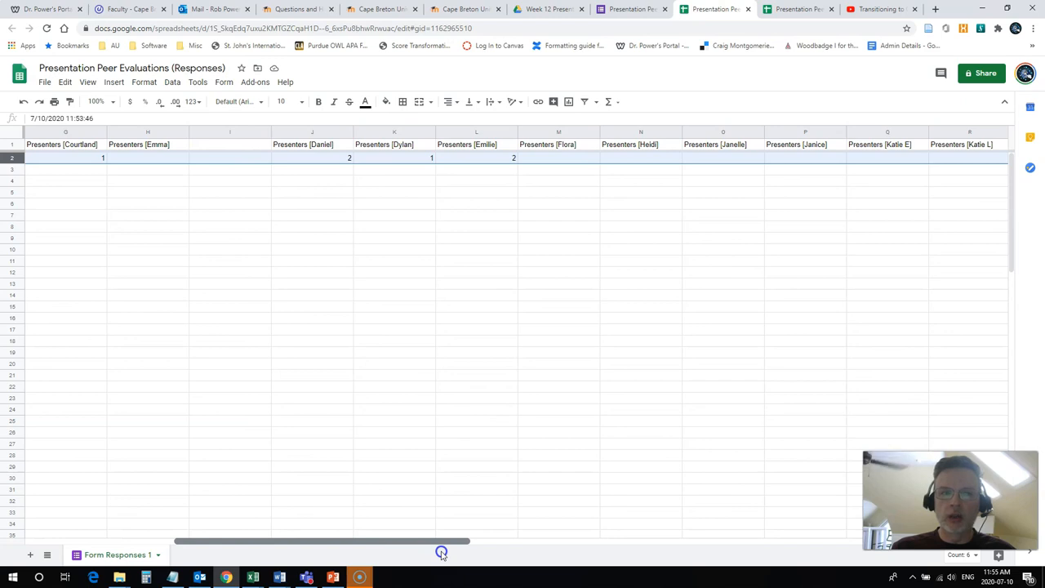
Step: Review DigiAccess 2's room and presenter ratings in Sheets, then select Excel's Present cells J6:J8
{"action": "scroll", "scroll_direction": "left", "scroll_amount": 3}
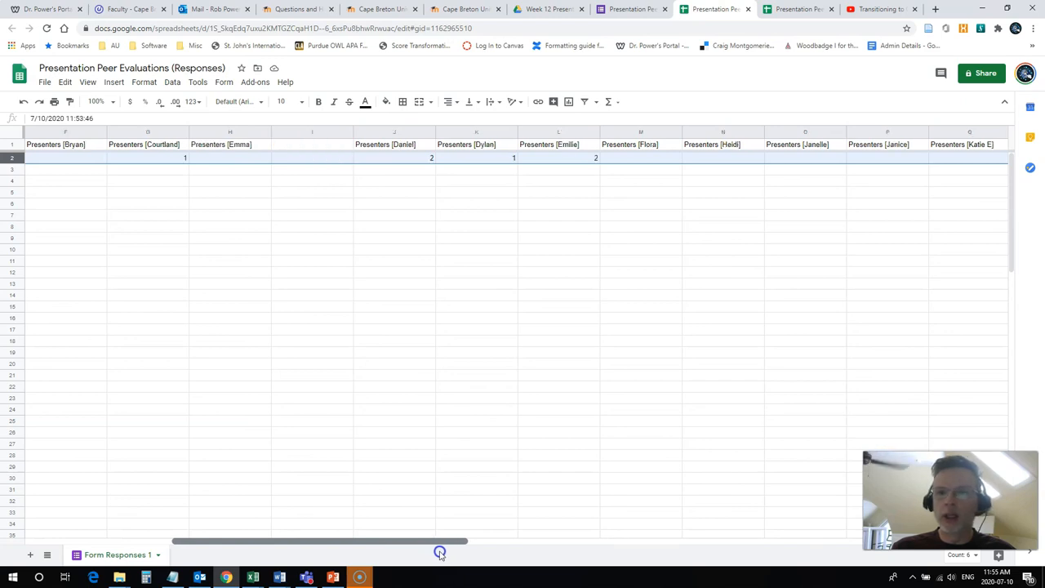
{"action": "scroll", "scroll_direction": "left", "scroll_amount": 3}
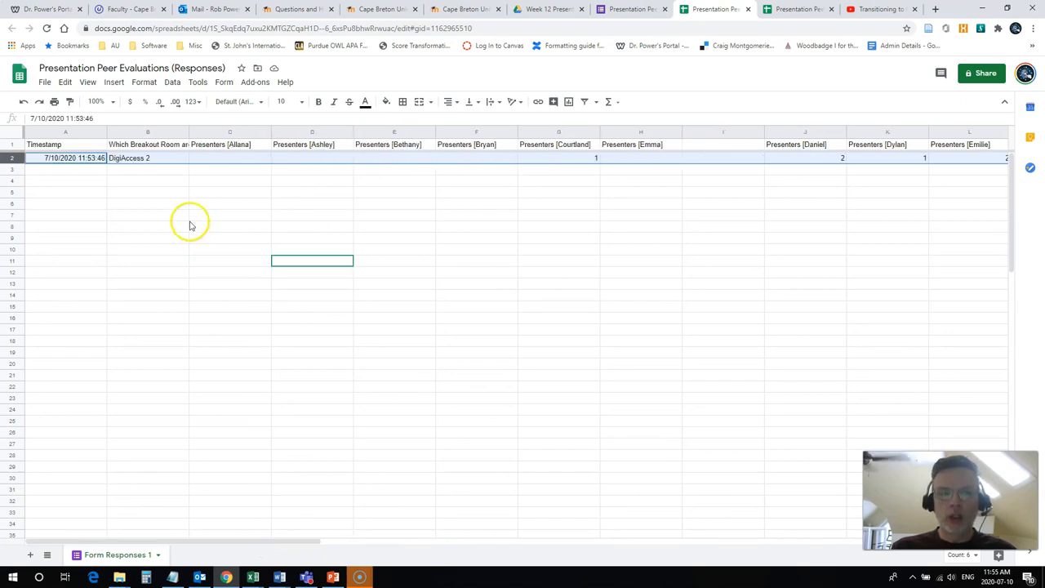
{"action": "left_click", "coordinate": [147, 215]}
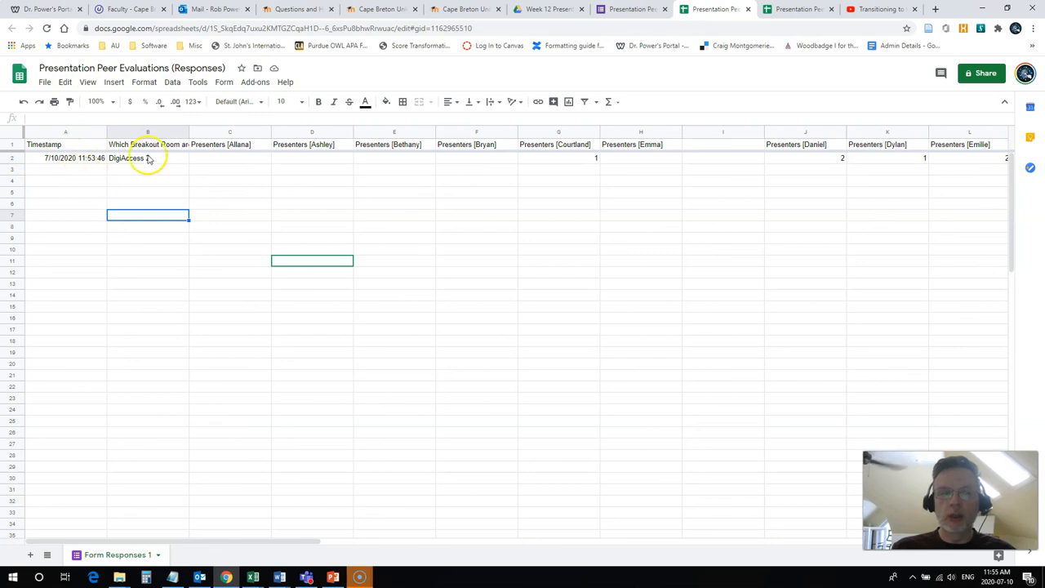
{"action": "left_click", "coordinate": [132, 169]}
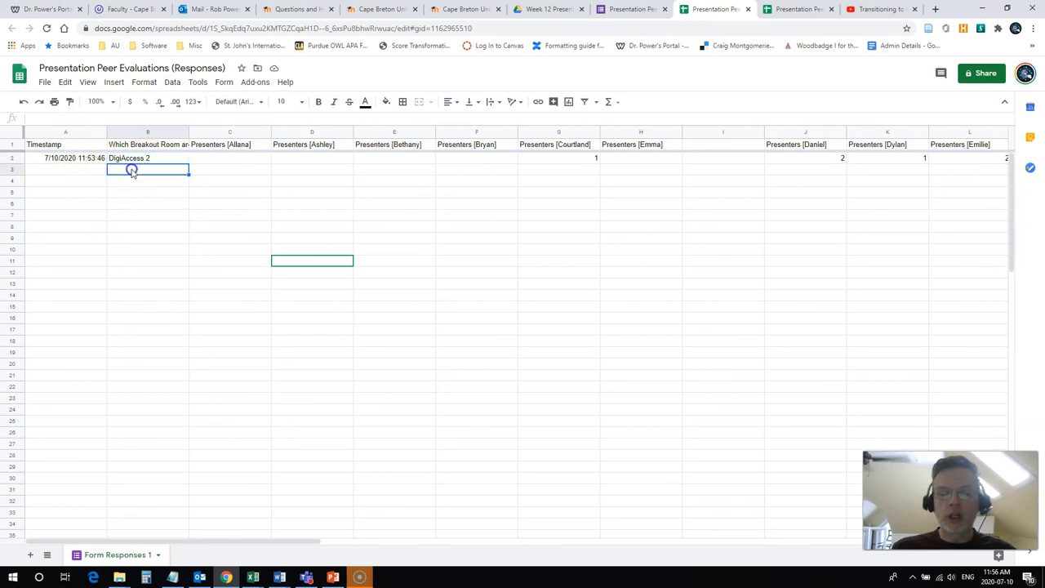
{"action": "left_click", "coordinate": [147, 158]}
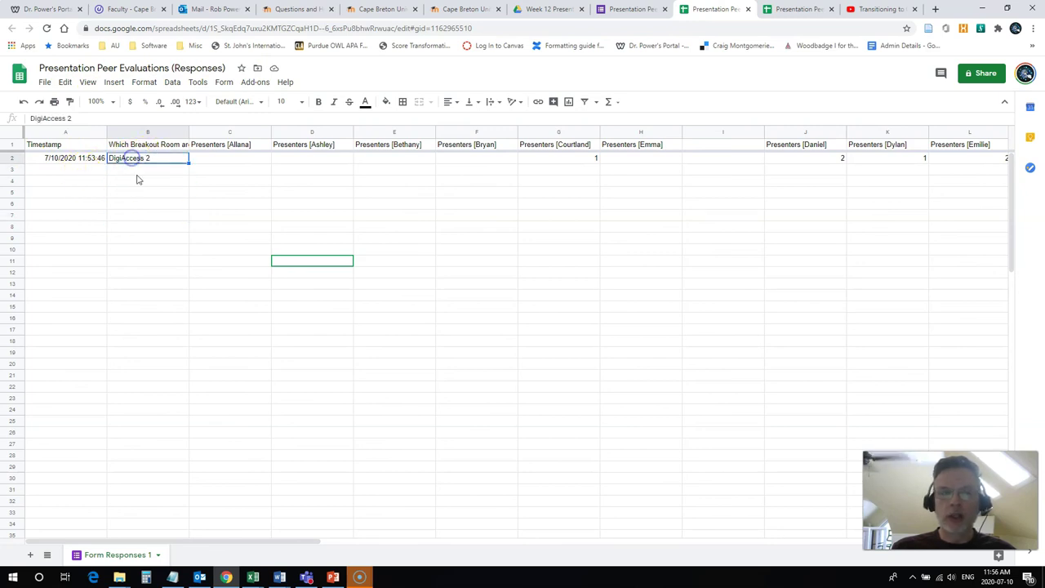
{"action": "mouse_move", "coordinate": [221, 339]}
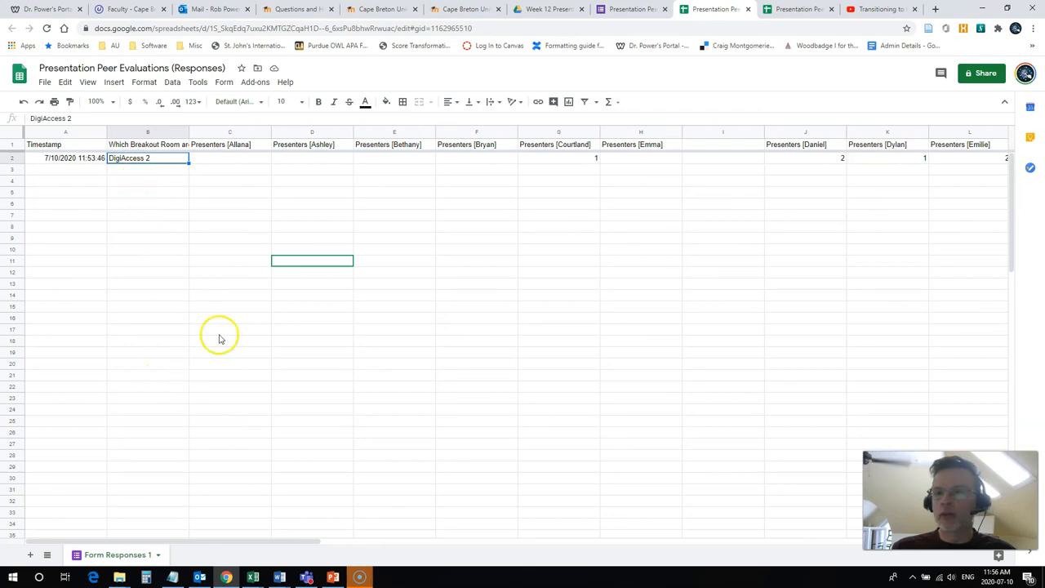
{"action": "left_click", "coordinate": [886, 157]}
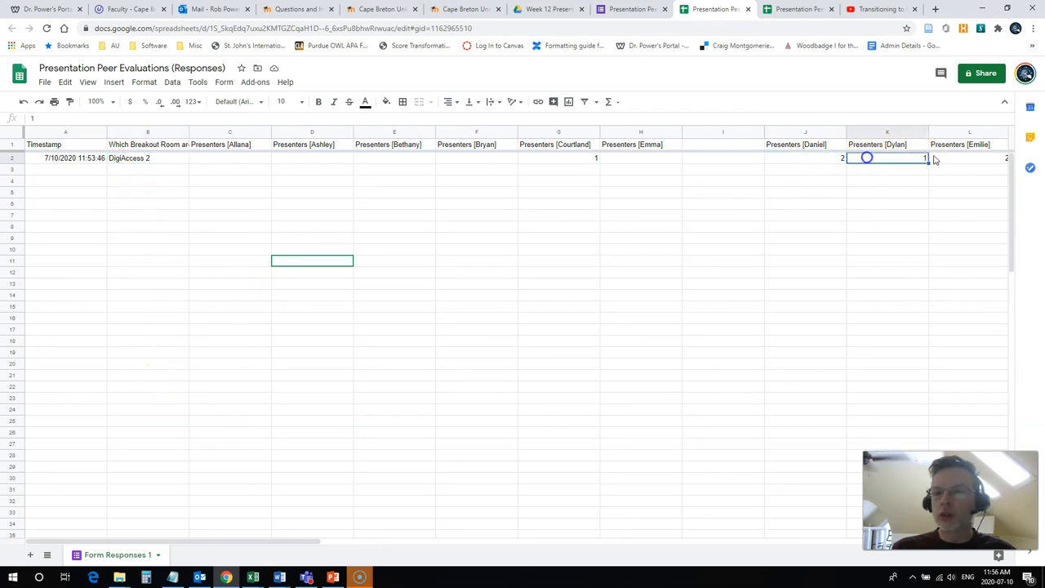
{"action": "left_click", "coordinate": [805, 173]}
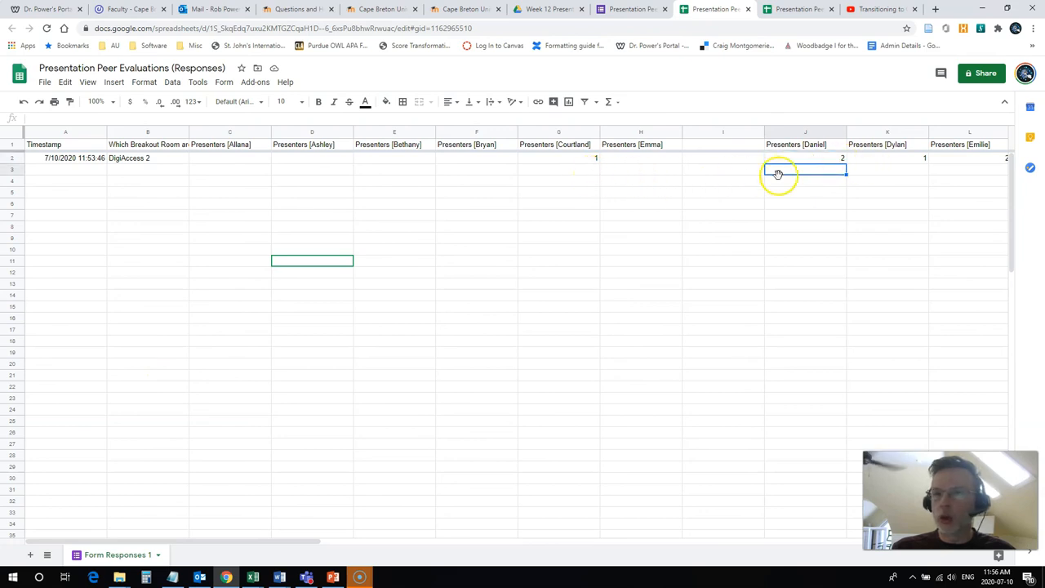
{"action": "mouse_move", "coordinate": [921, 172]}
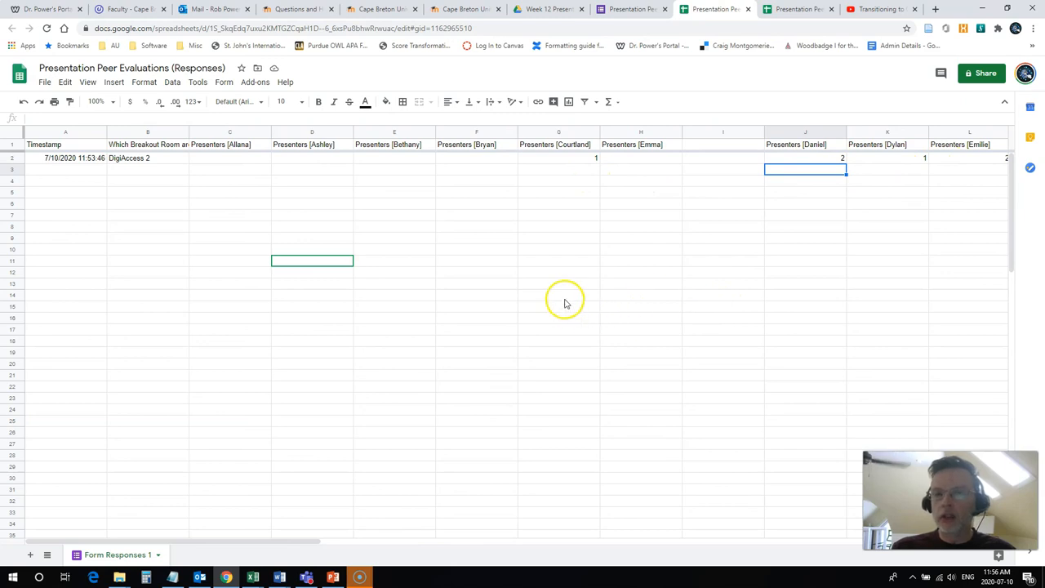
{"action": "mouse_move", "coordinate": [257, 577]}
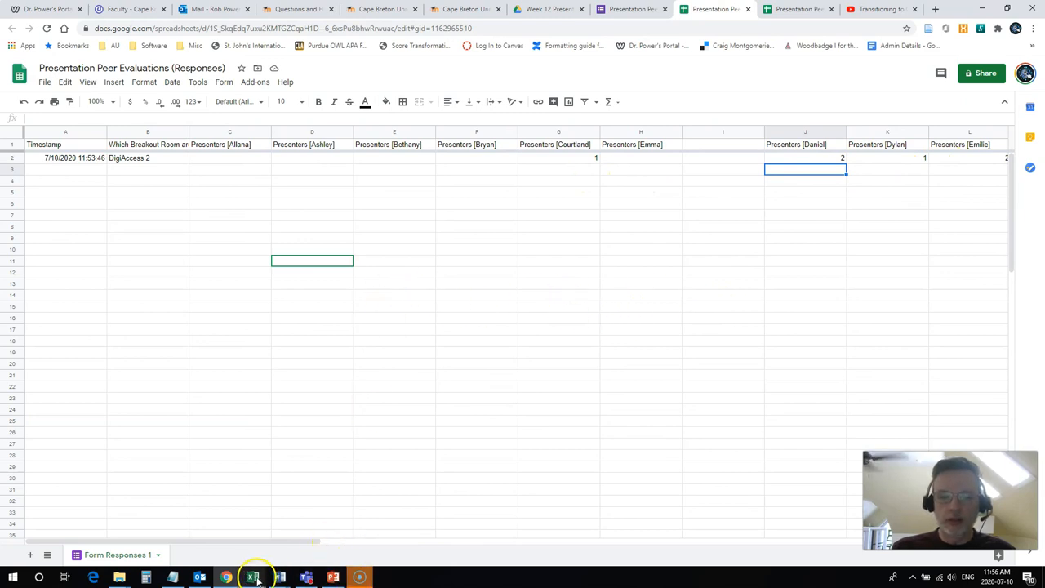
{"action": "left_click", "coordinate": [253, 577]}
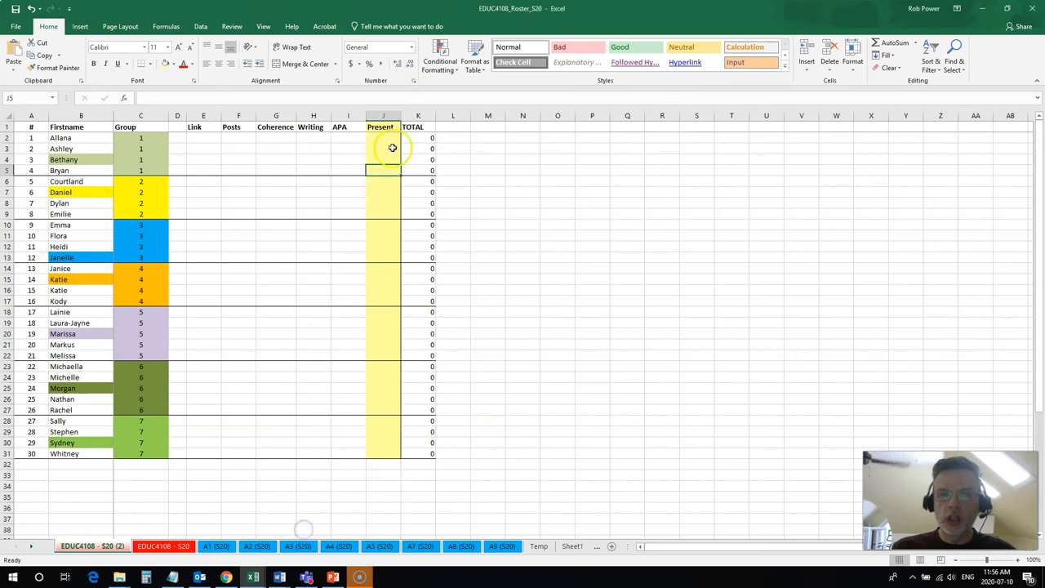
{"action": "left_click_drag", "start_coordinate": [383, 181], "coordinate": [383, 202]}
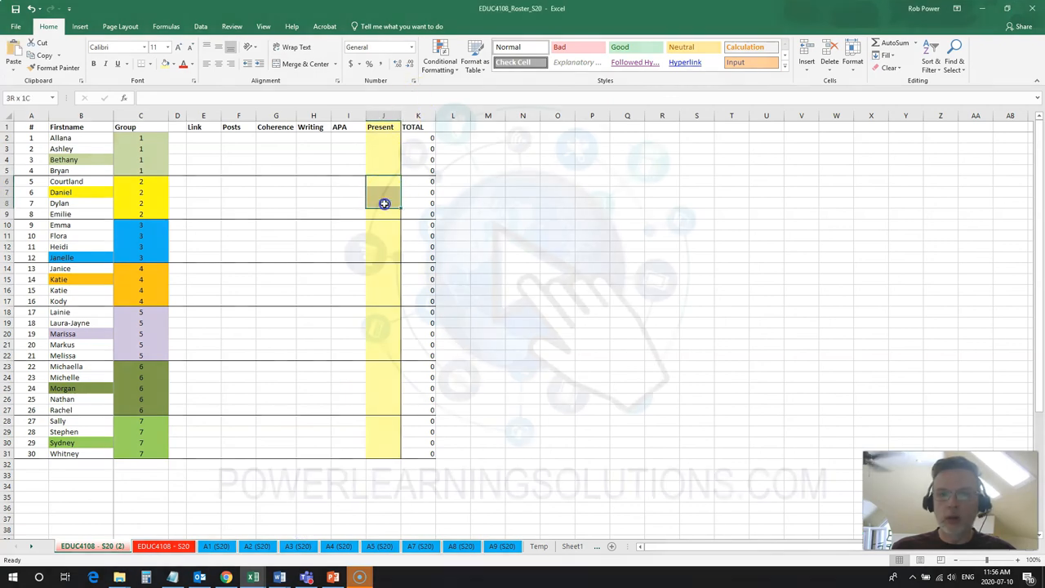